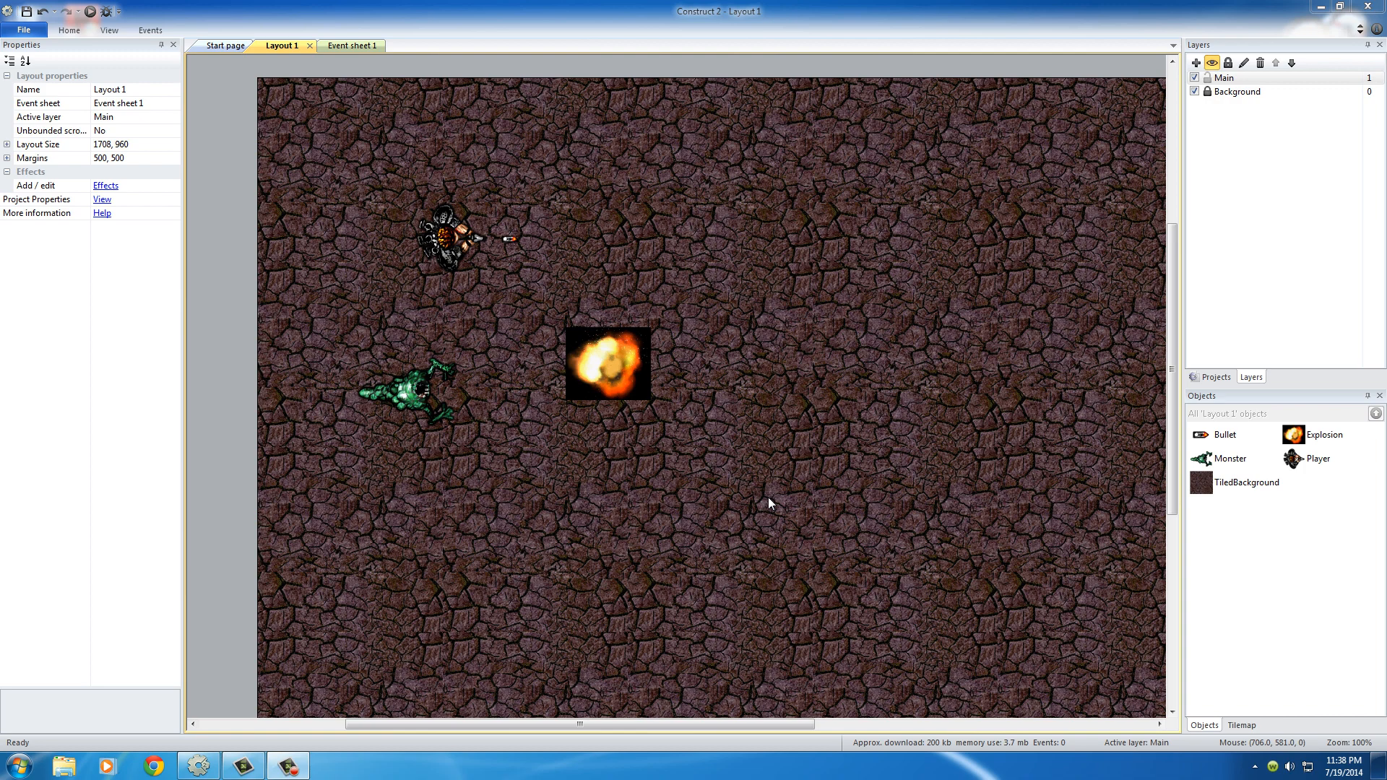
# - Inspect the Player and Explosion sprites in the layout, ending with the Player selected
pyautogui.click(451, 239)
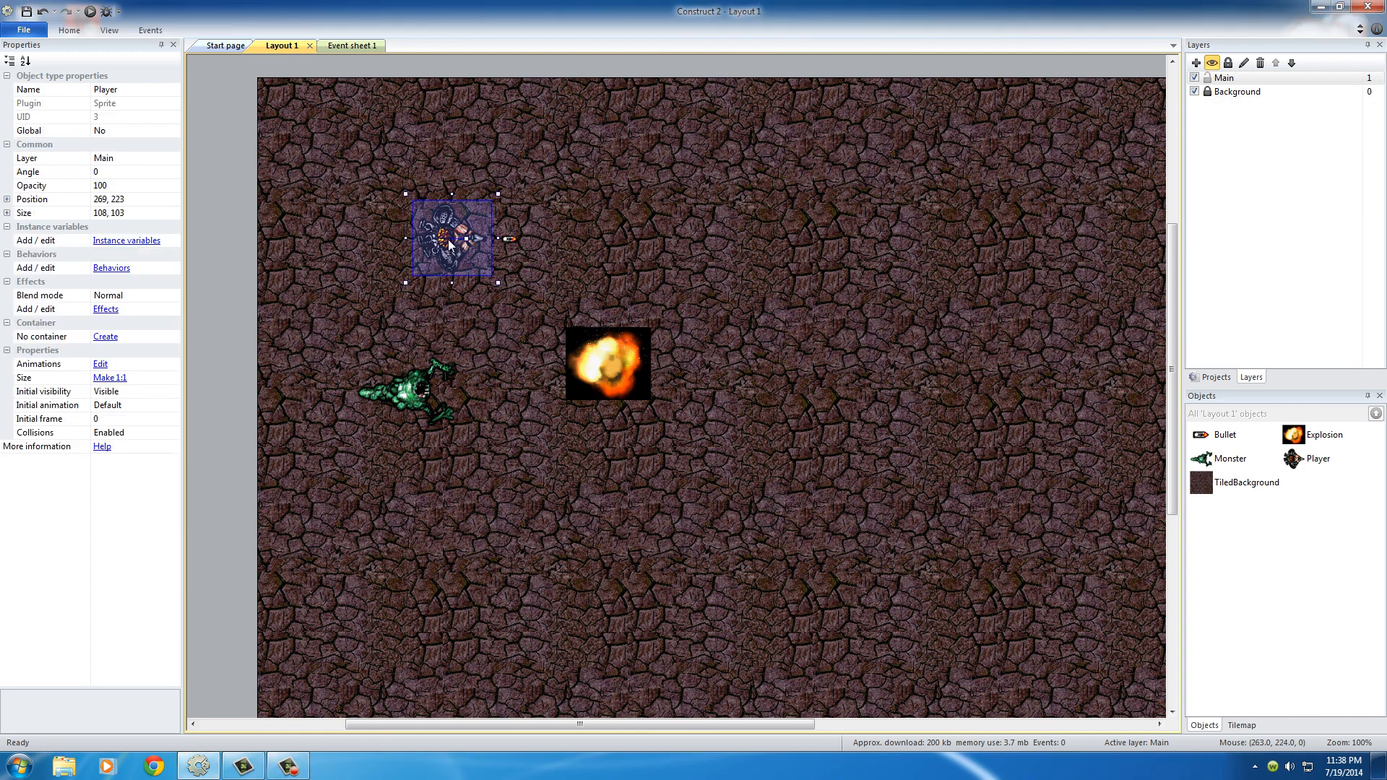
pyautogui.moveTo(450, 248)
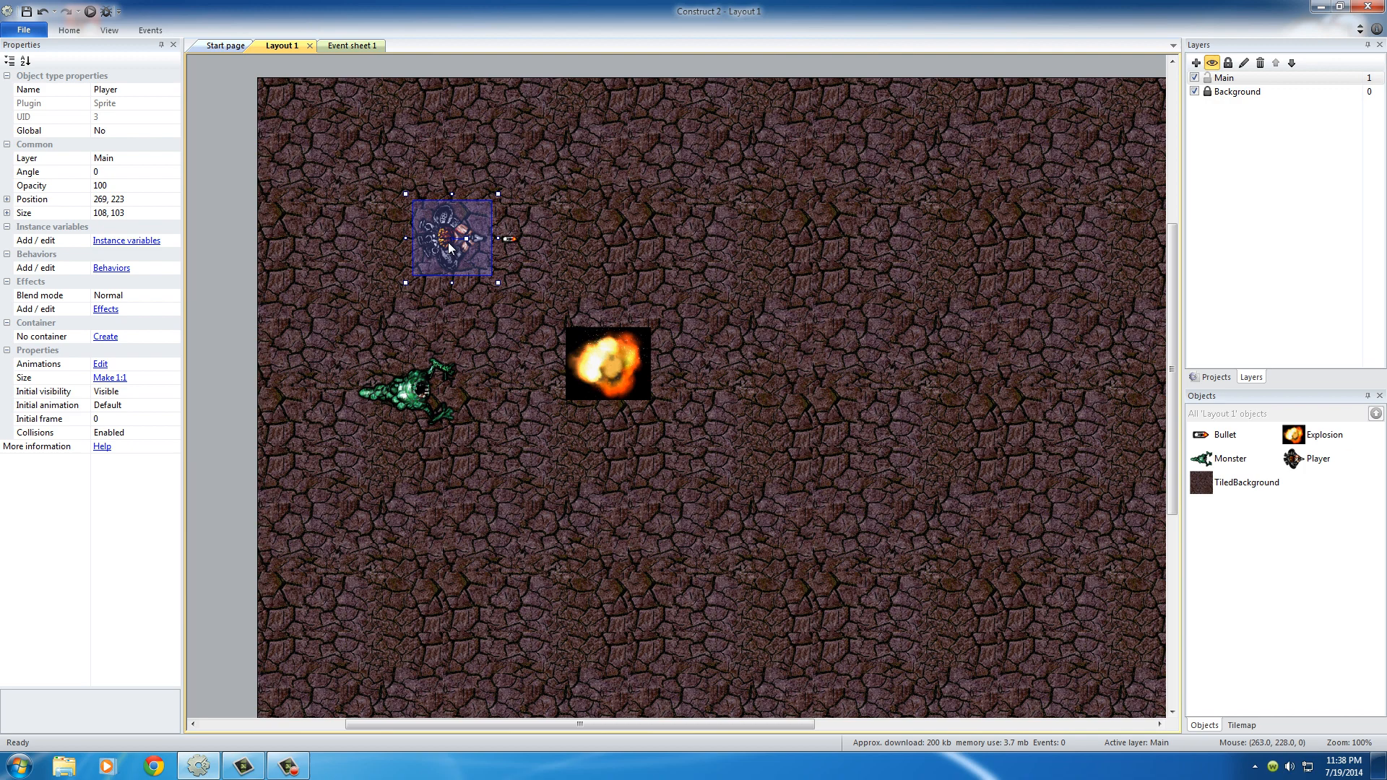
pyautogui.click(920, 524)
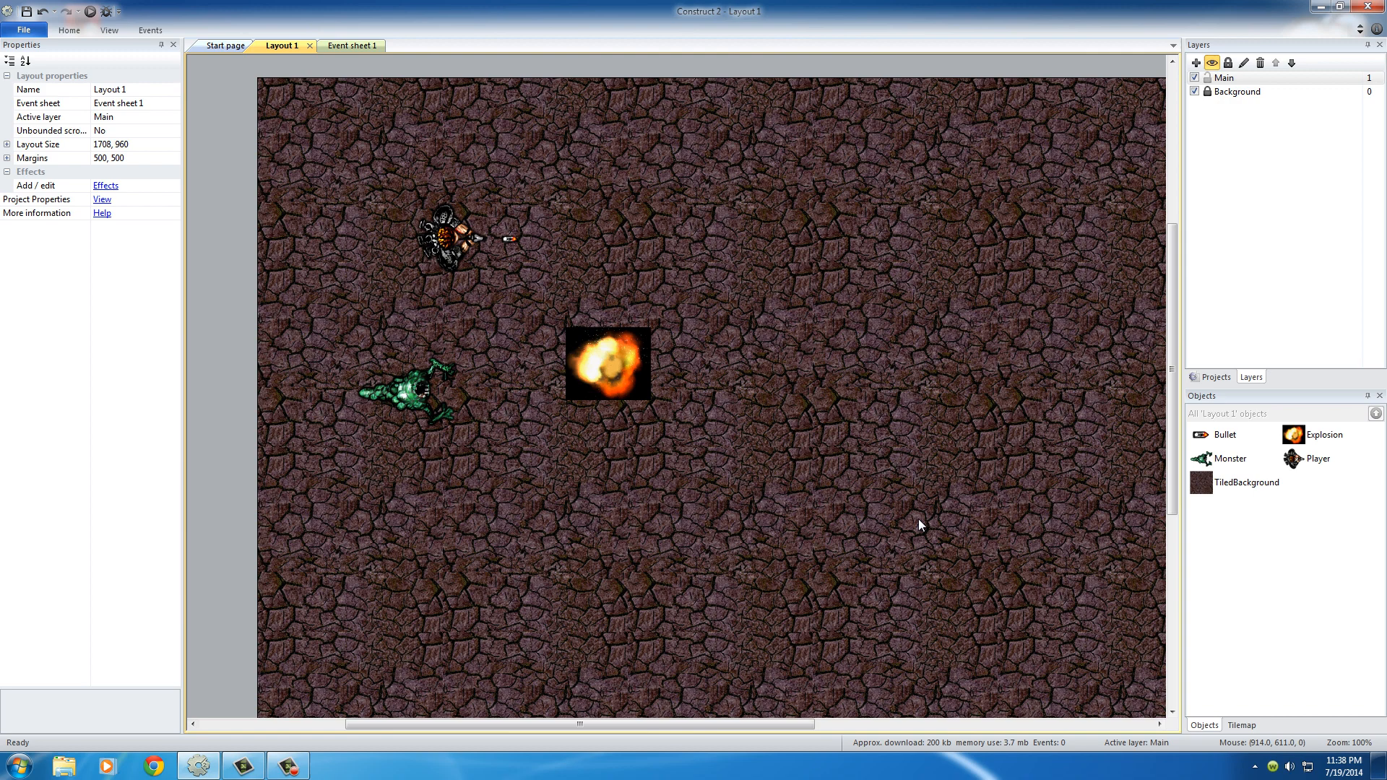
pyautogui.moveTo(852, 523)
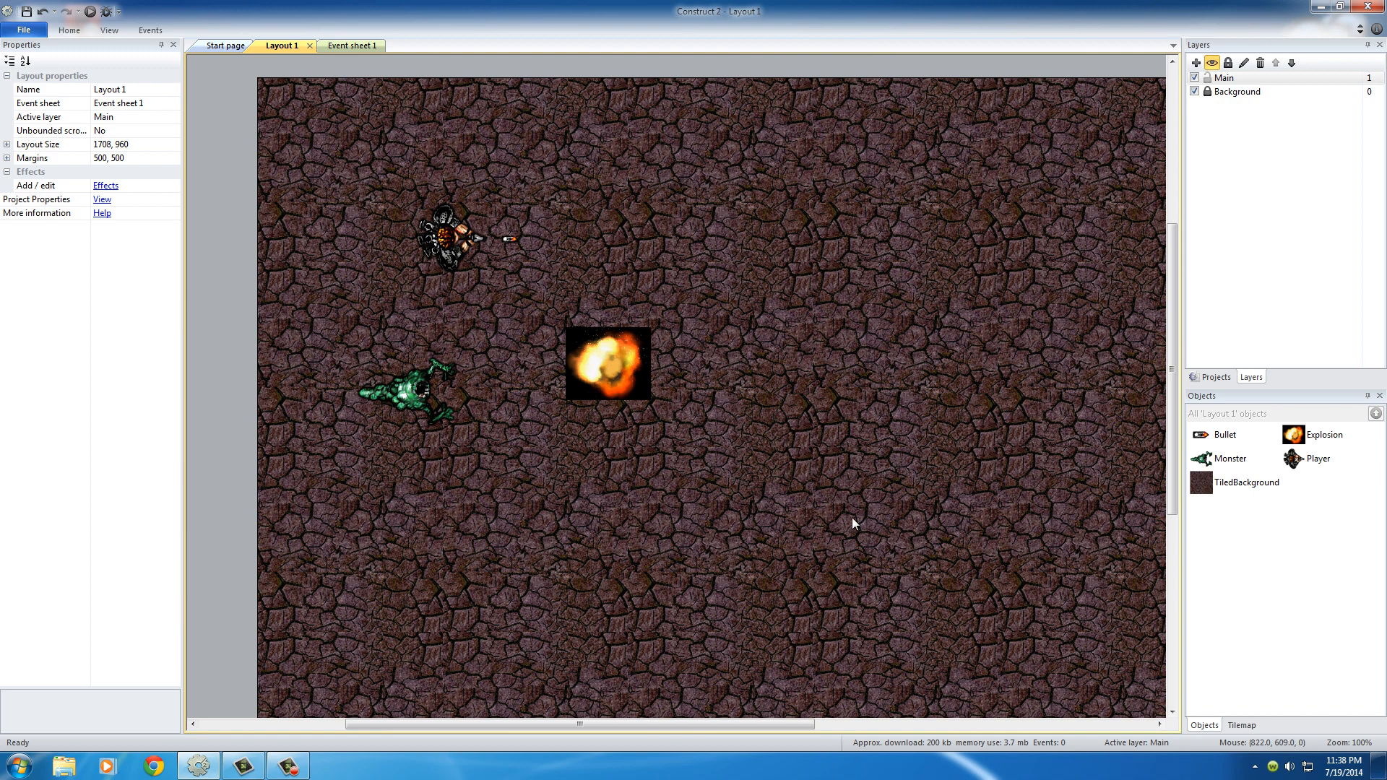
pyautogui.moveTo(446, 250)
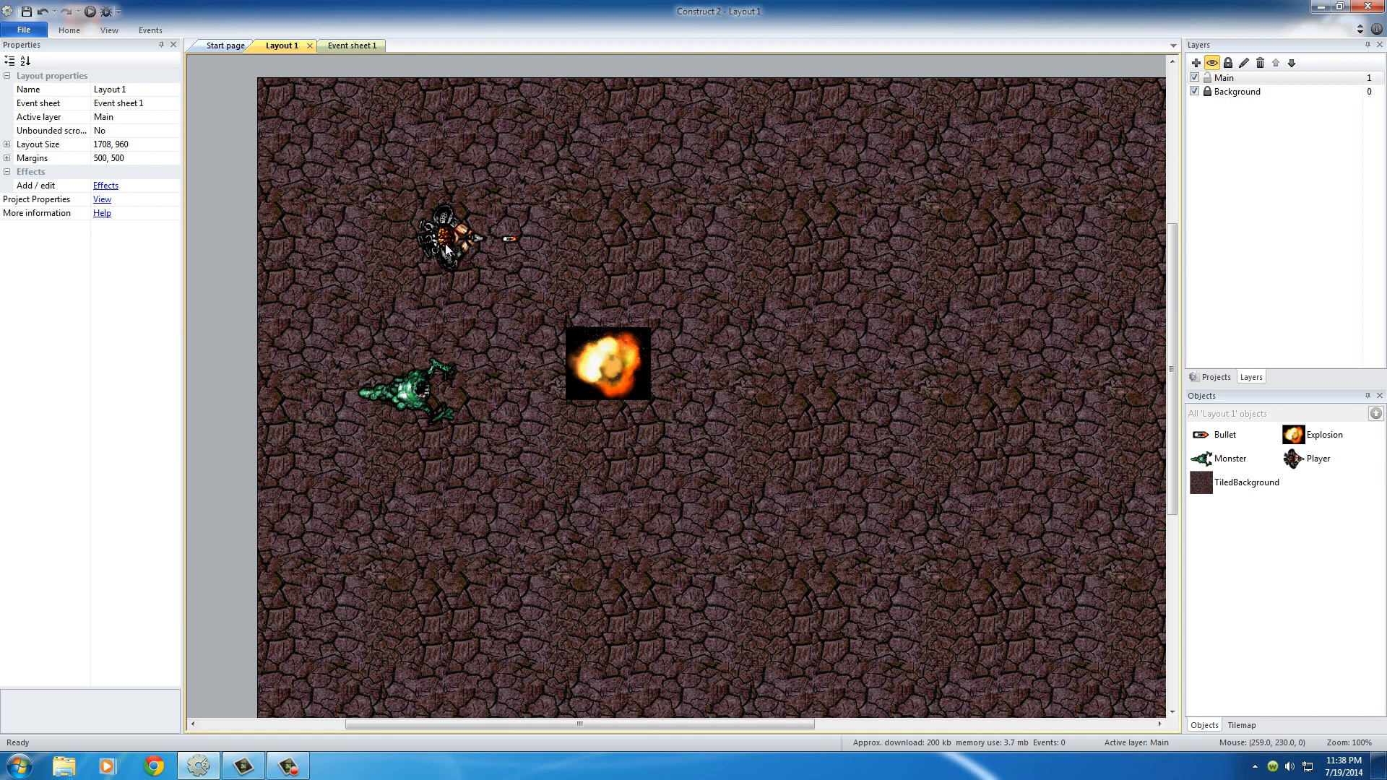
pyautogui.click(609, 364)
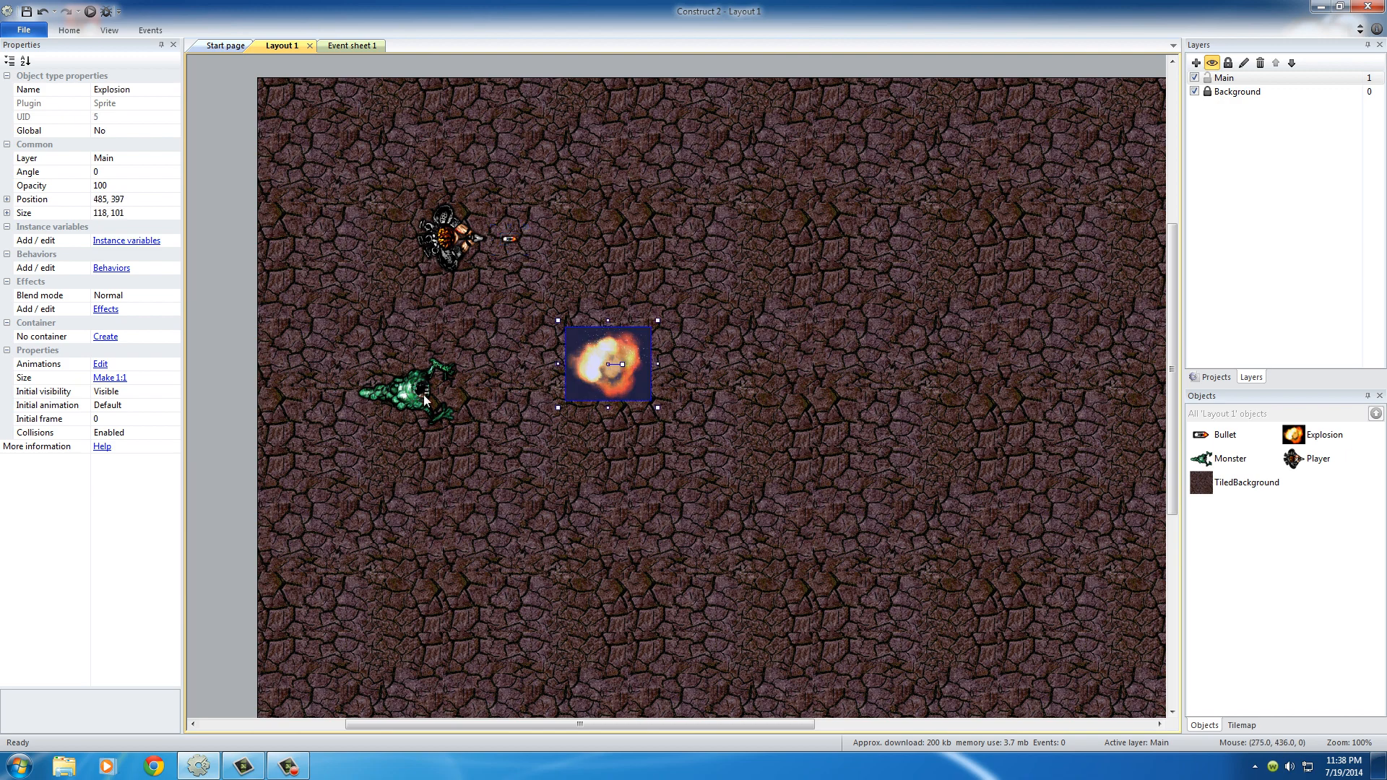
pyautogui.click(518, 314)
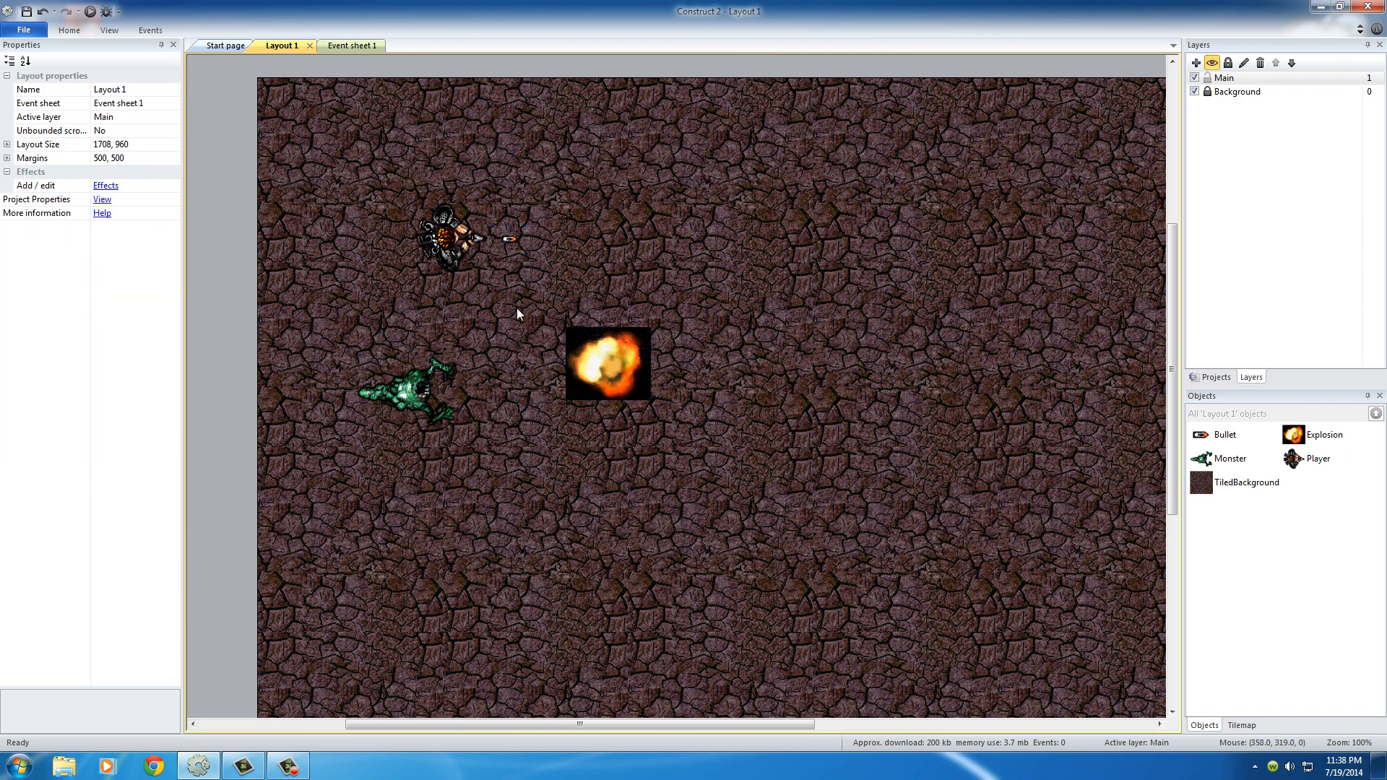
pyautogui.moveTo(513, 317)
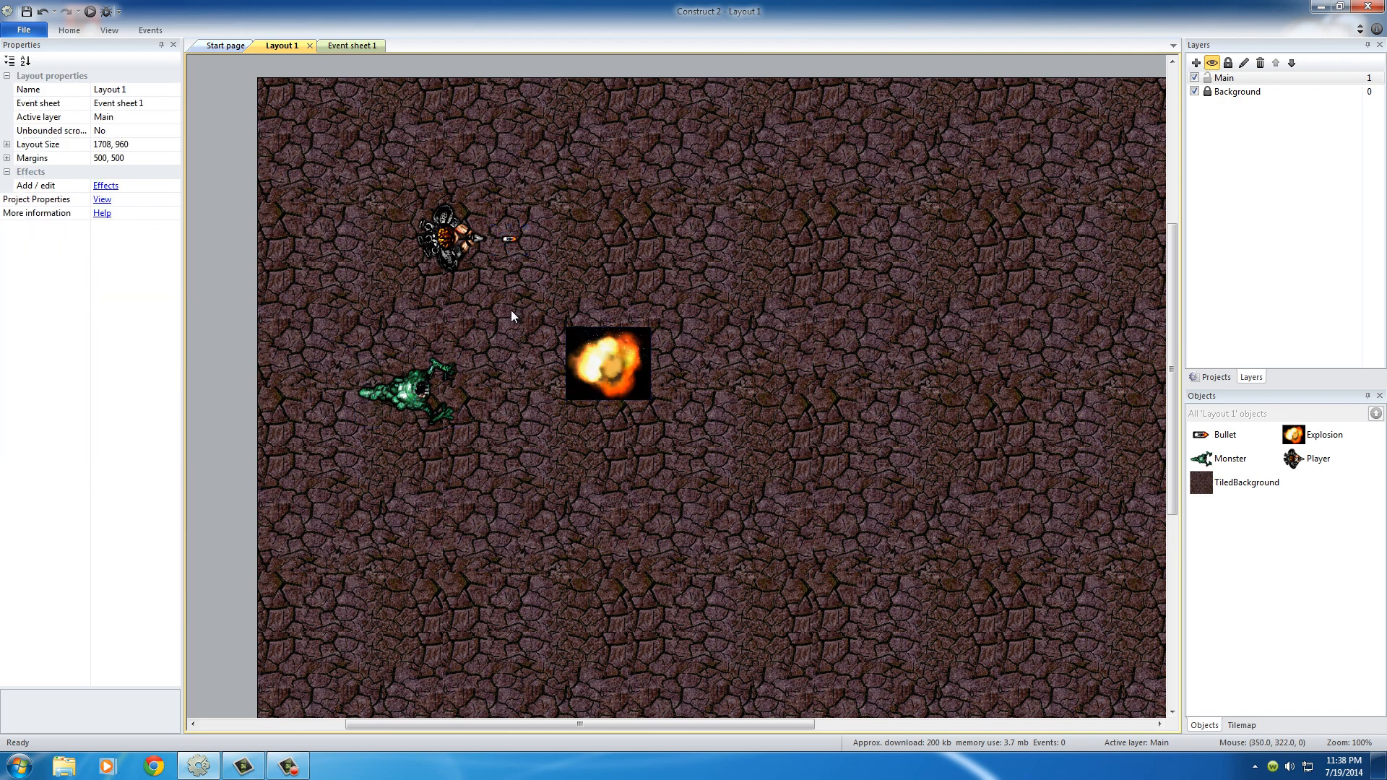
pyautogui.moveTo(442, 251)
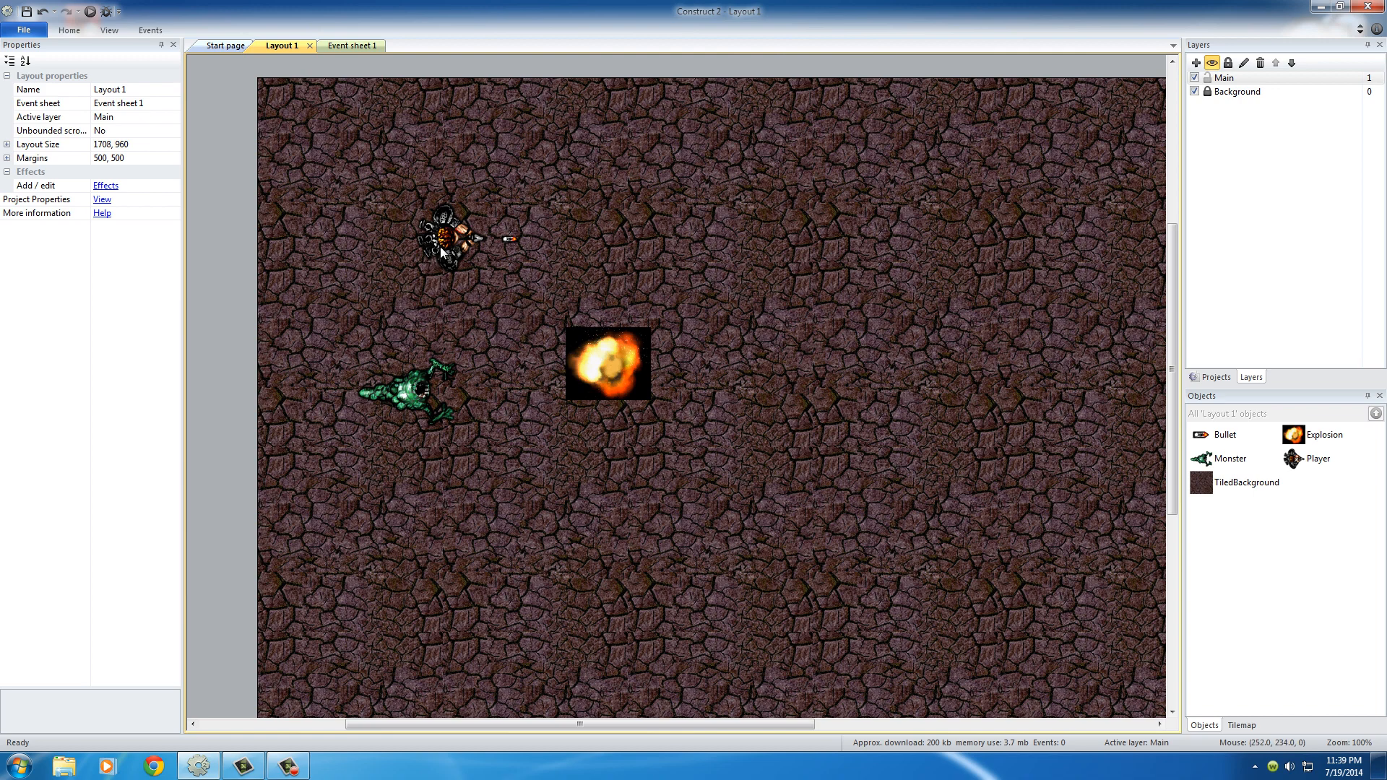
pyautogui.click(451, 237)
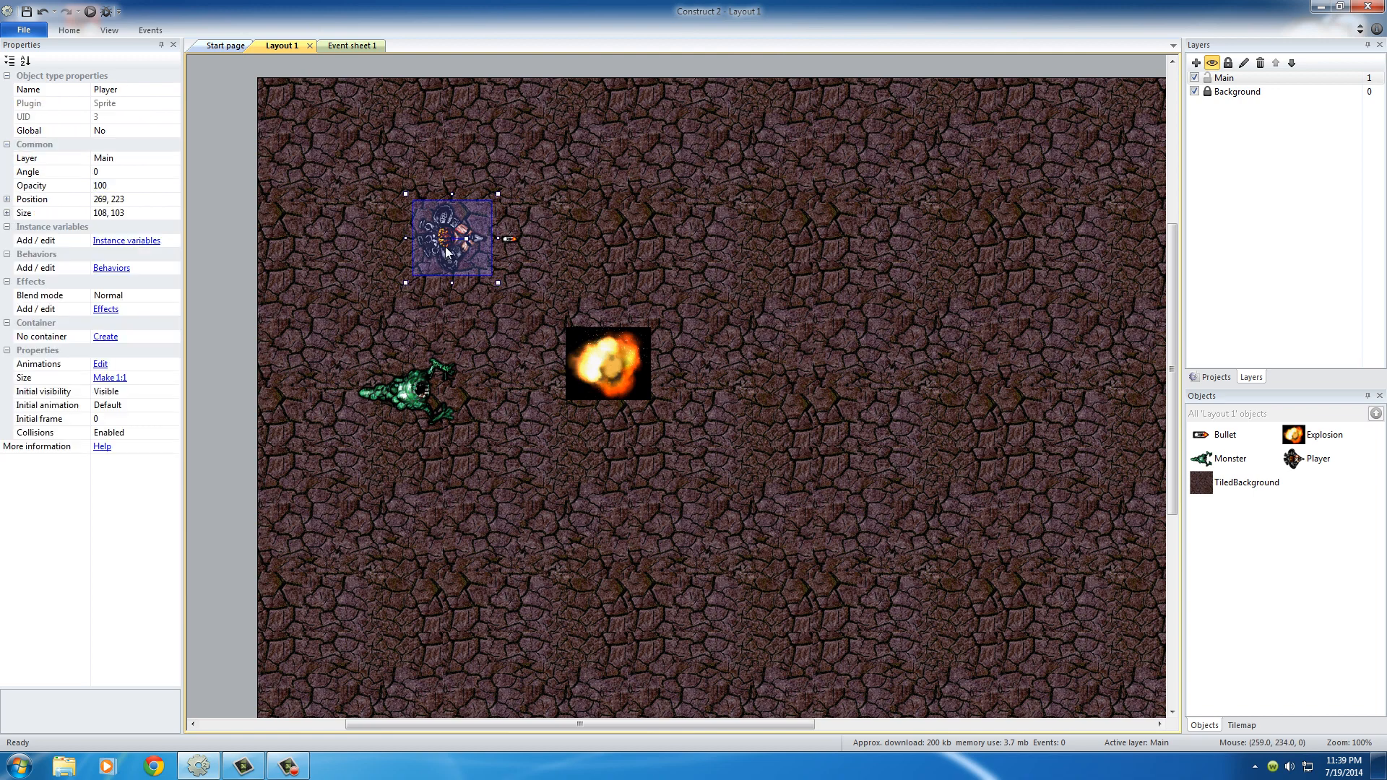
pyautogui.moveTo(528, 273)
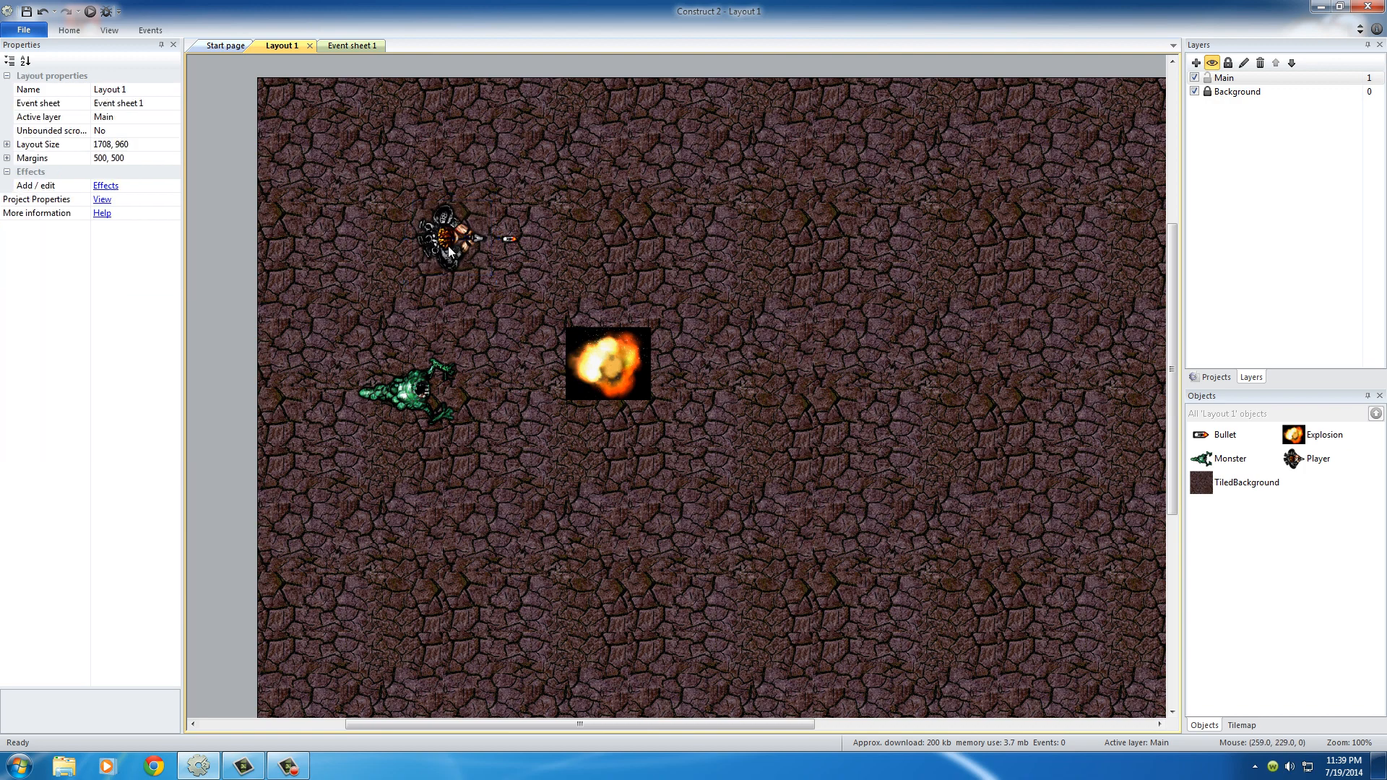
pyautogui.click(451, 237)
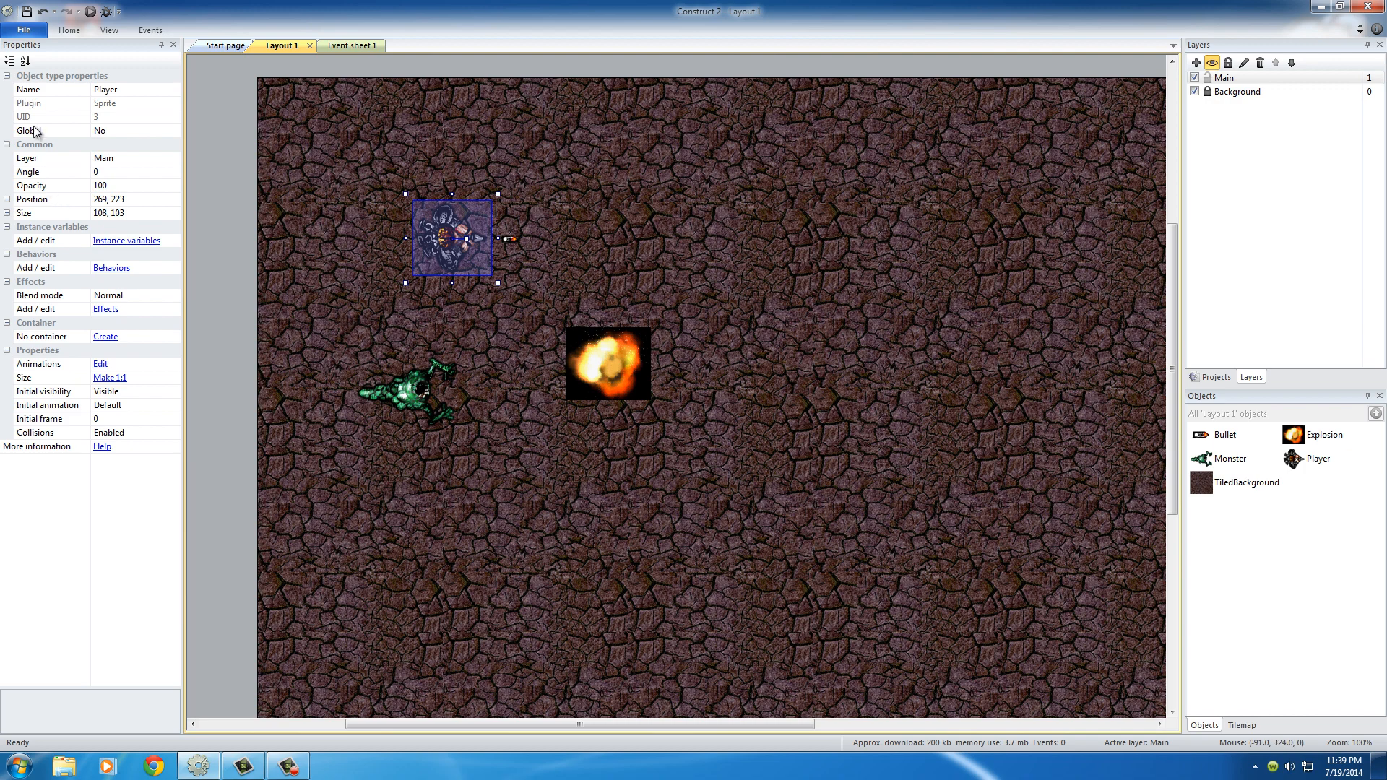
pyautogui.moveTo(72, 184)
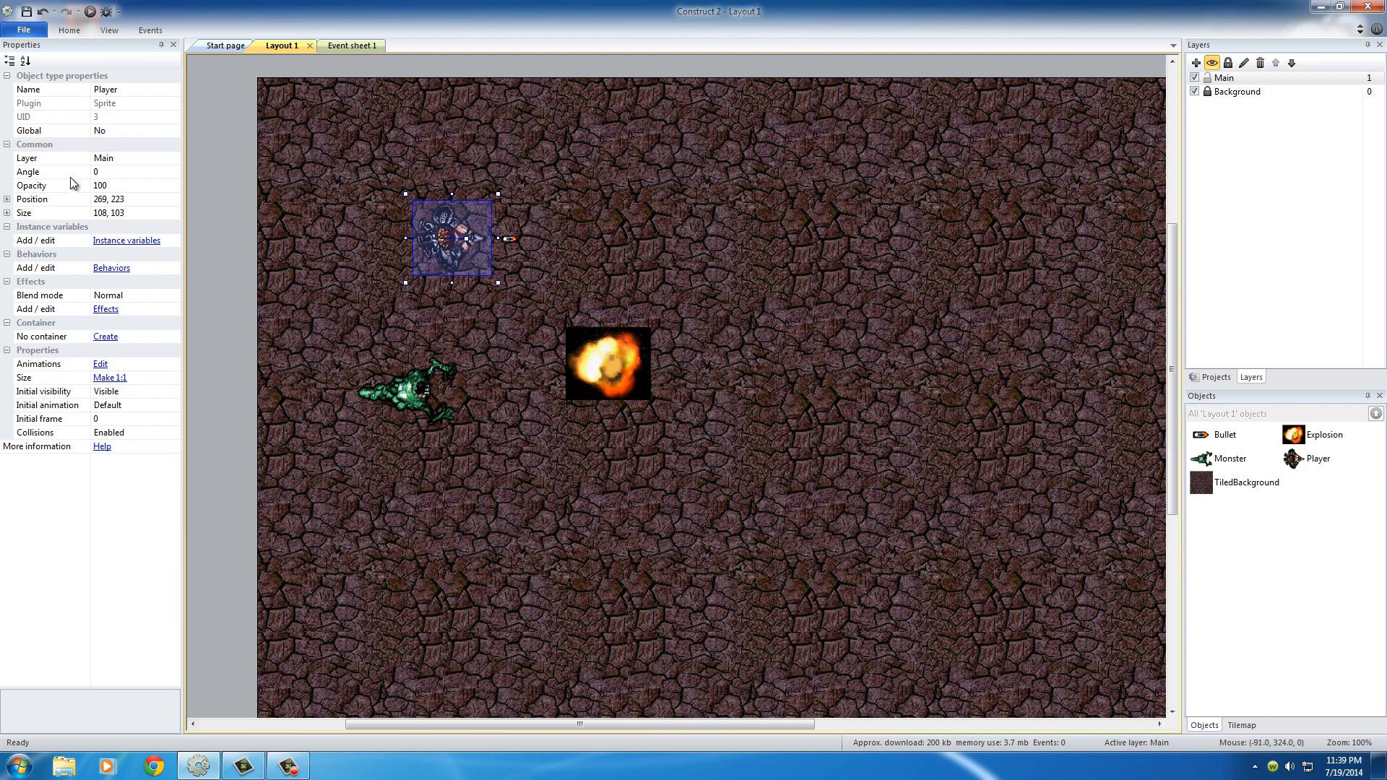
pyautogui.moveTo(48, 266)
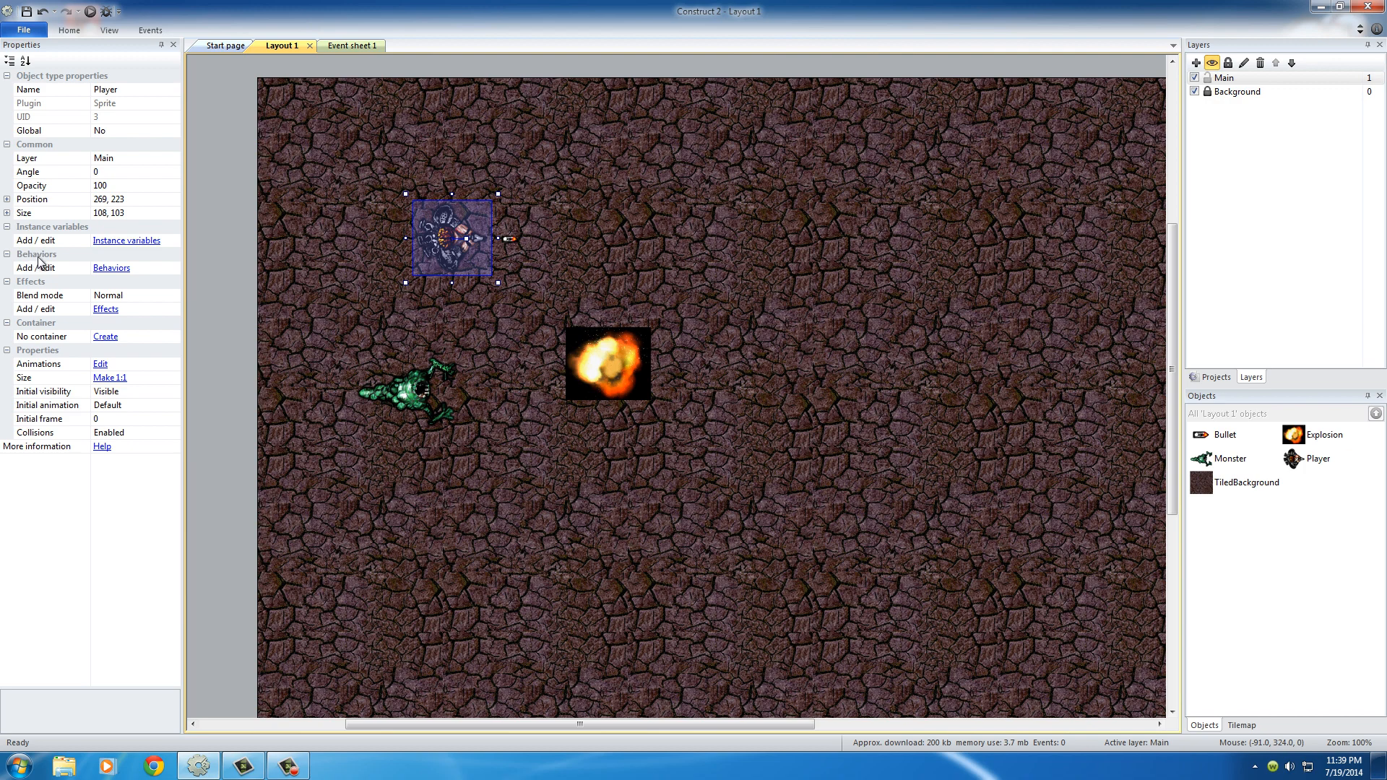
pyautogui.moveTo(38, 270)
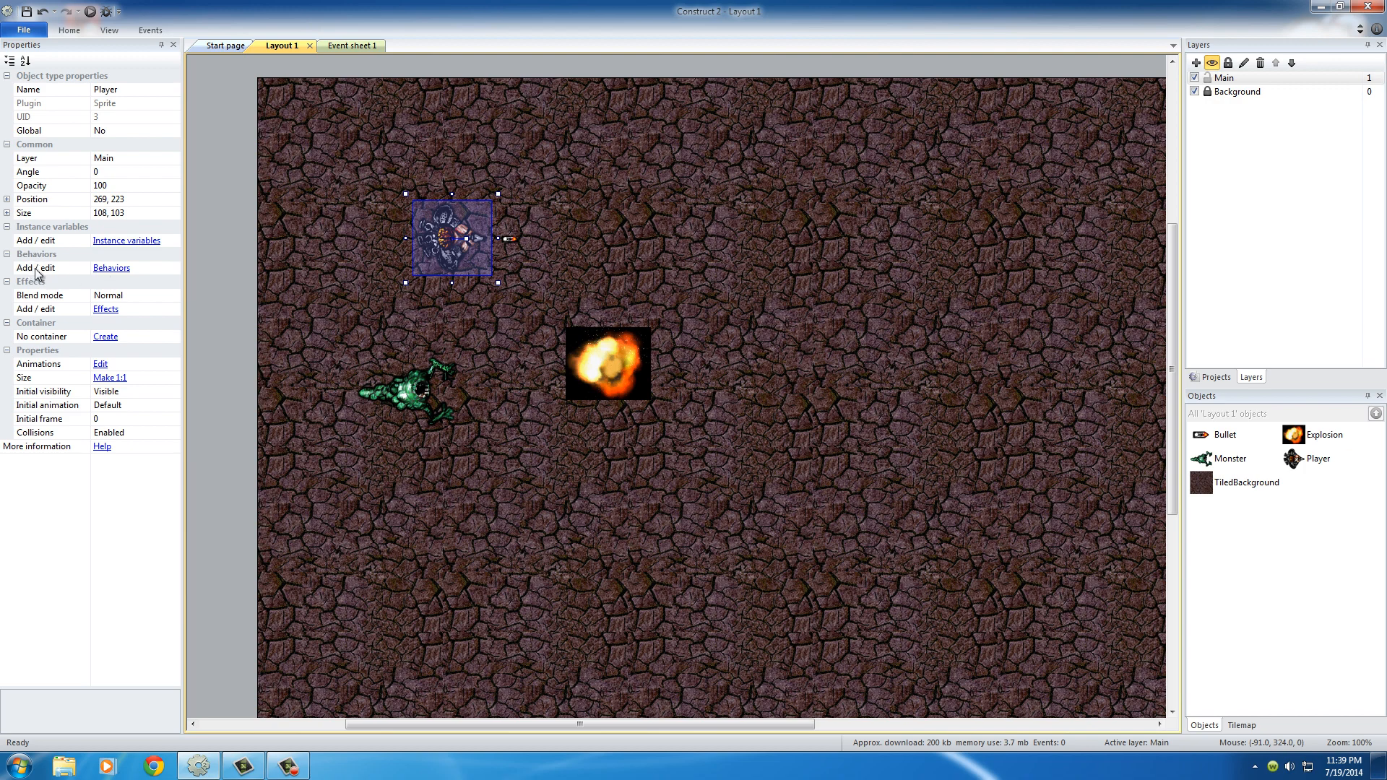
pyautogui.moveTo(112, 269)
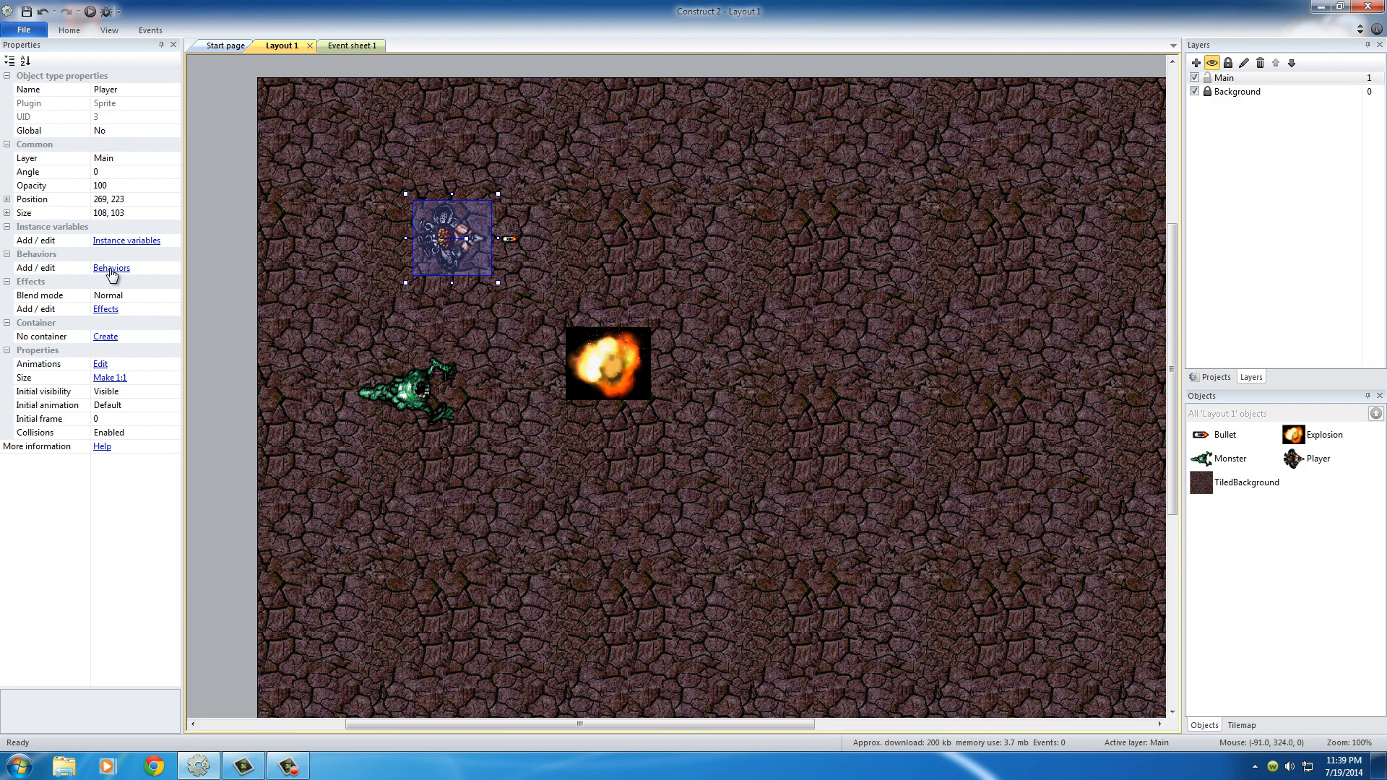
# - Bring up the Player's empty Behaviors dialog from the Properties panel
pyautogui.click(111, 269)
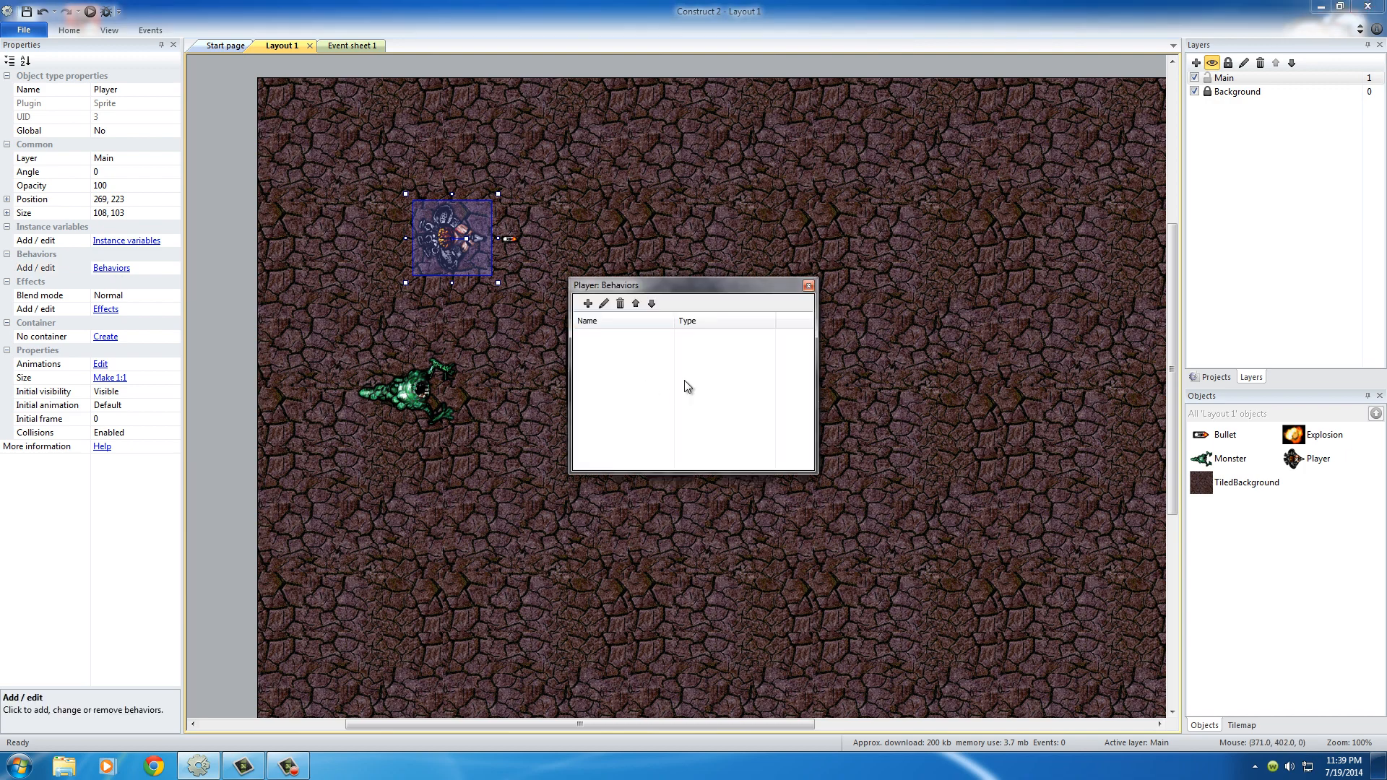
pyautogui.moveTo(622, 359)
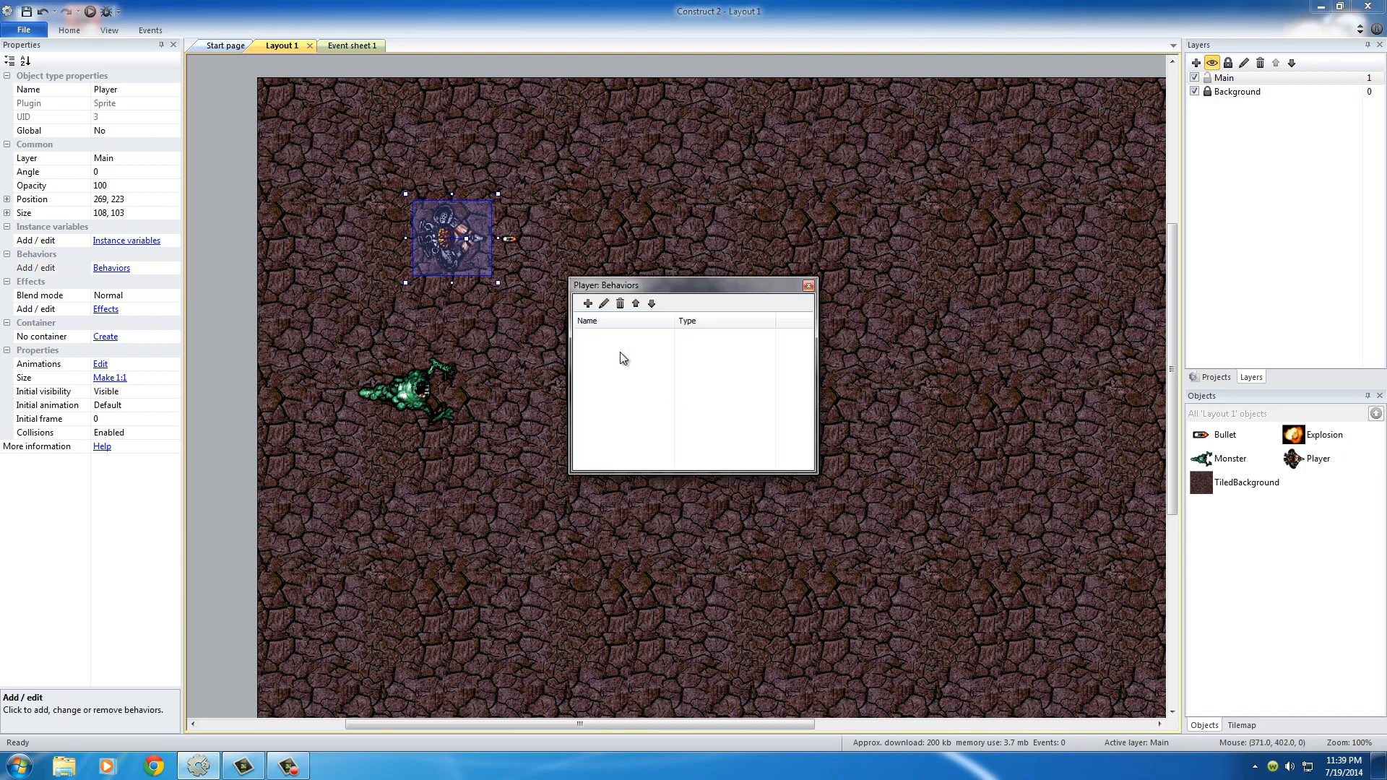
pyautogui.moveTo(640, 436)
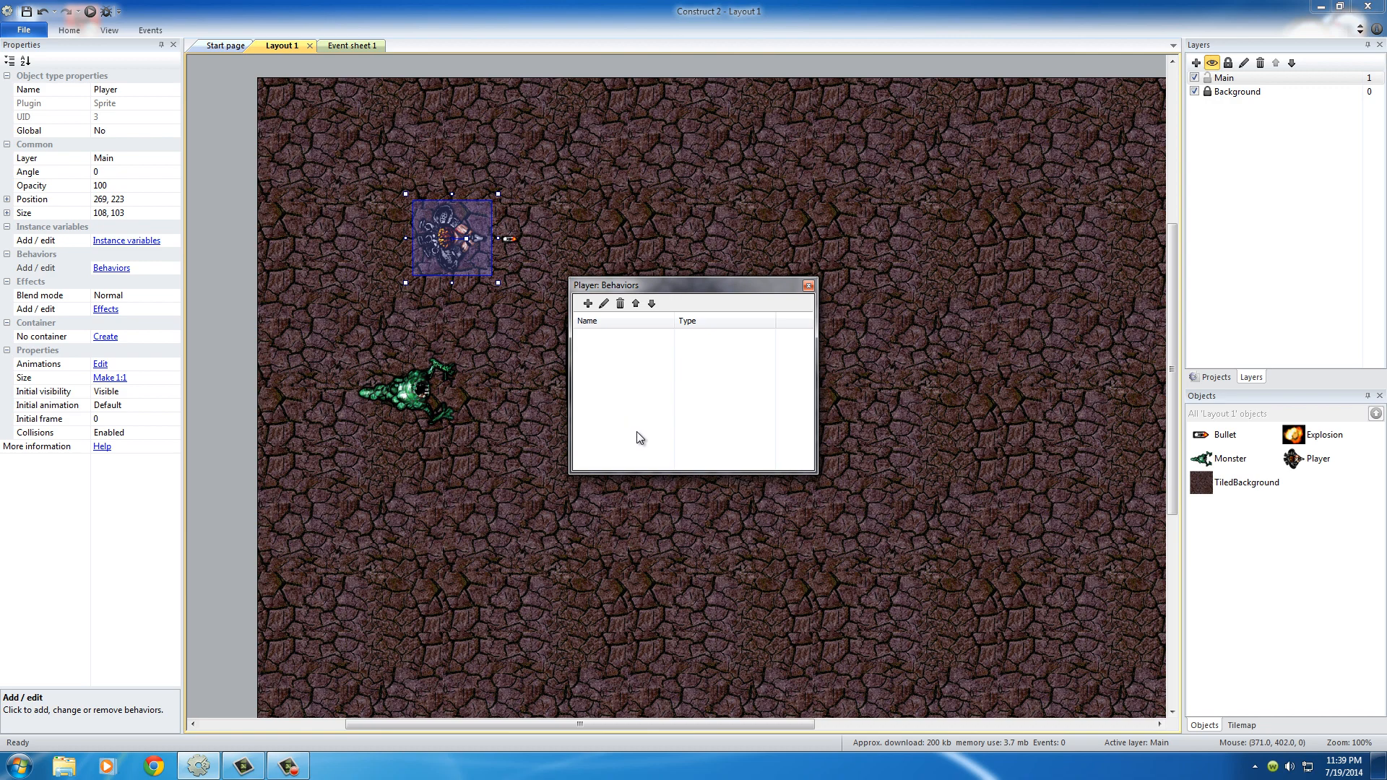
pyautogui.moveTo(642, 367)
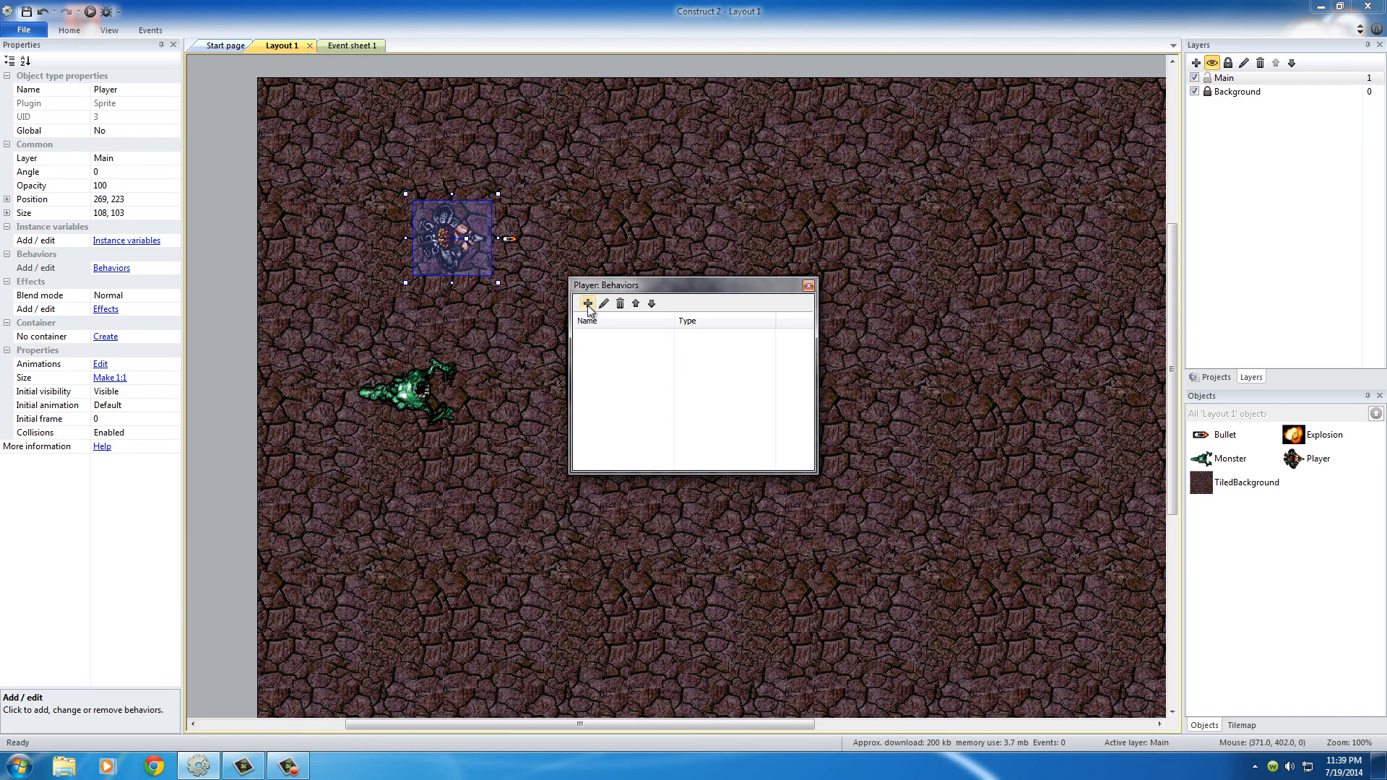
pyautogui.click(588, 303)
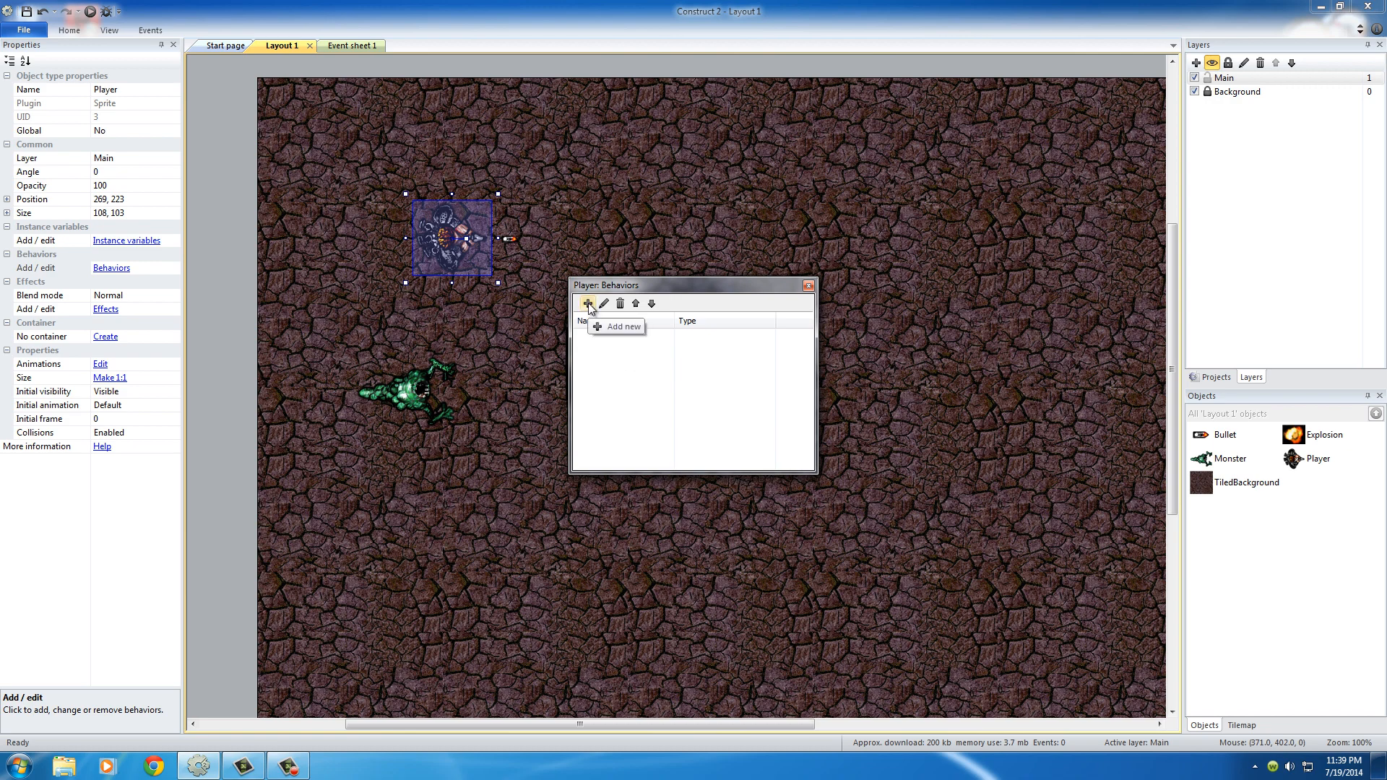
# - Start adding a behavior to the Player and highlight 8 Direction under Movements
pyautogui.click(588, 303)
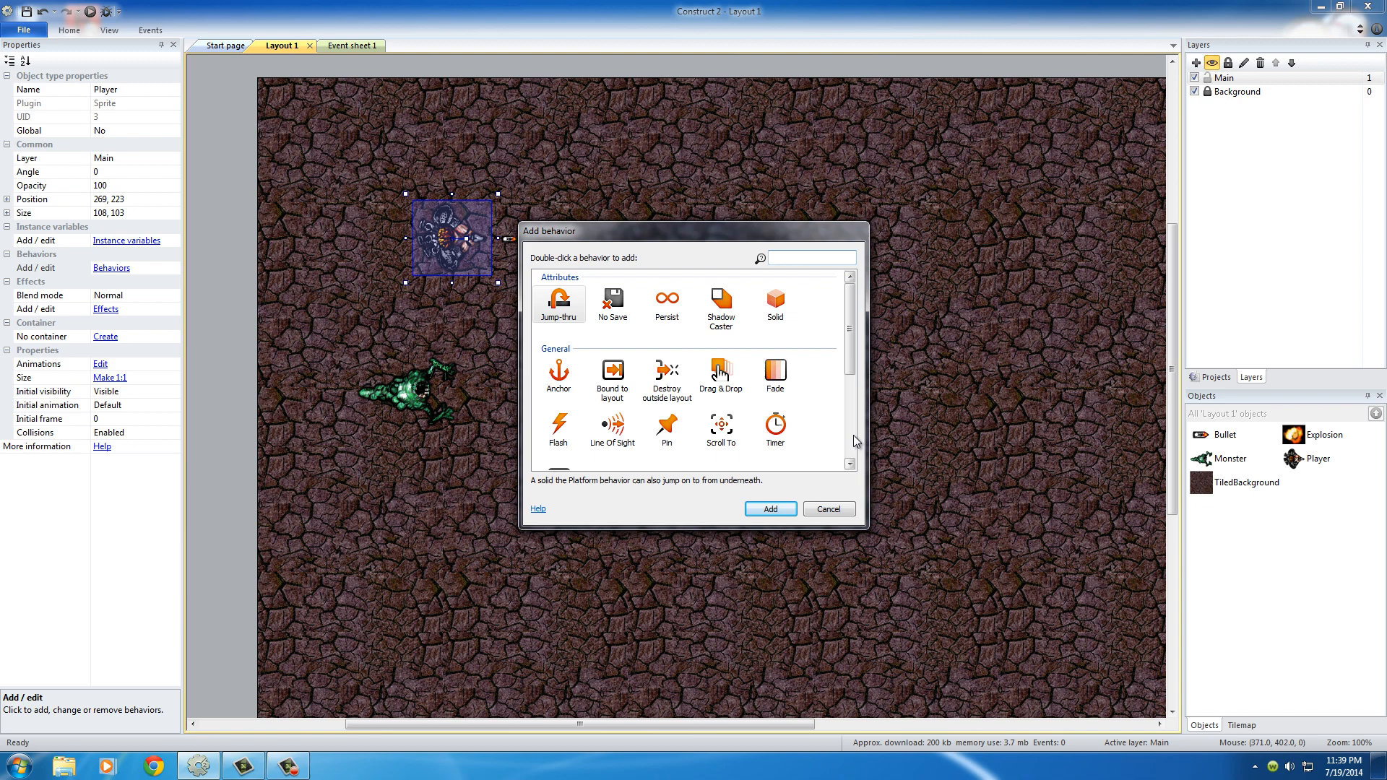
pyautogui.click(809, 257)
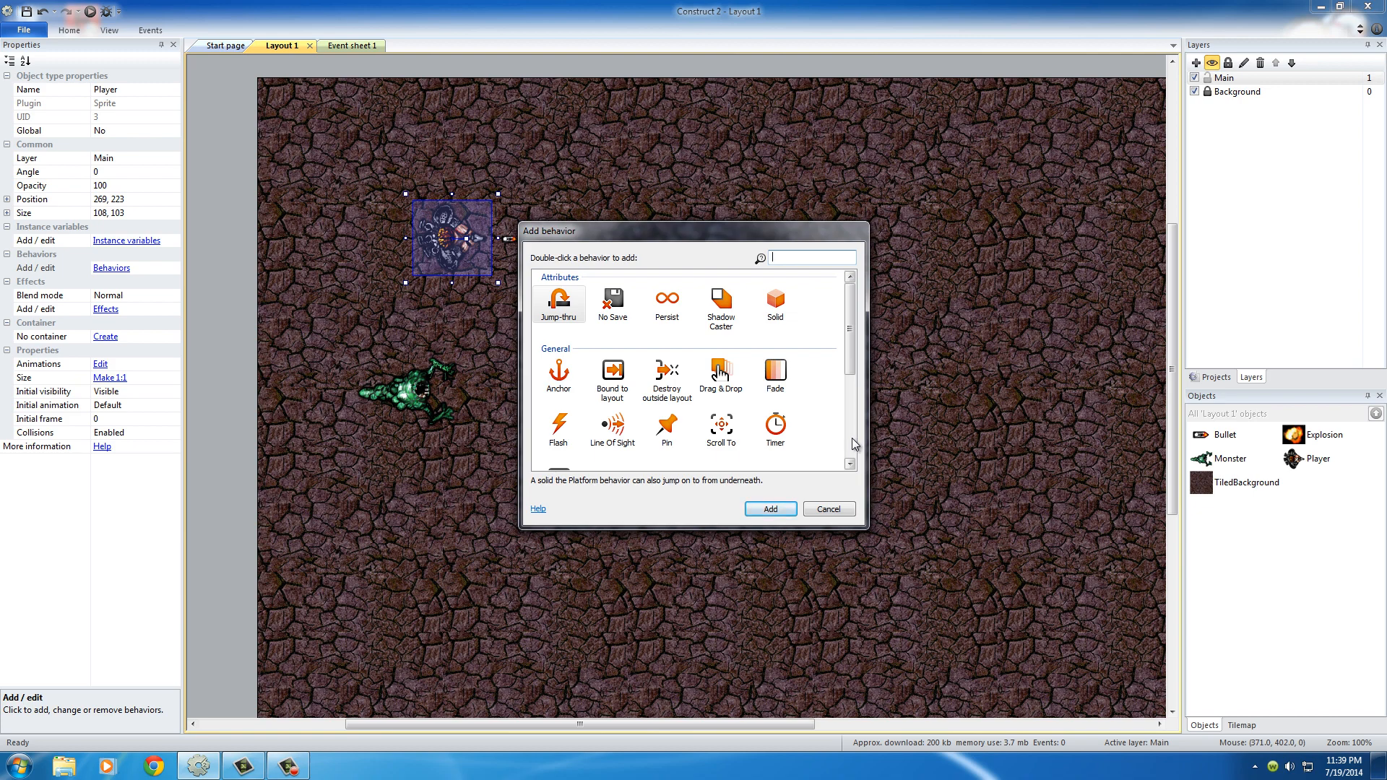
pyautogui.scroll(-3)
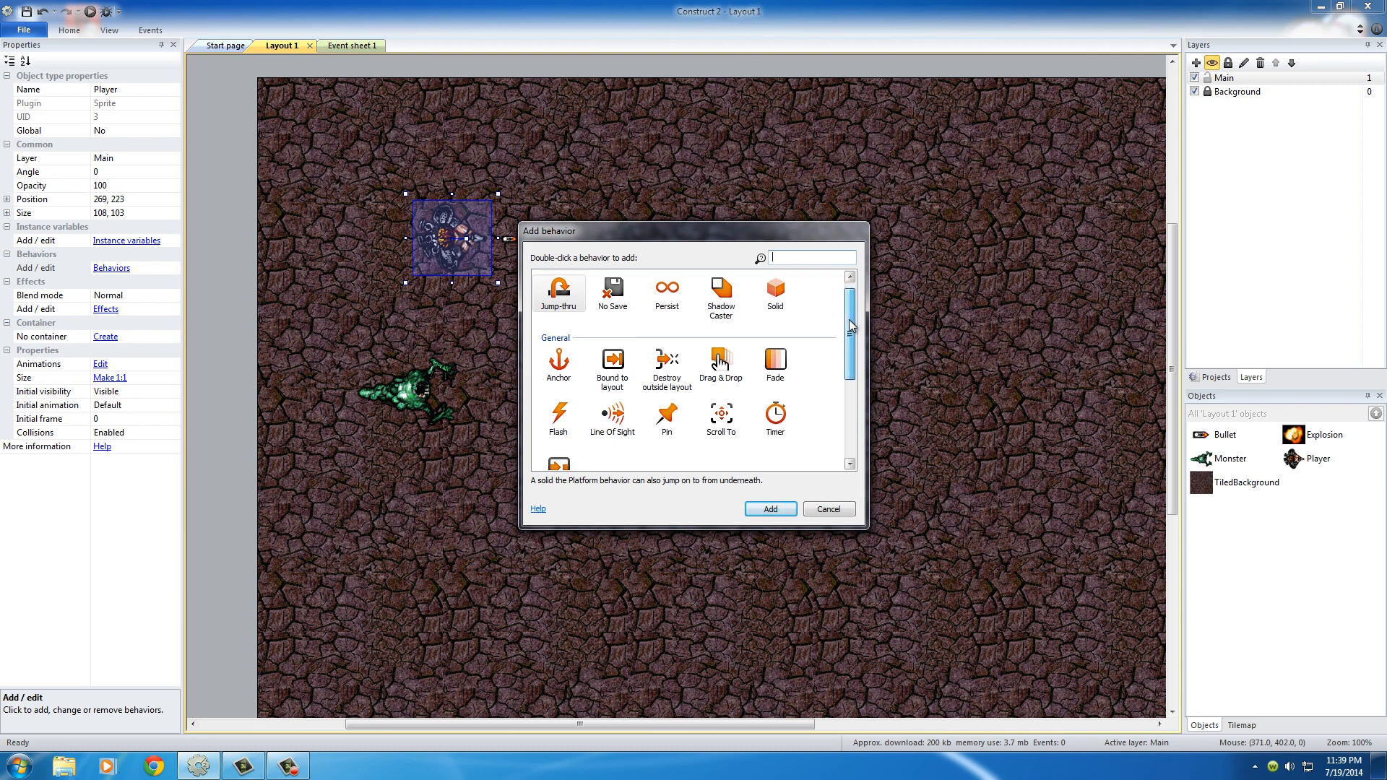
pyautogui.scroll(-3)
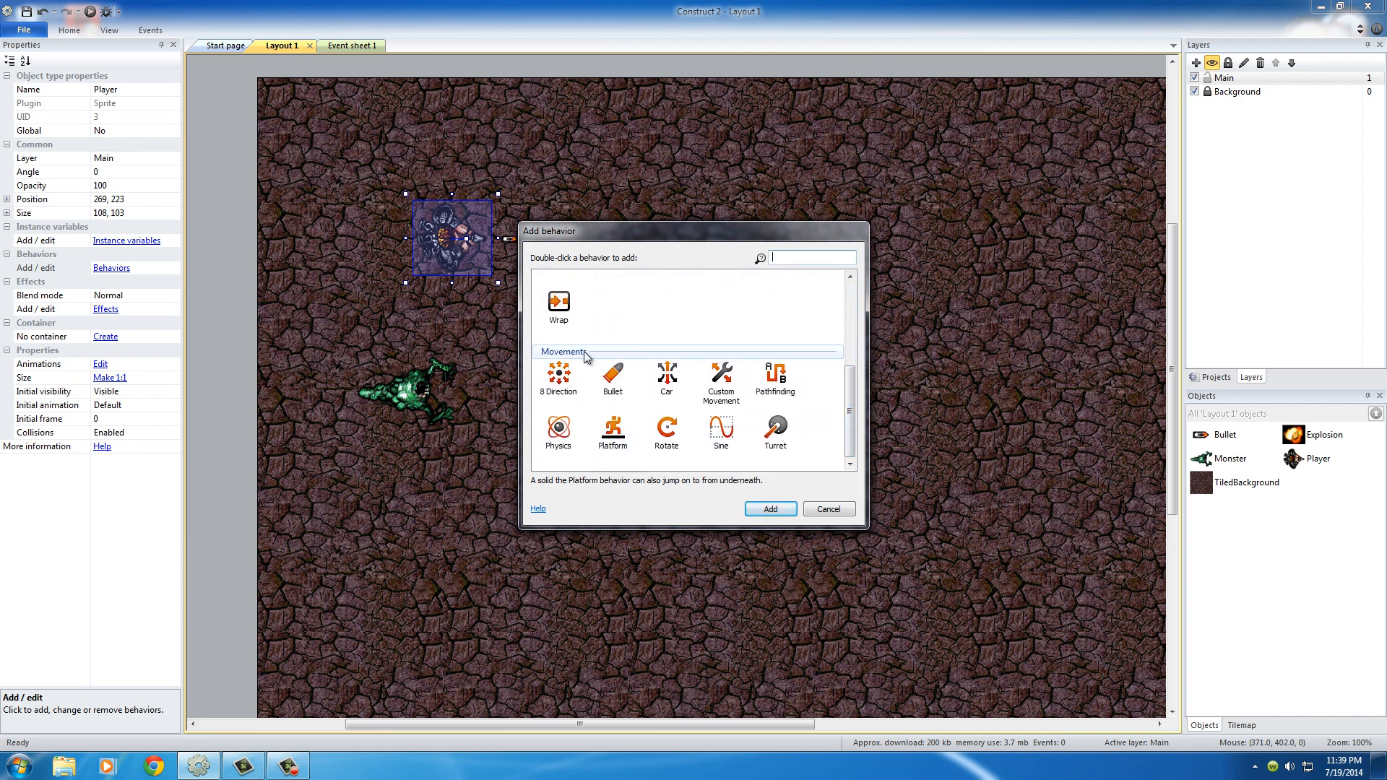
pyautogui.click(558, 380)
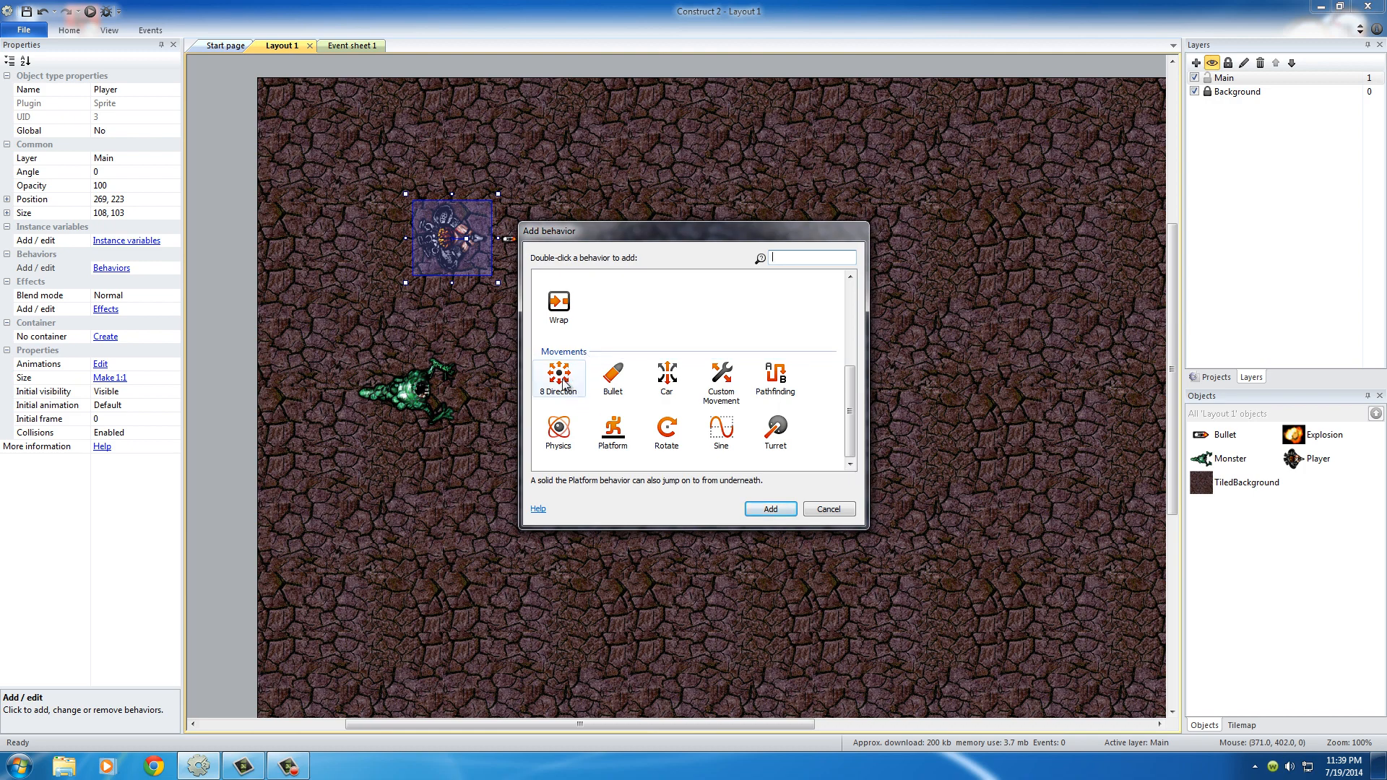
pyautogui.click(558, 379)
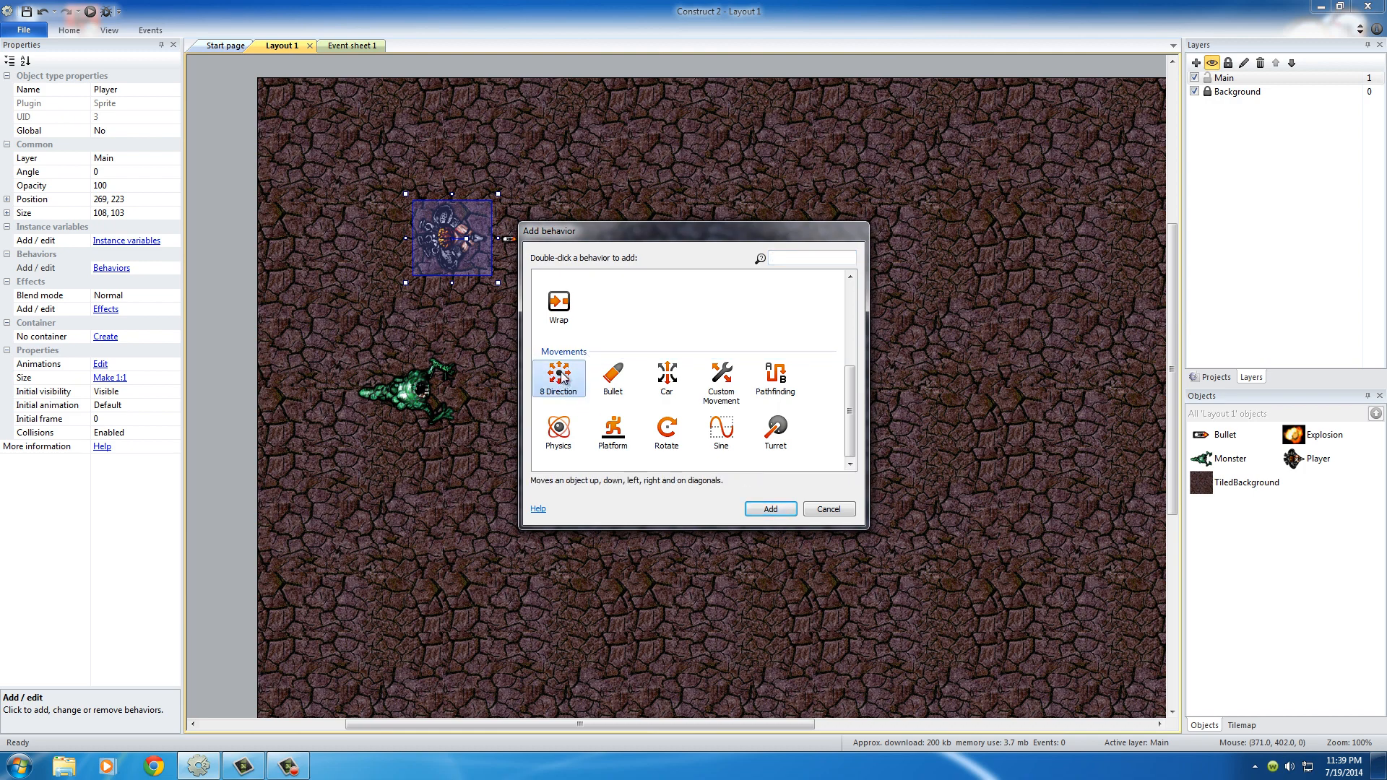
pyautogui.moveTo(798, 488)
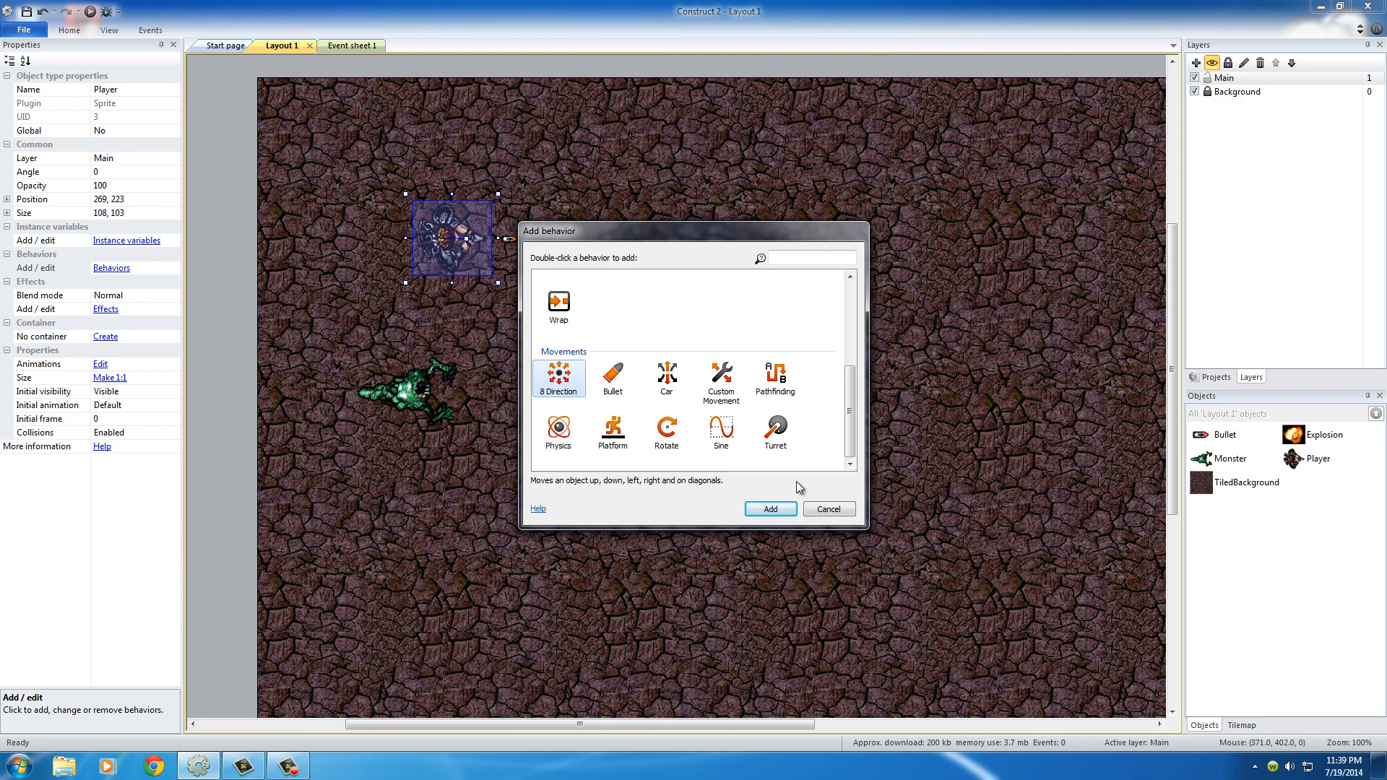
pyautogui.moveTo(591, 494)
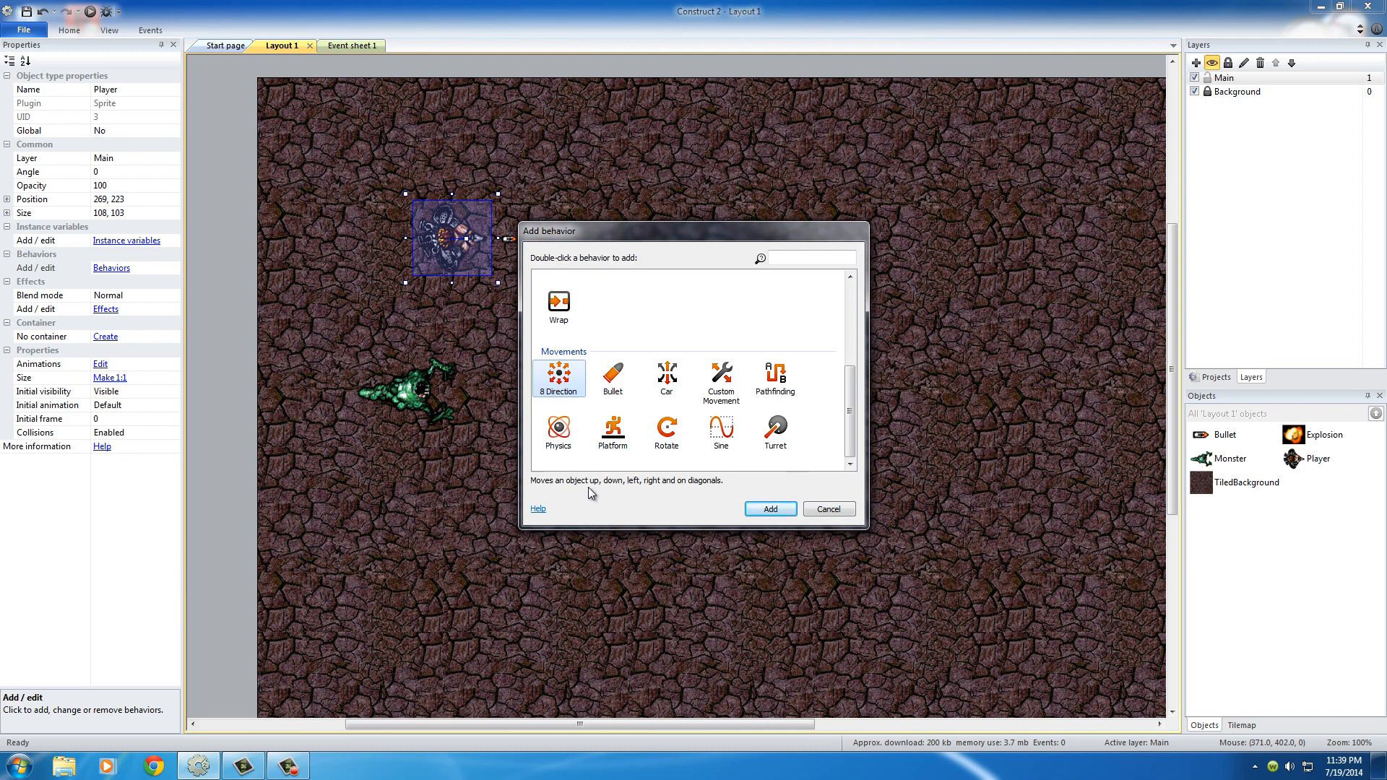
pyautogui.moveTo(738, 493)
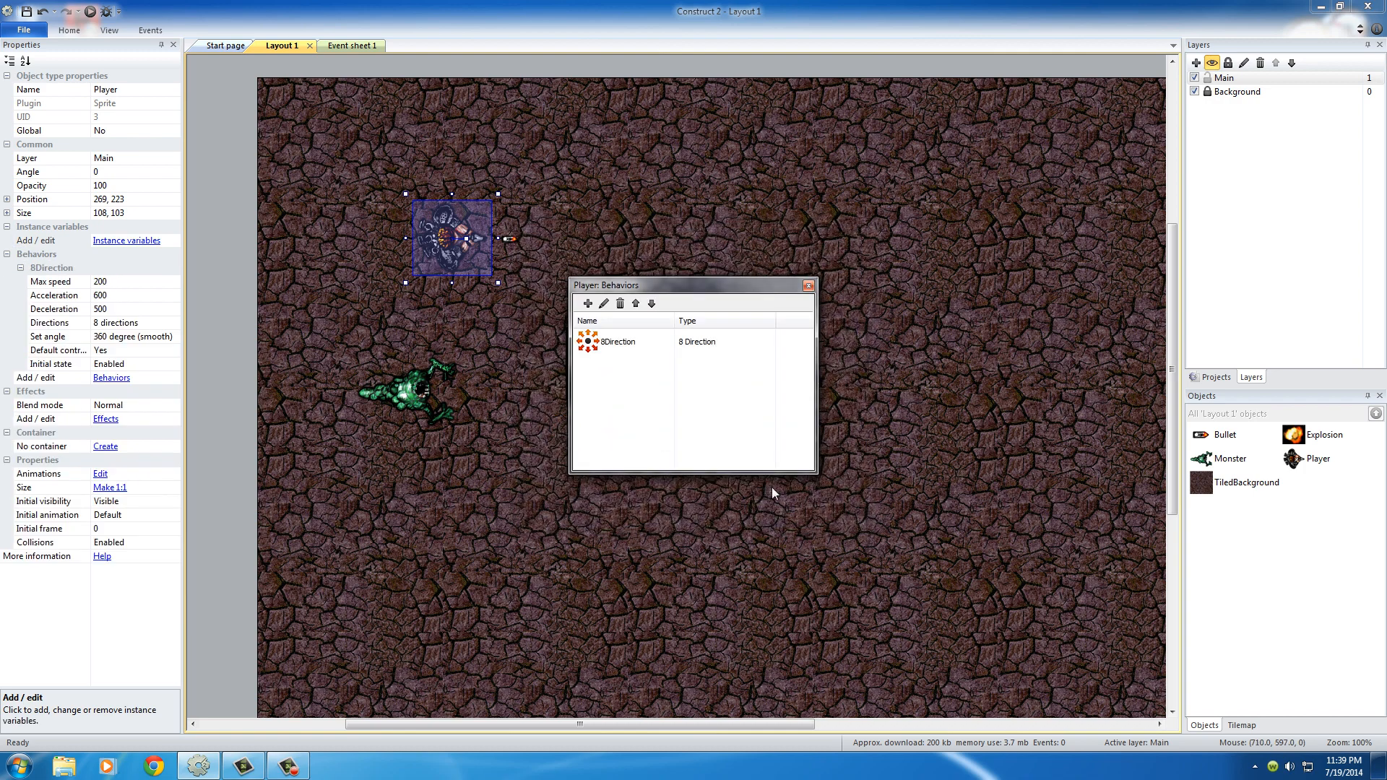
pyautogui.moveTo(530, 301)
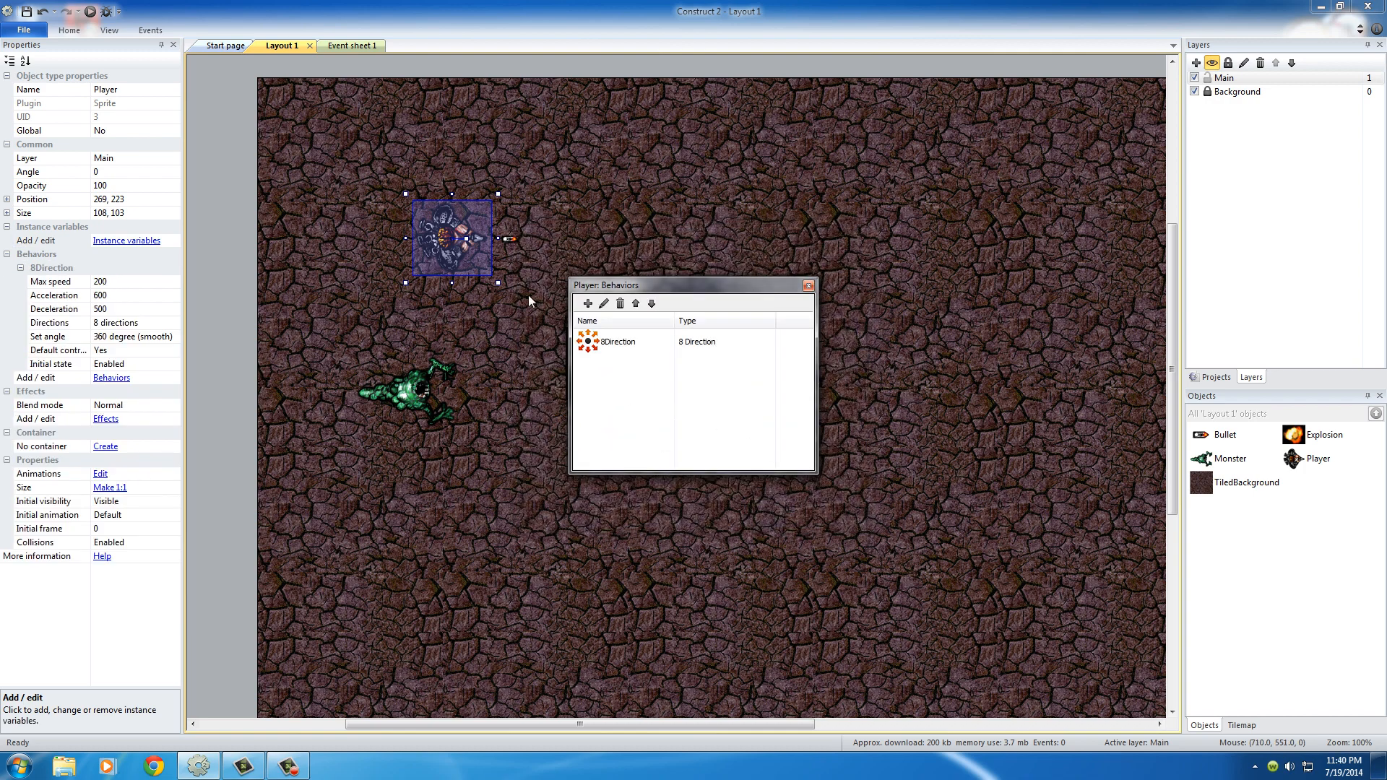
pyautogui.moveTo(531, 260)
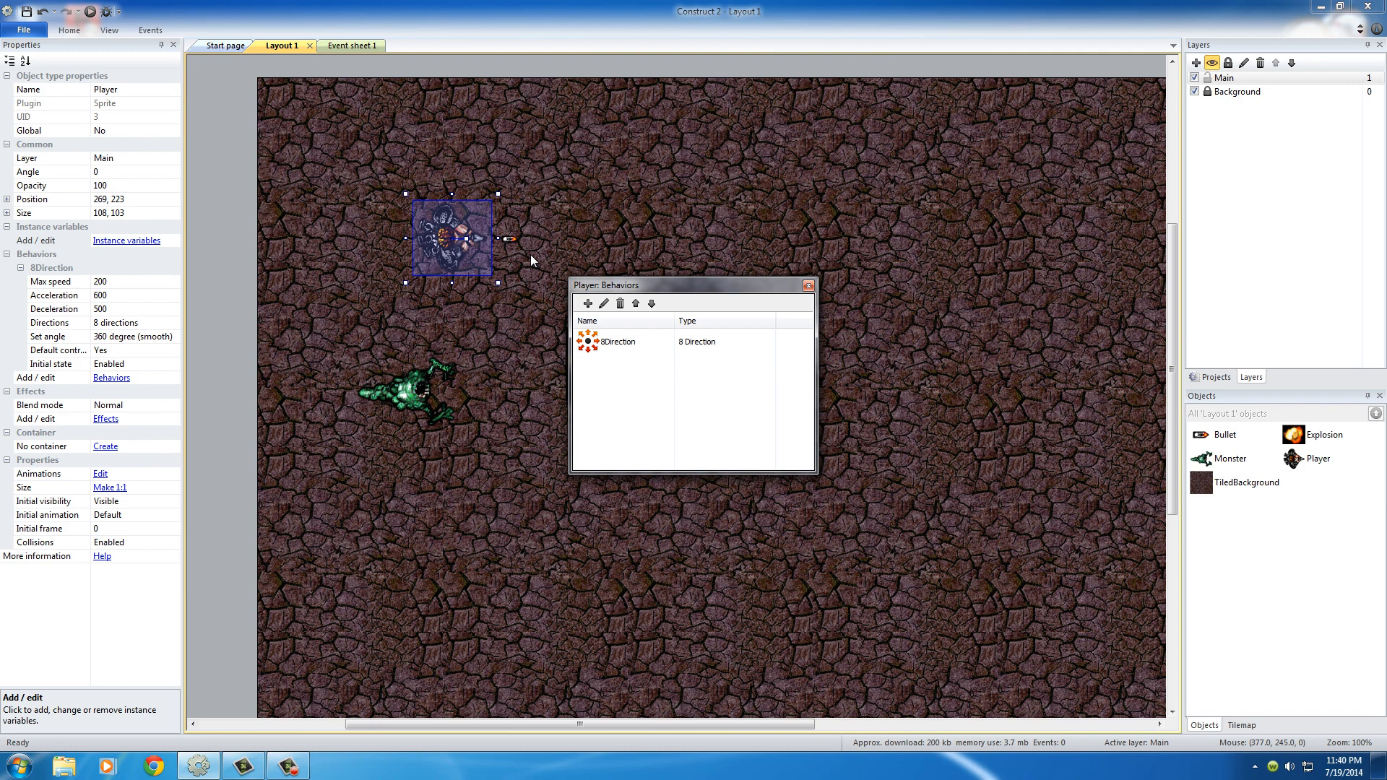
pyautogui.moveTo(526, 257)
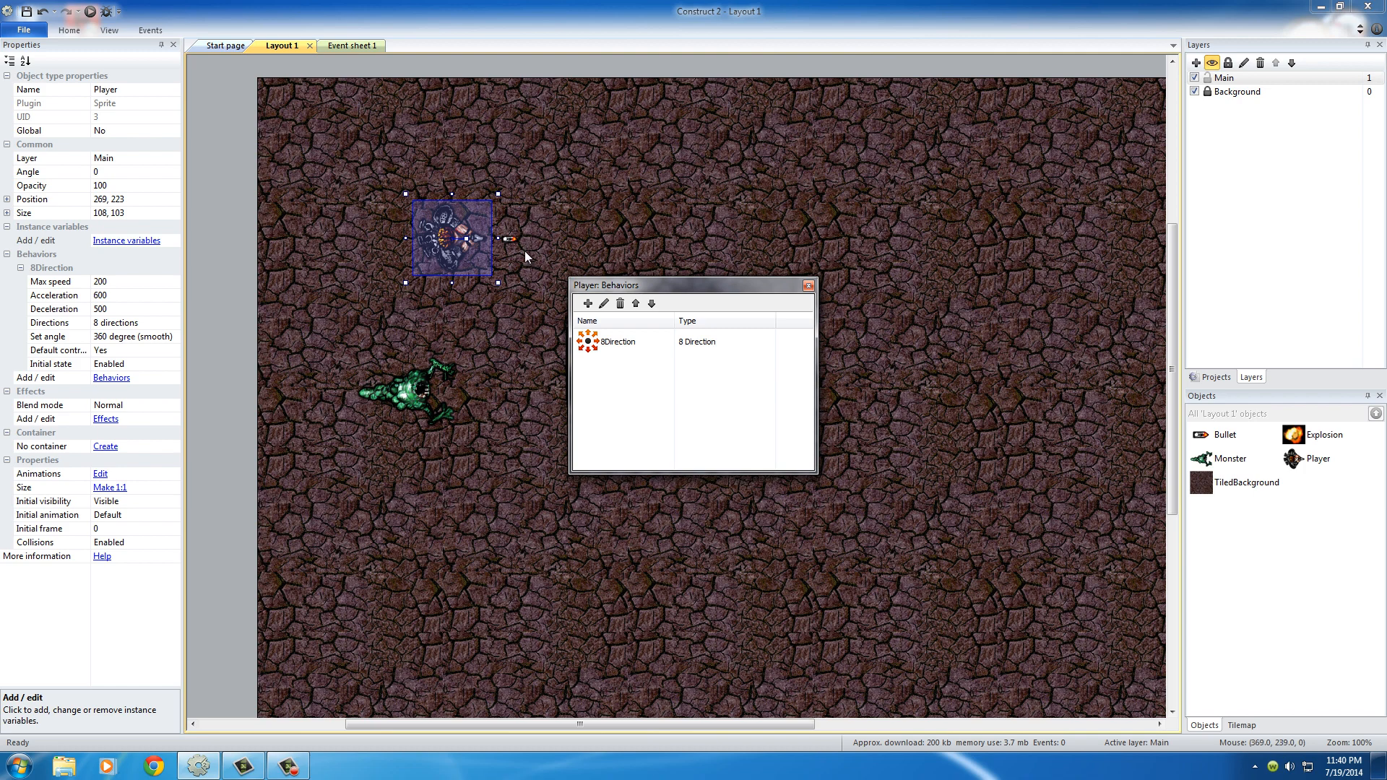
pyautogui.moveTo(526, 267)
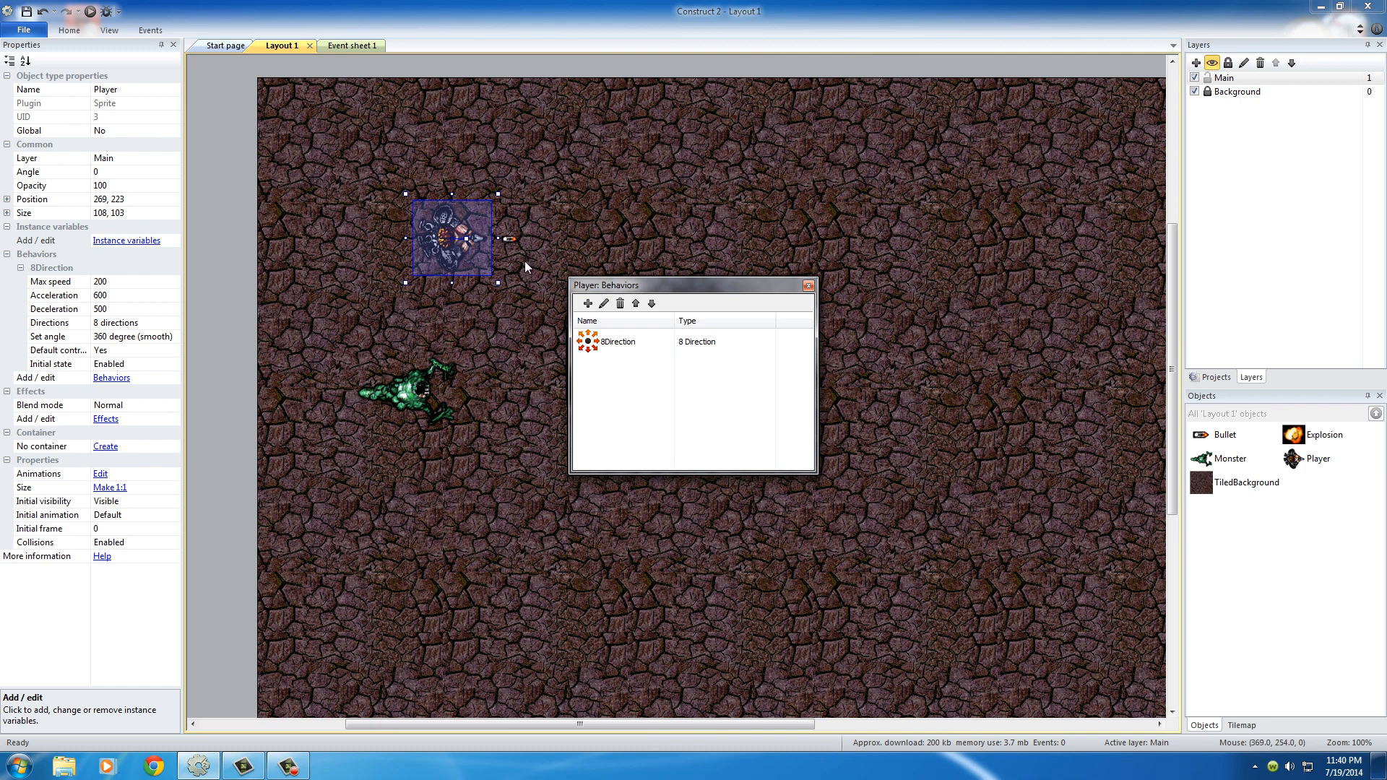
pyautogui.moveTo(520, 292)
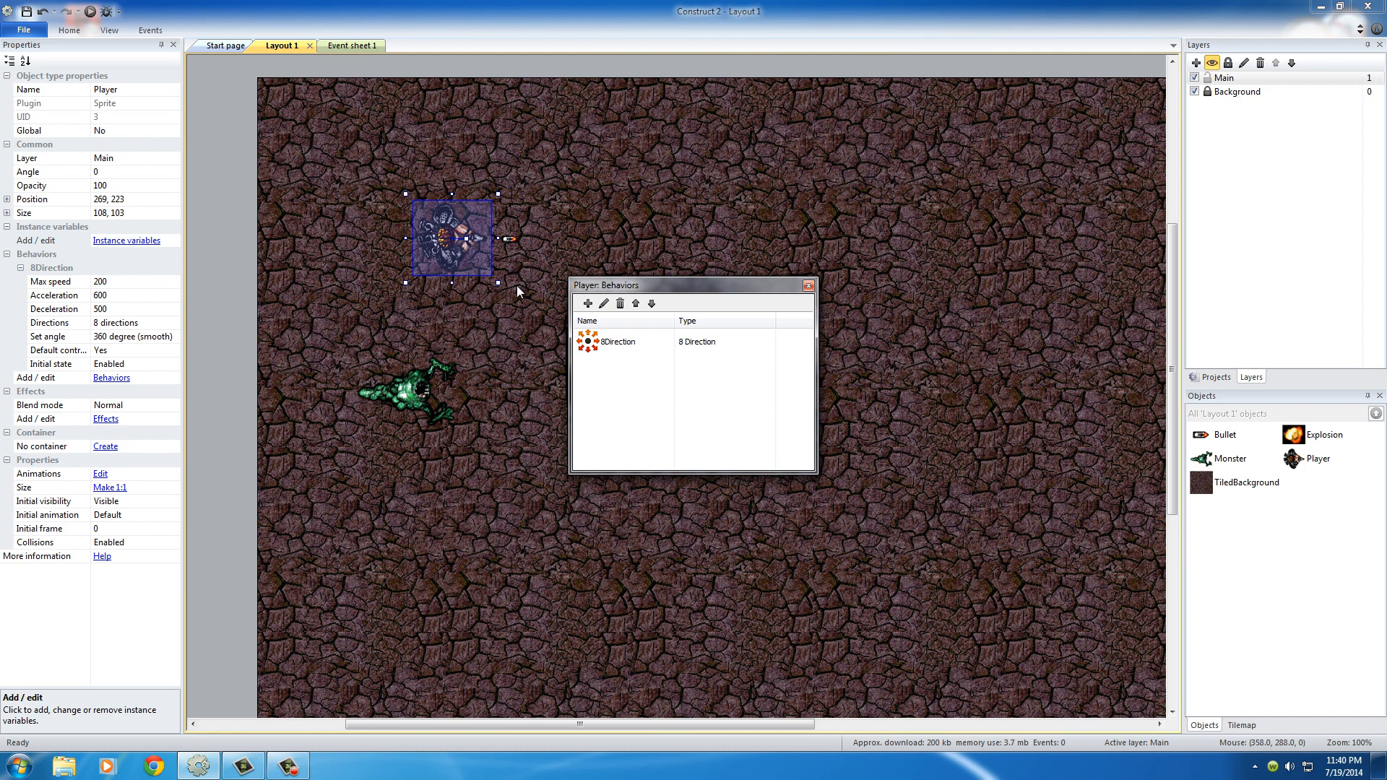
pyautogui.moveTo(519, 293)
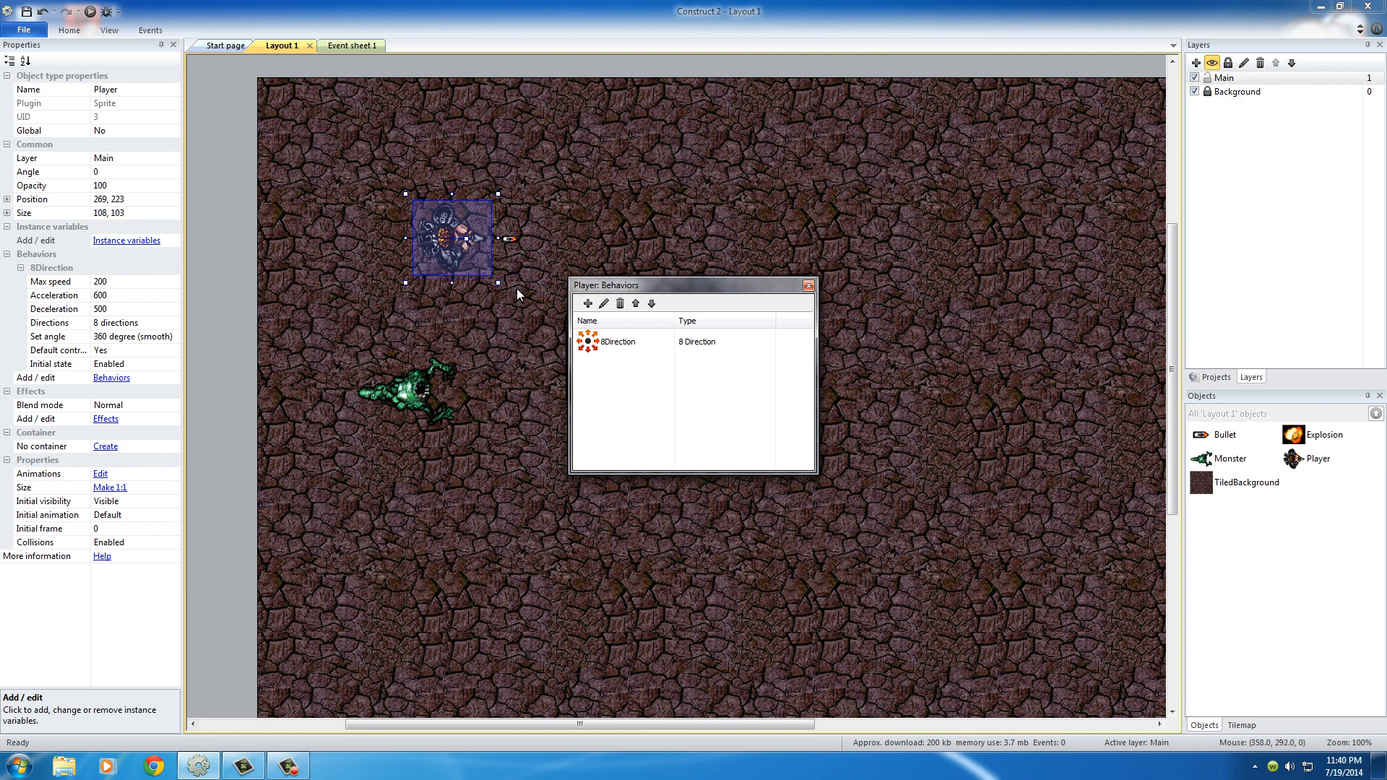
pyautogui.moveTo(517, 305)
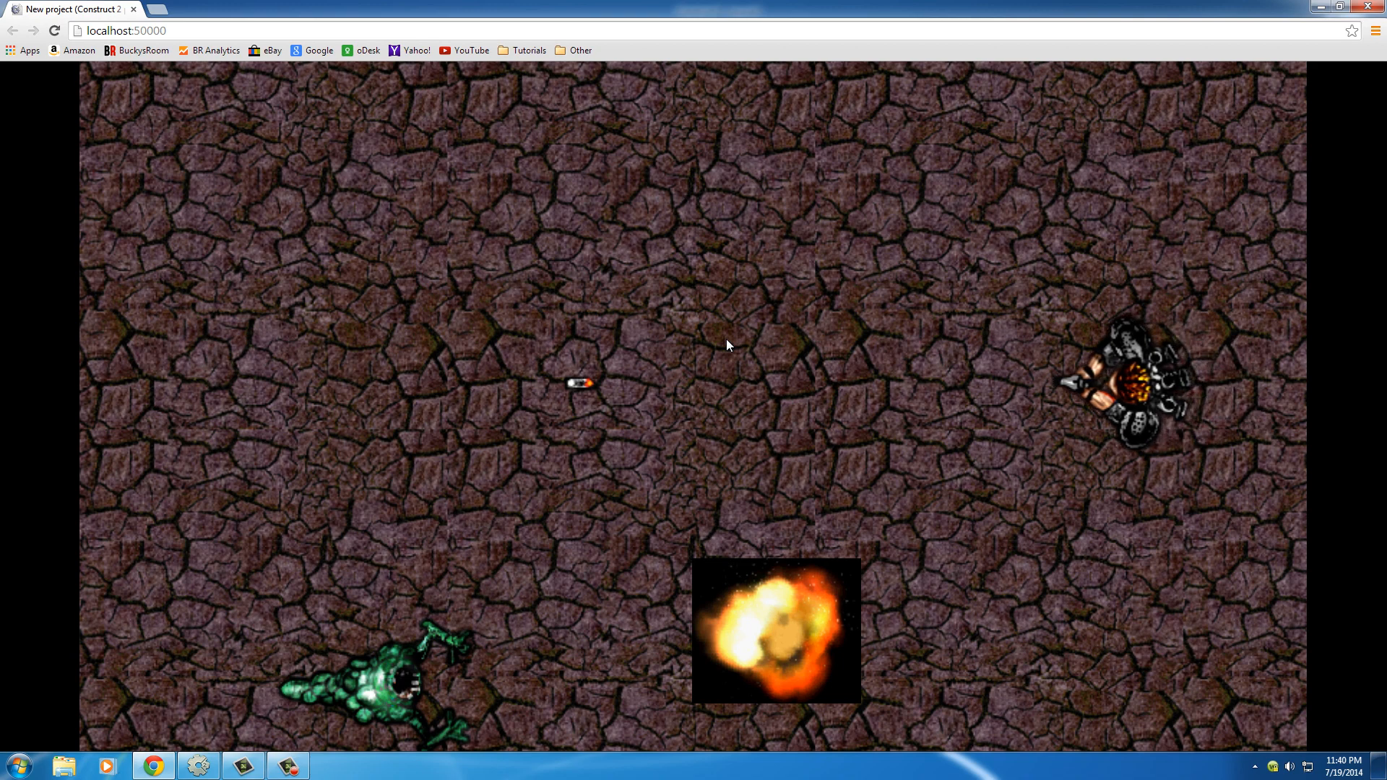
pyautogui.moveTo(1315, 48)
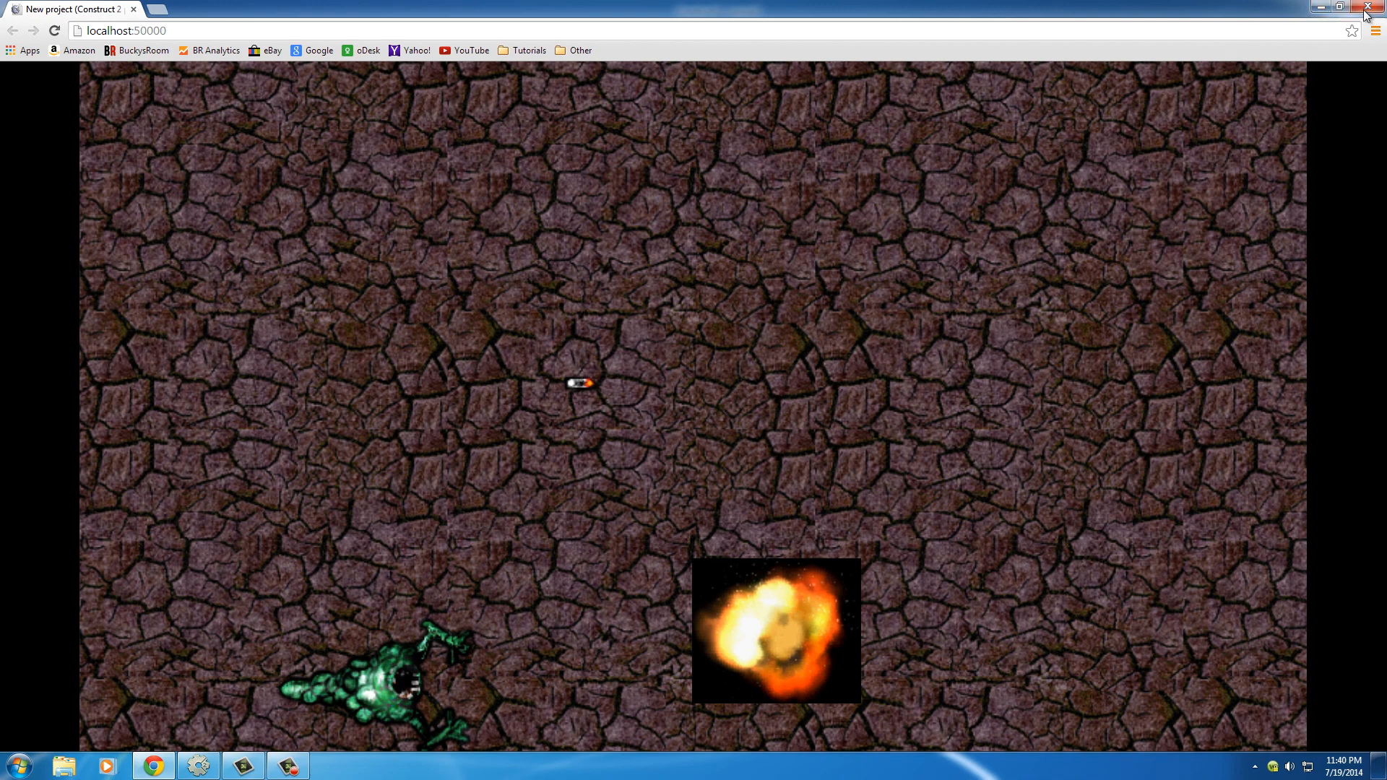
# - Close the preview and reopen the Player's behaviors to add another one
pyautogui.click(1366, 8)
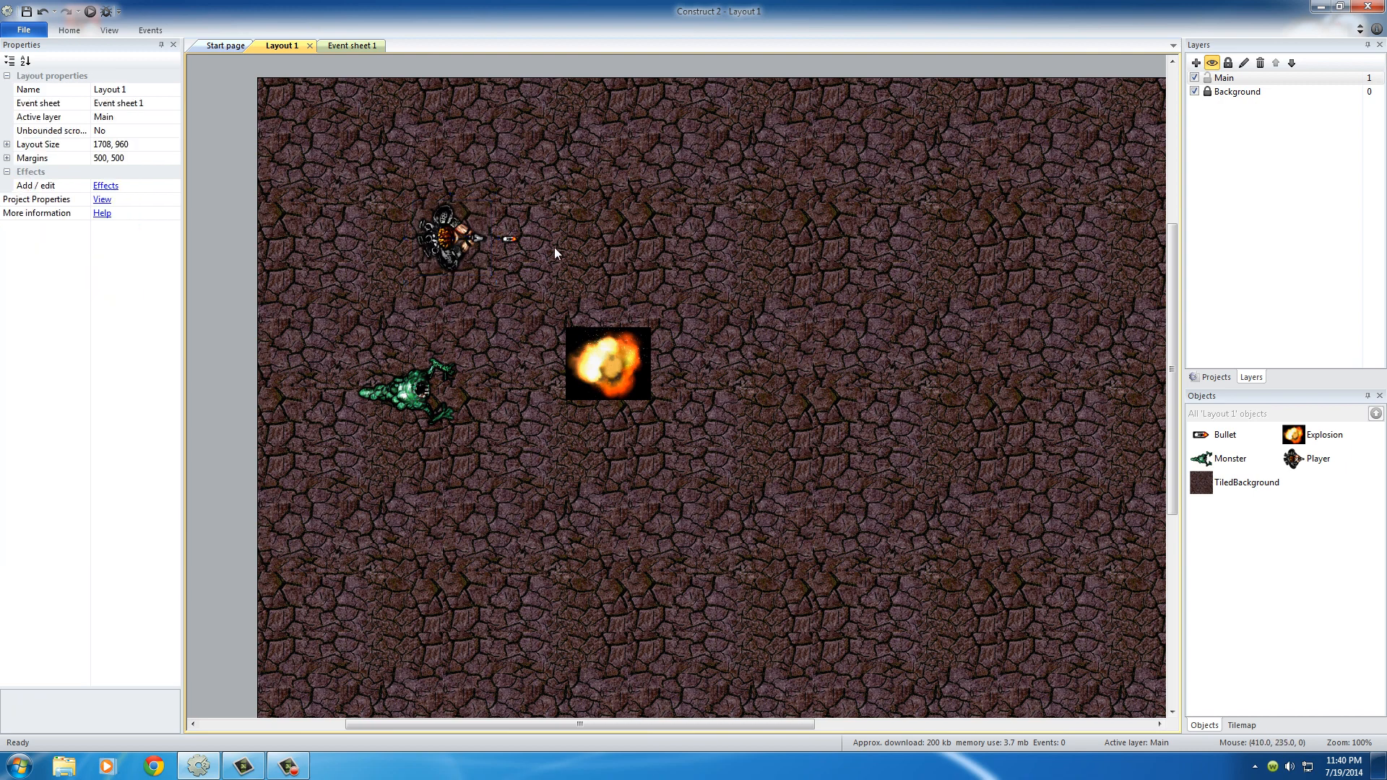
pyautogui.moveTo(474, 268)
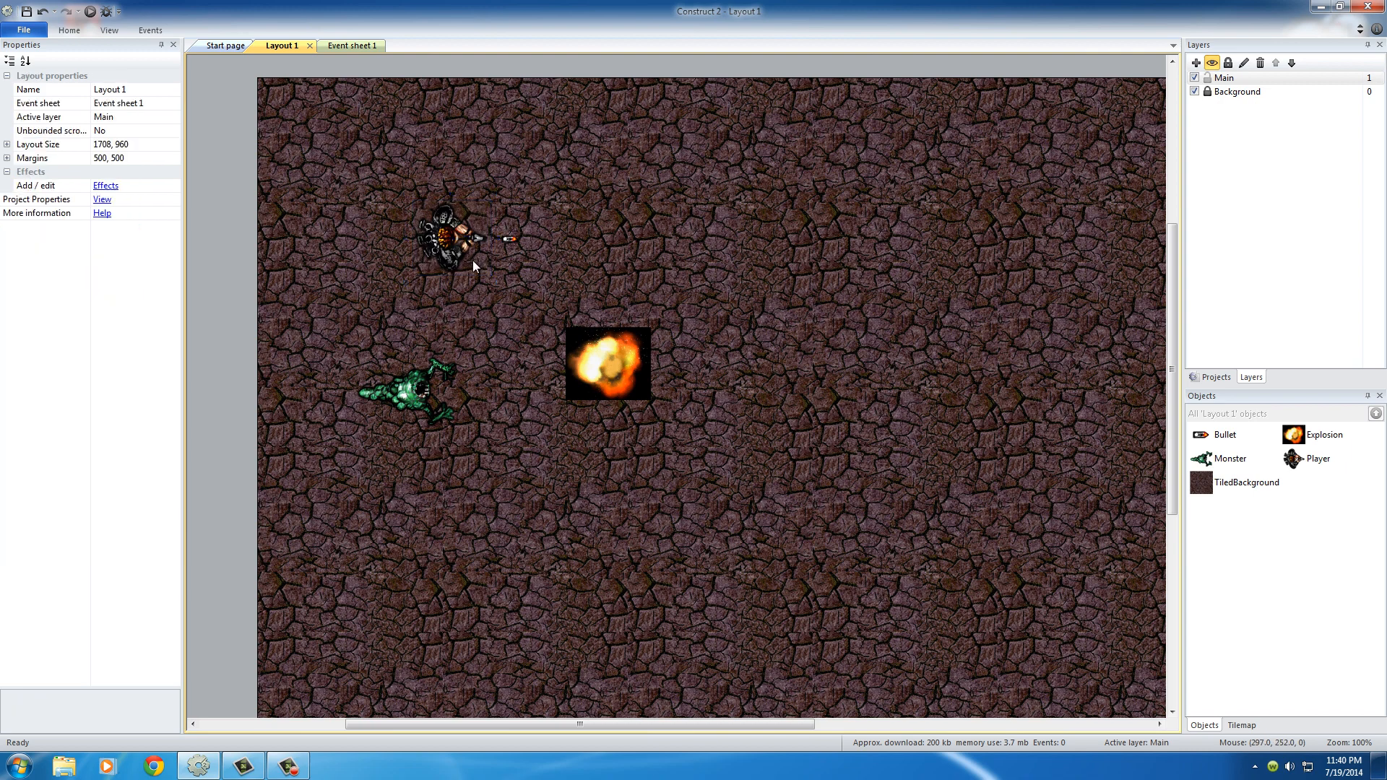
pyautogui.click(451, 237)
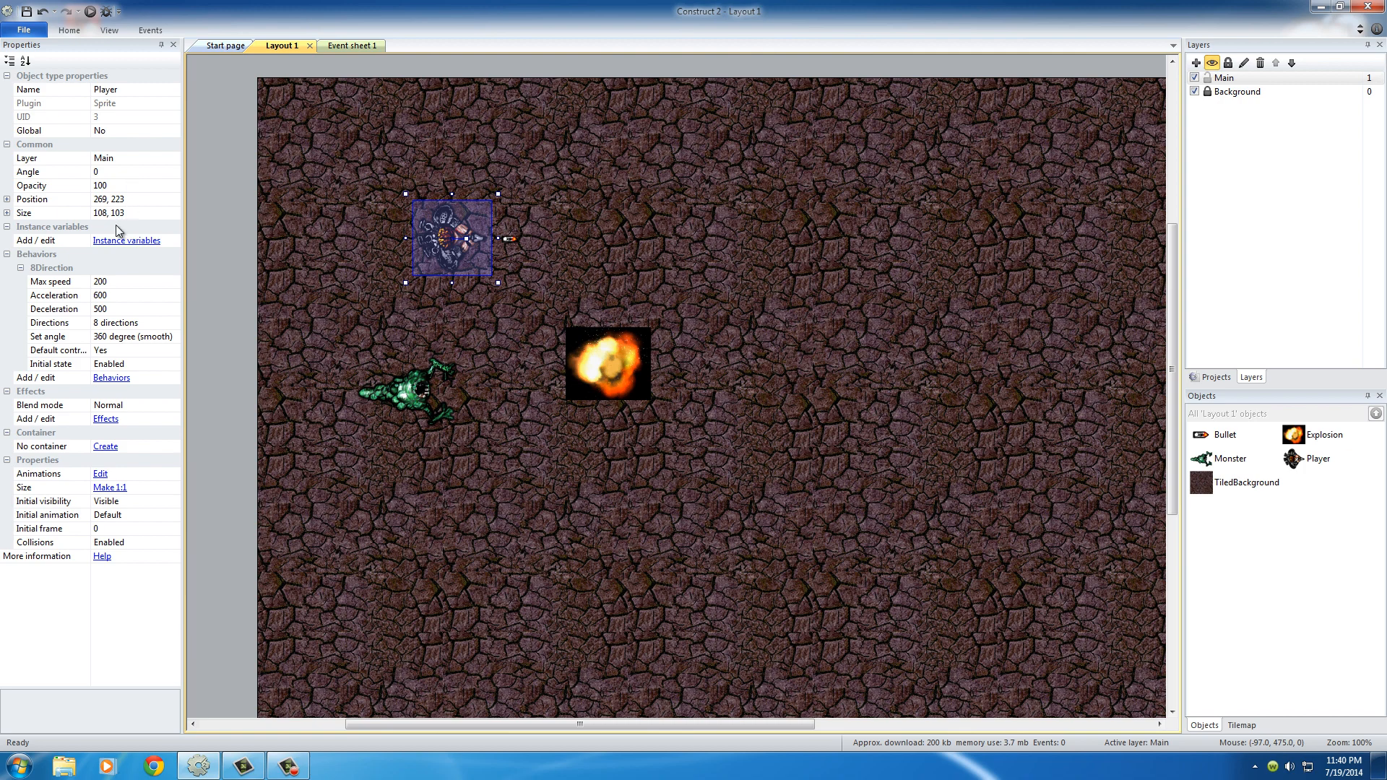
pyautogui.click(111, 377)
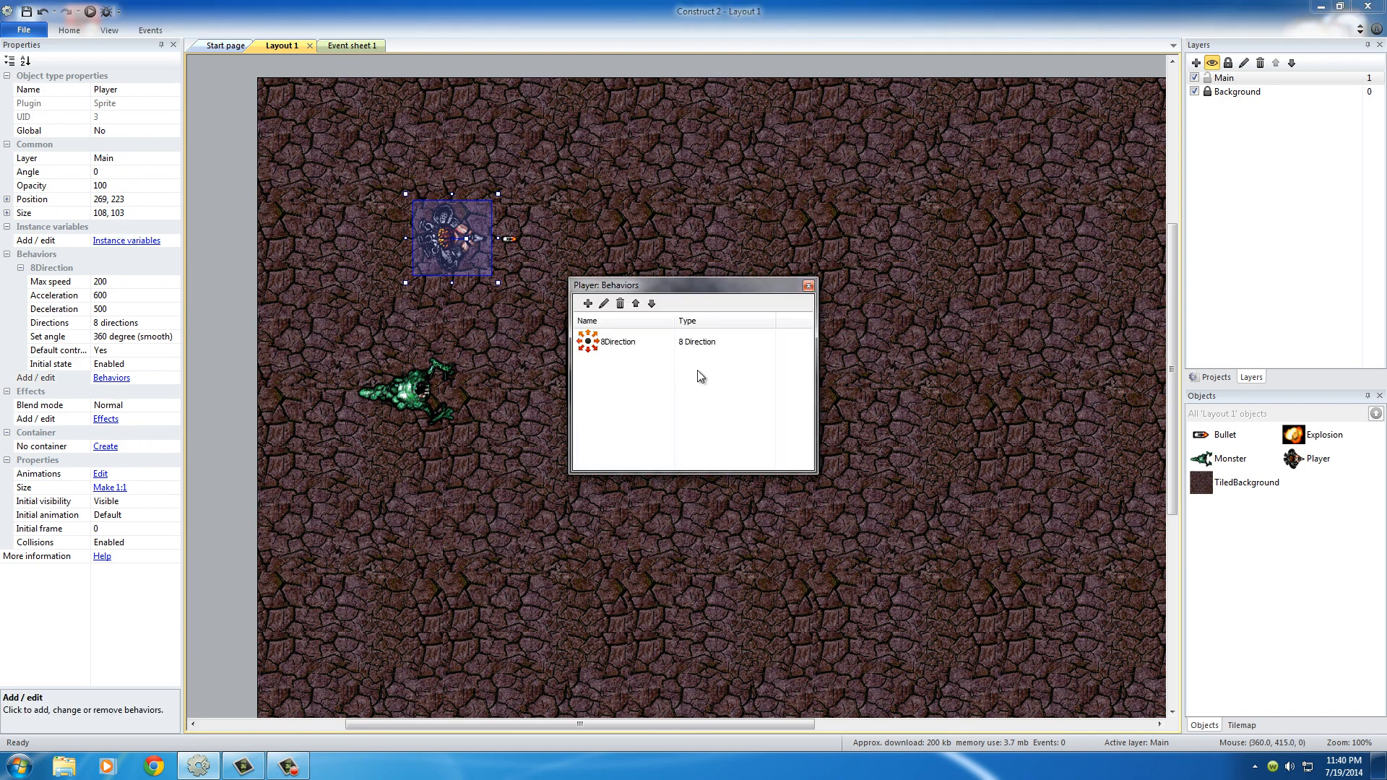
pyautogui.click(588, 303)
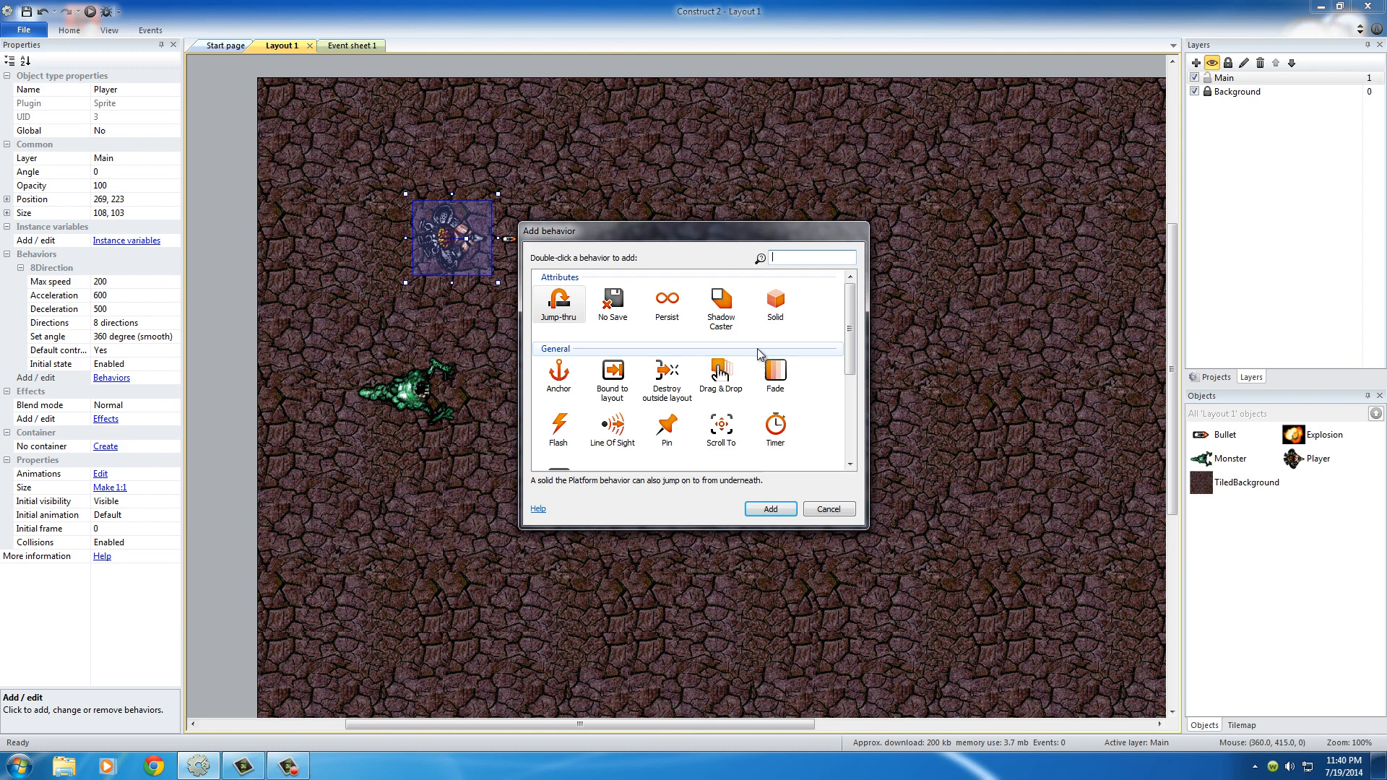
pyautogui.moveTo(759, 361)
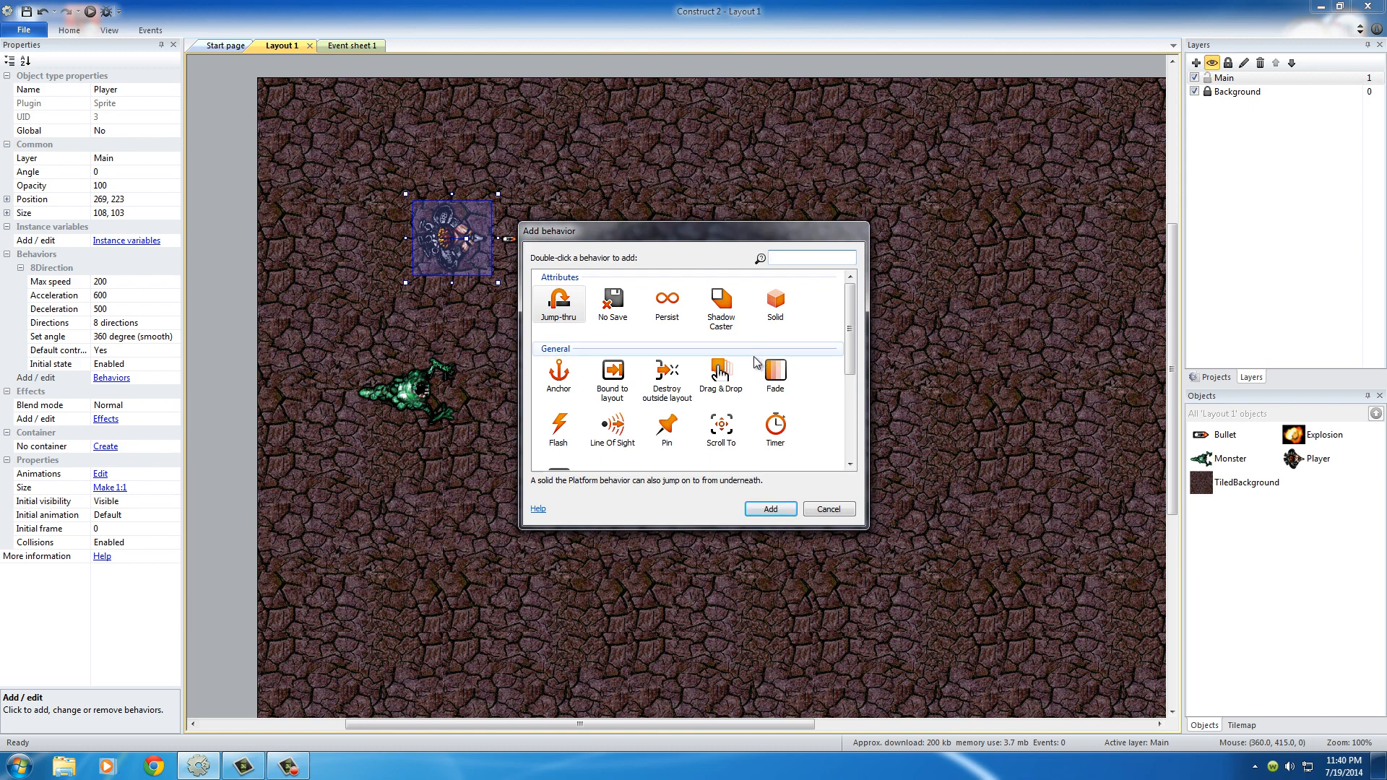
pyautogui.moveTo(848, 342)
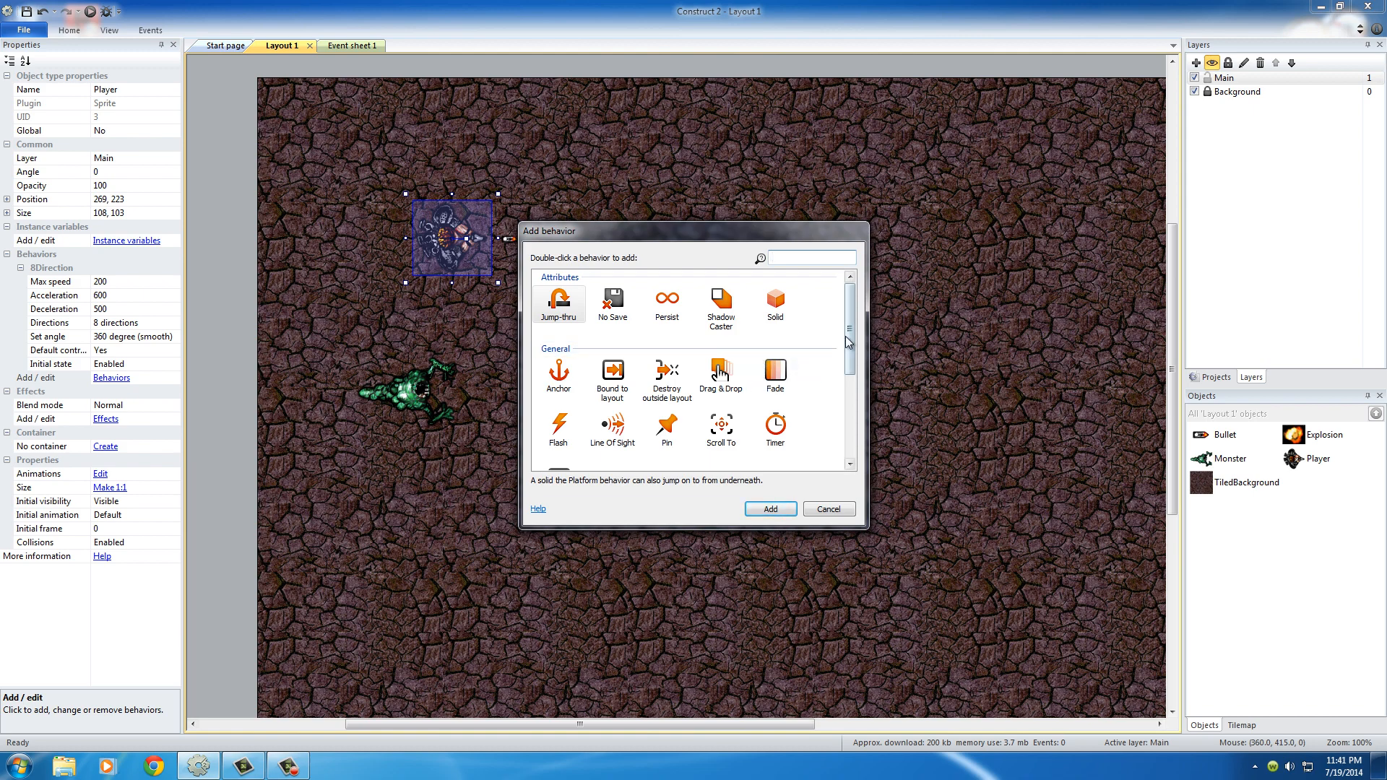
# - Add the Scroll To behaviour to the Player so the view follows it
pyautogui.scroll(-3)
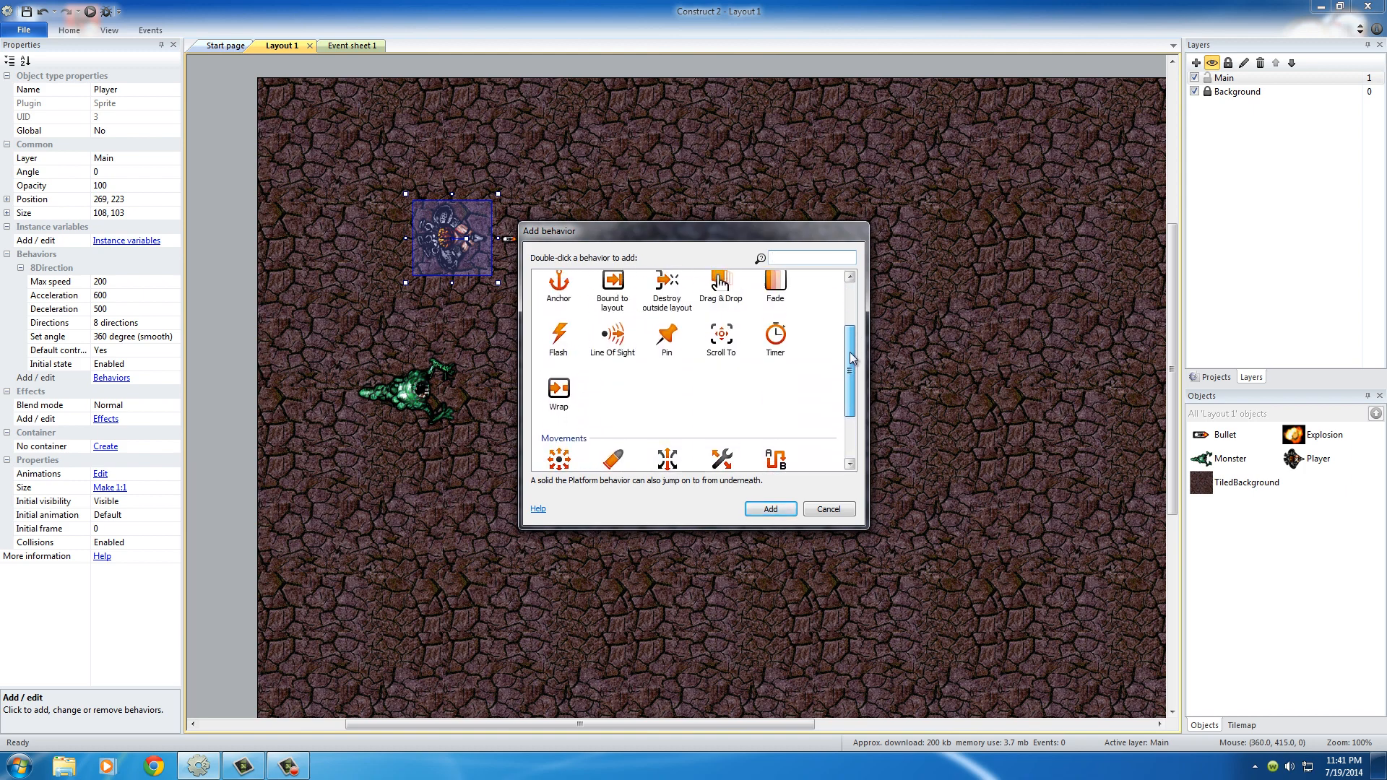
pyautogui.scroll(3)
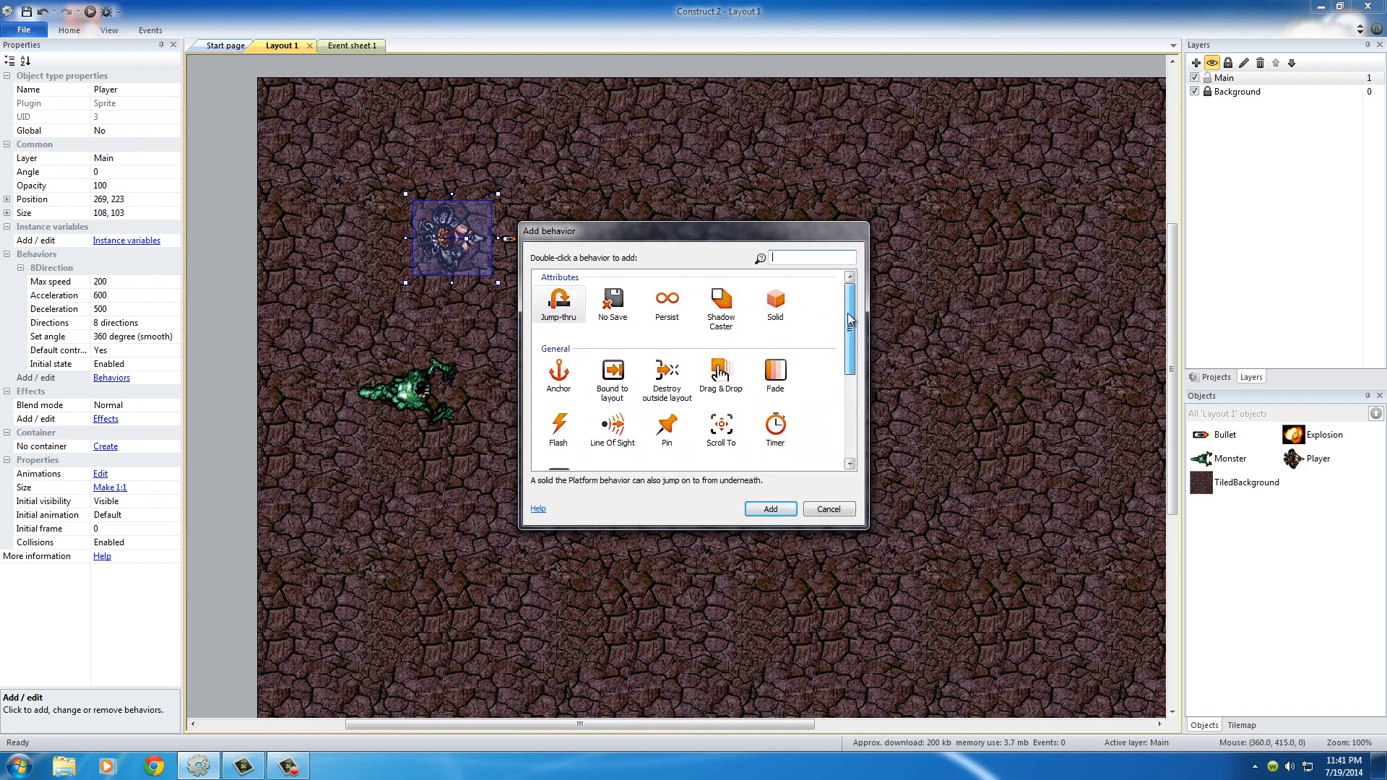
pyautogui.scroll(-3)
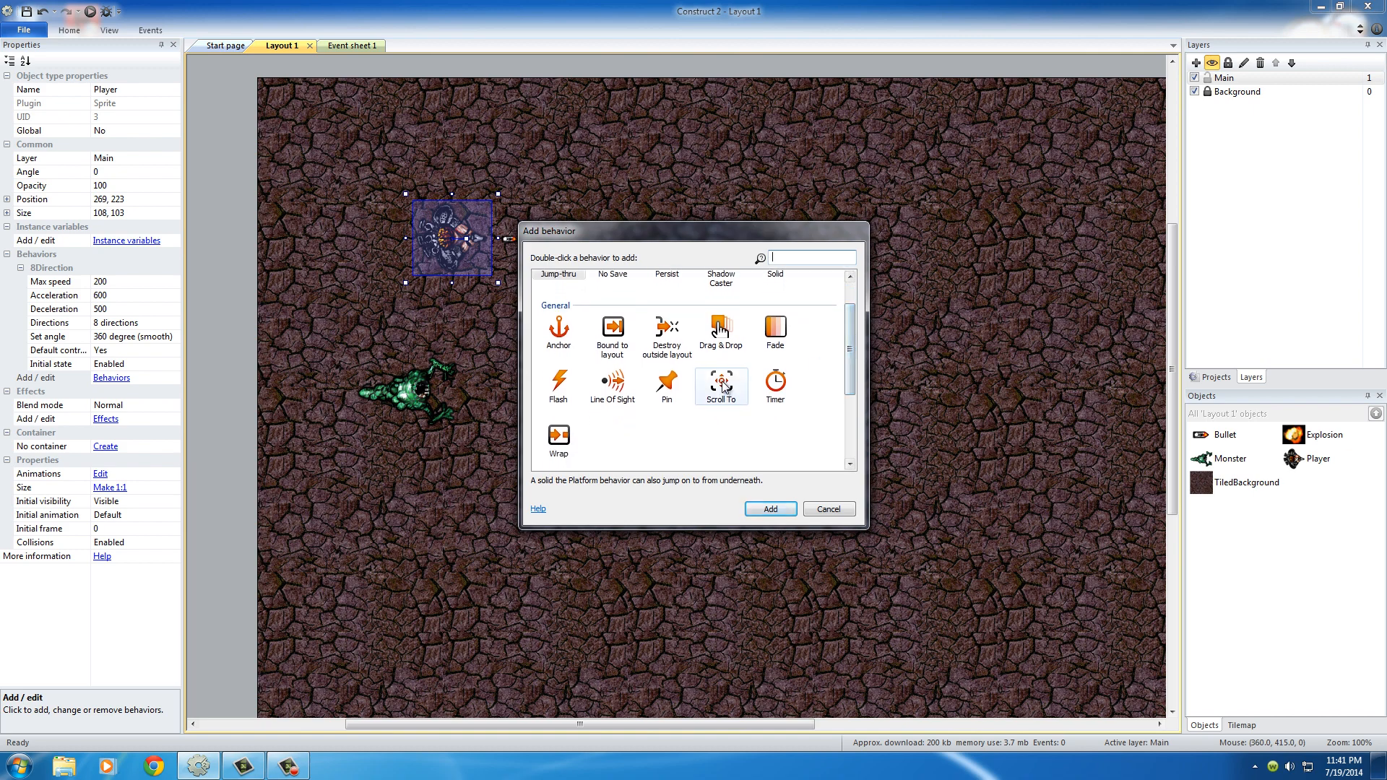
pyautogui.click(721, 387)
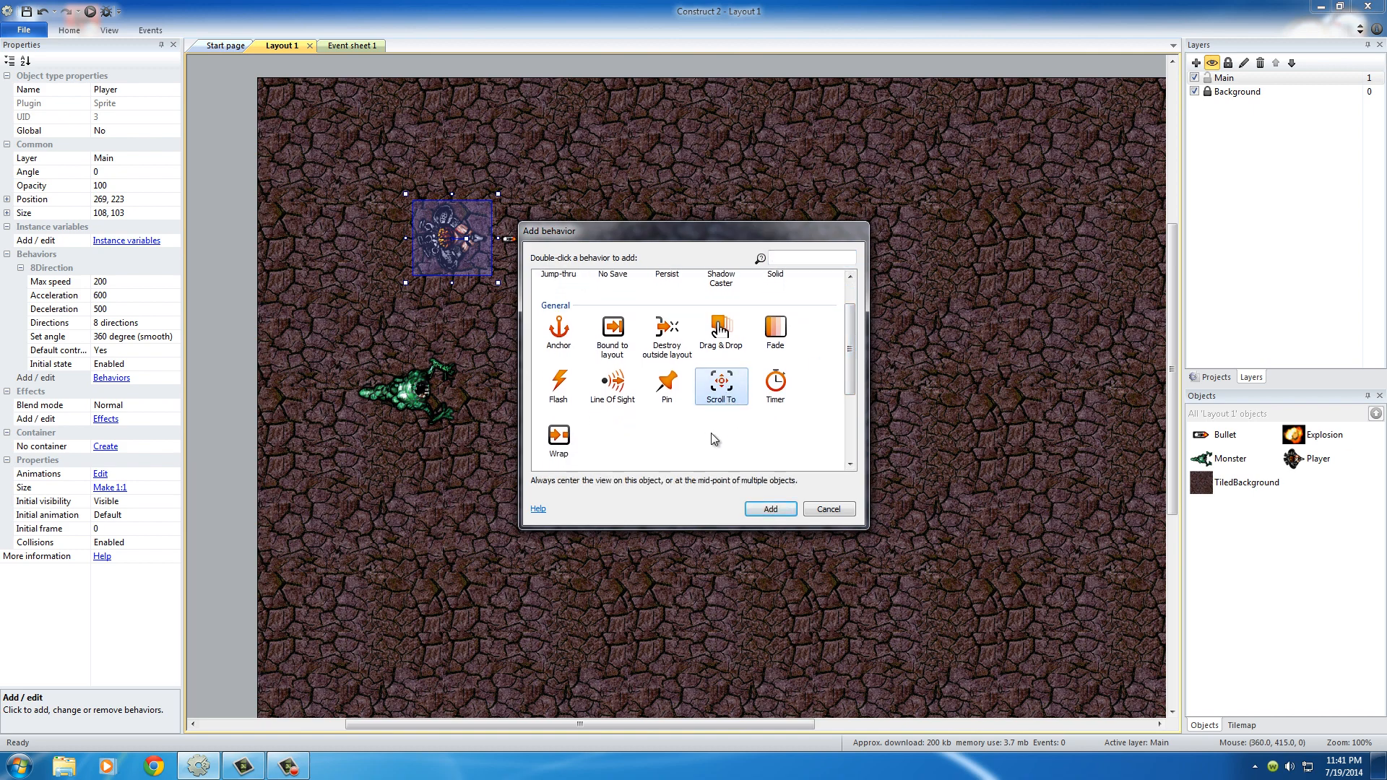
pyautogui.moveTo(791, 450)
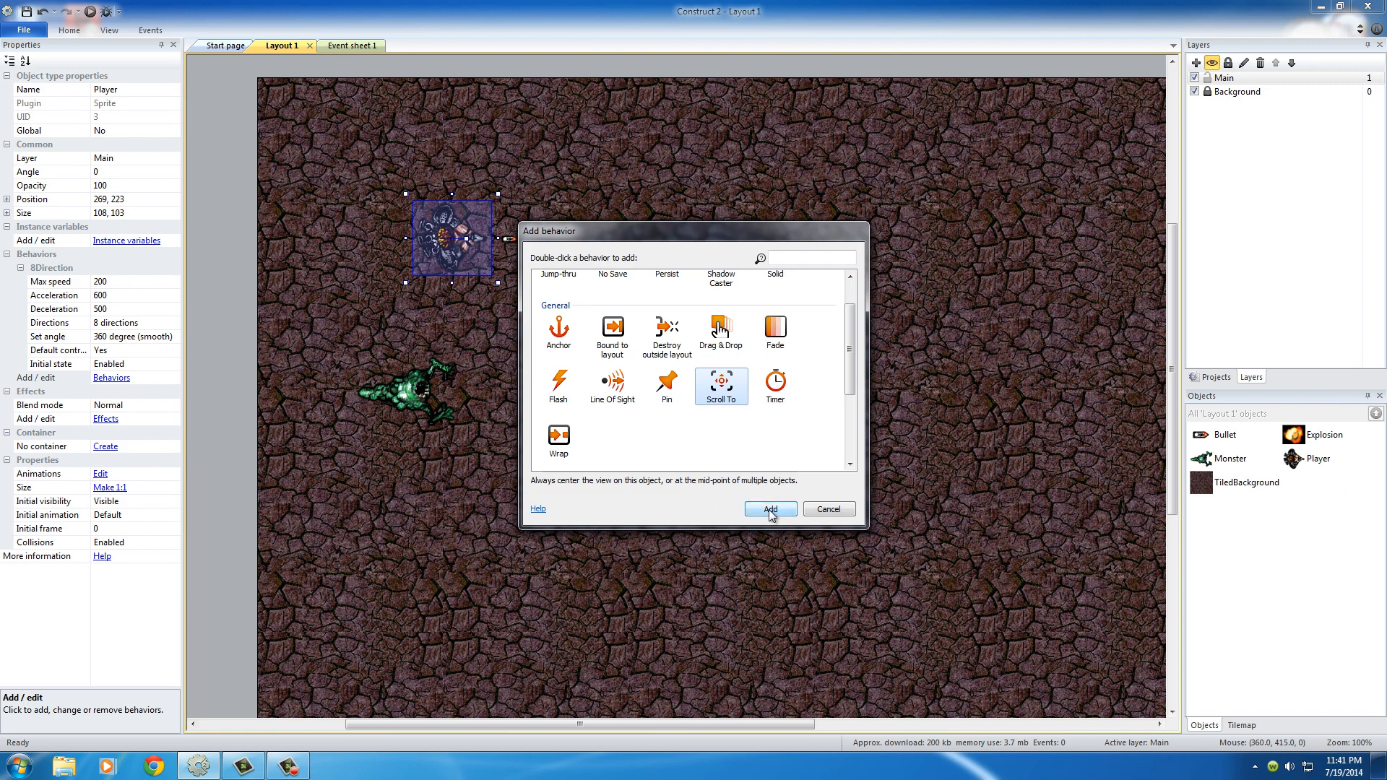
pyautogui.click(769, 509)
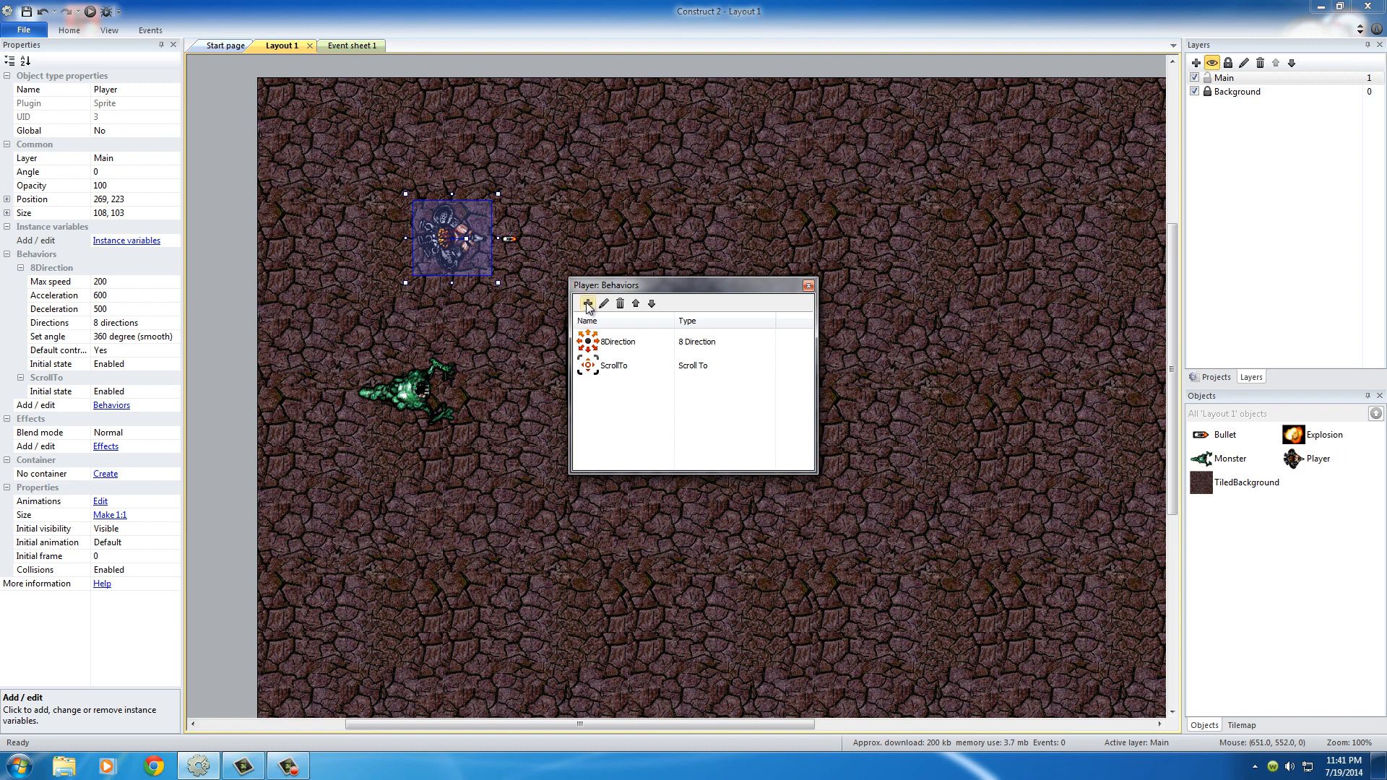
pyautogui.moveTo(588, 303)
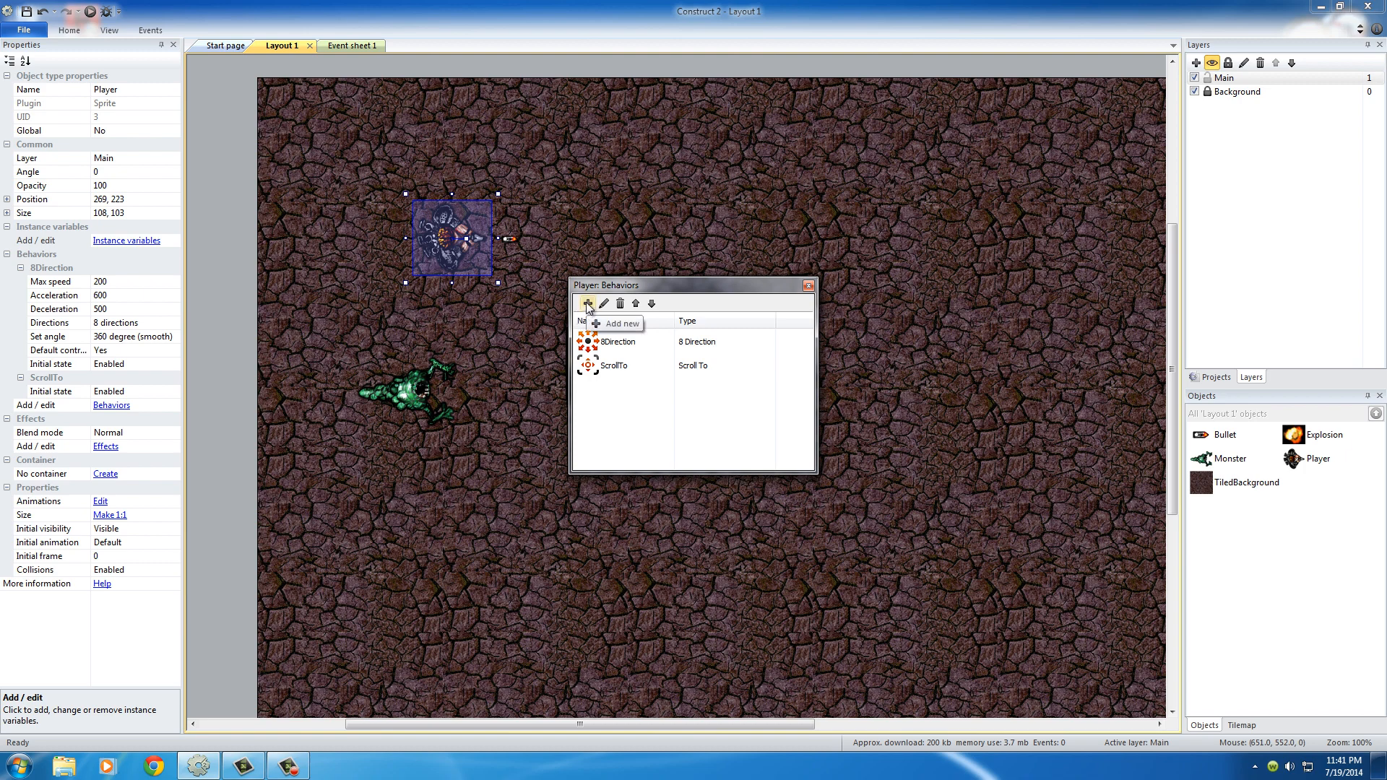
pyautogui.moveTo(221, 273)
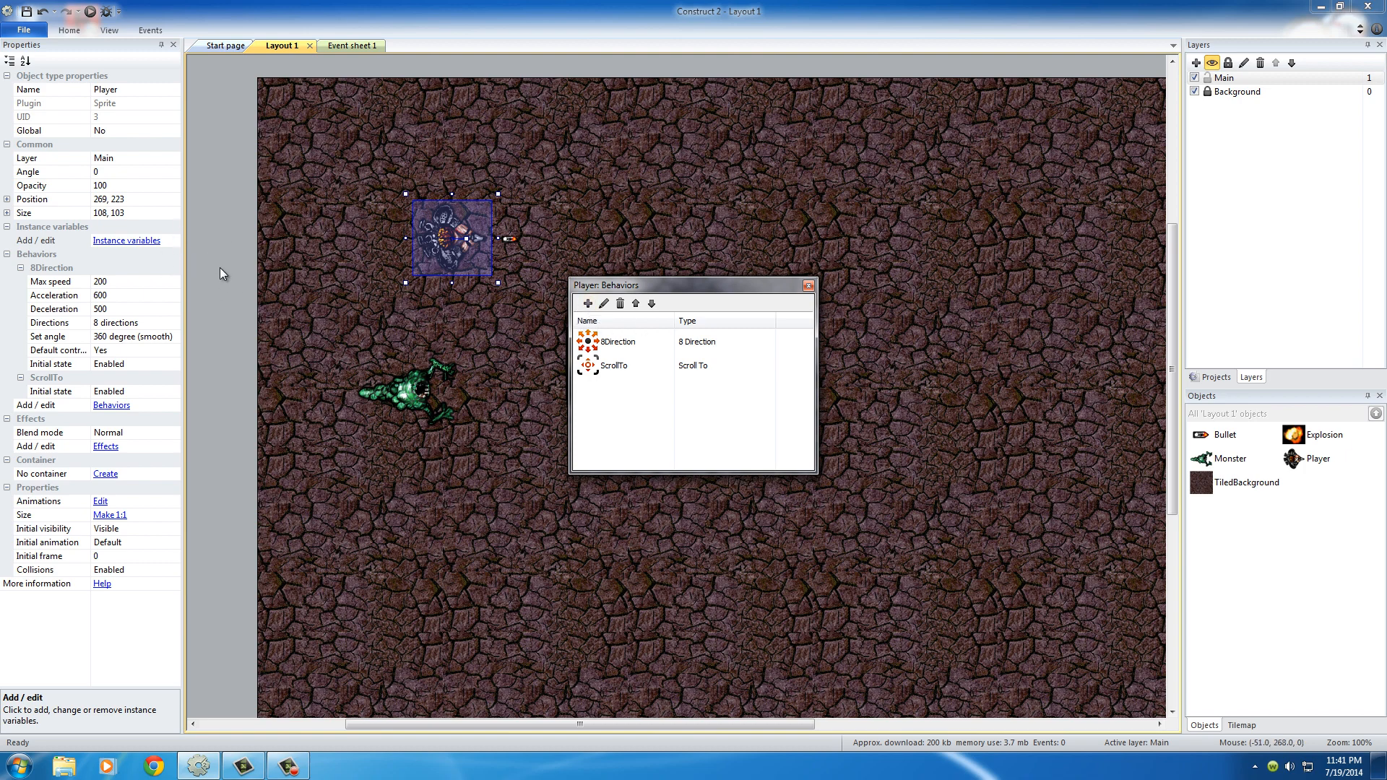
pyautogui.moveTo(433, 292)
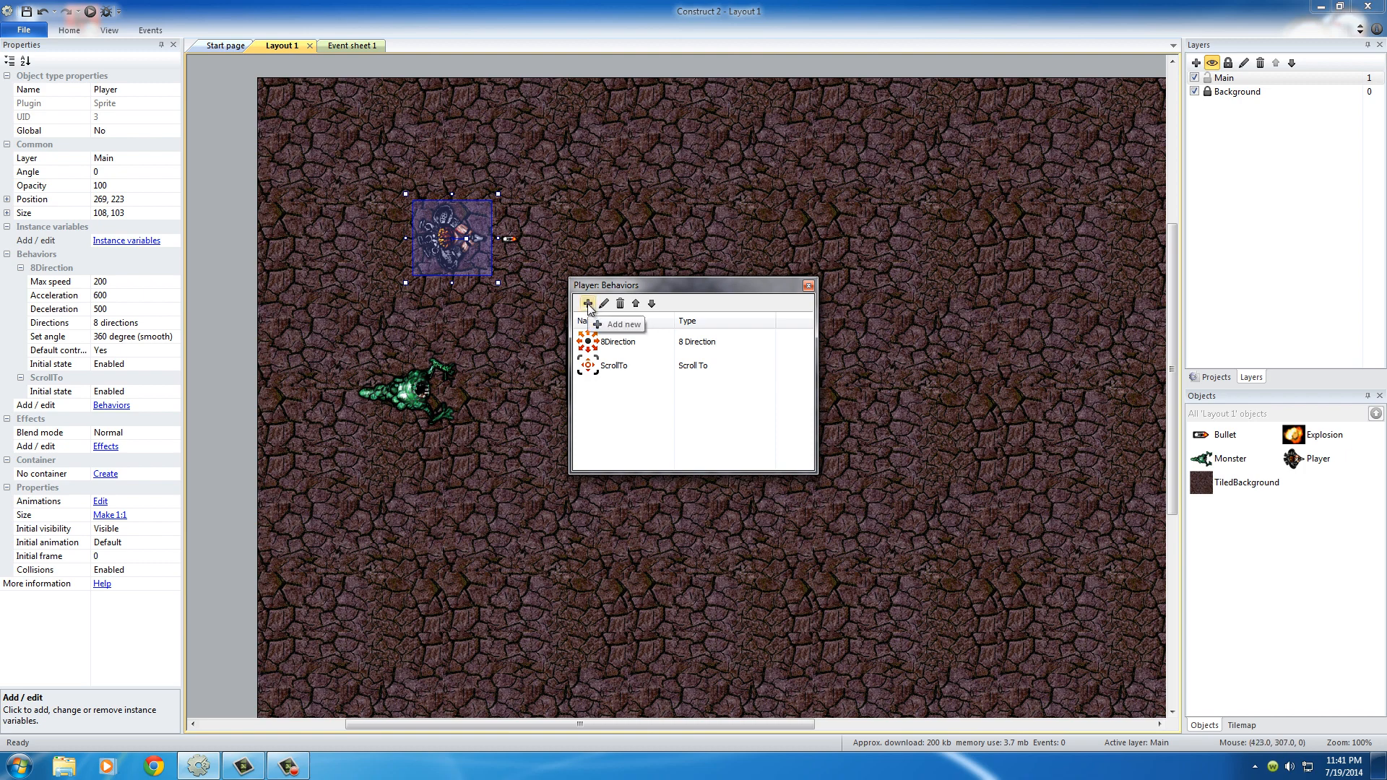
# - Add Bound to layout to the Player, then launch a preview of the game
pyautogui.click(588, 303)
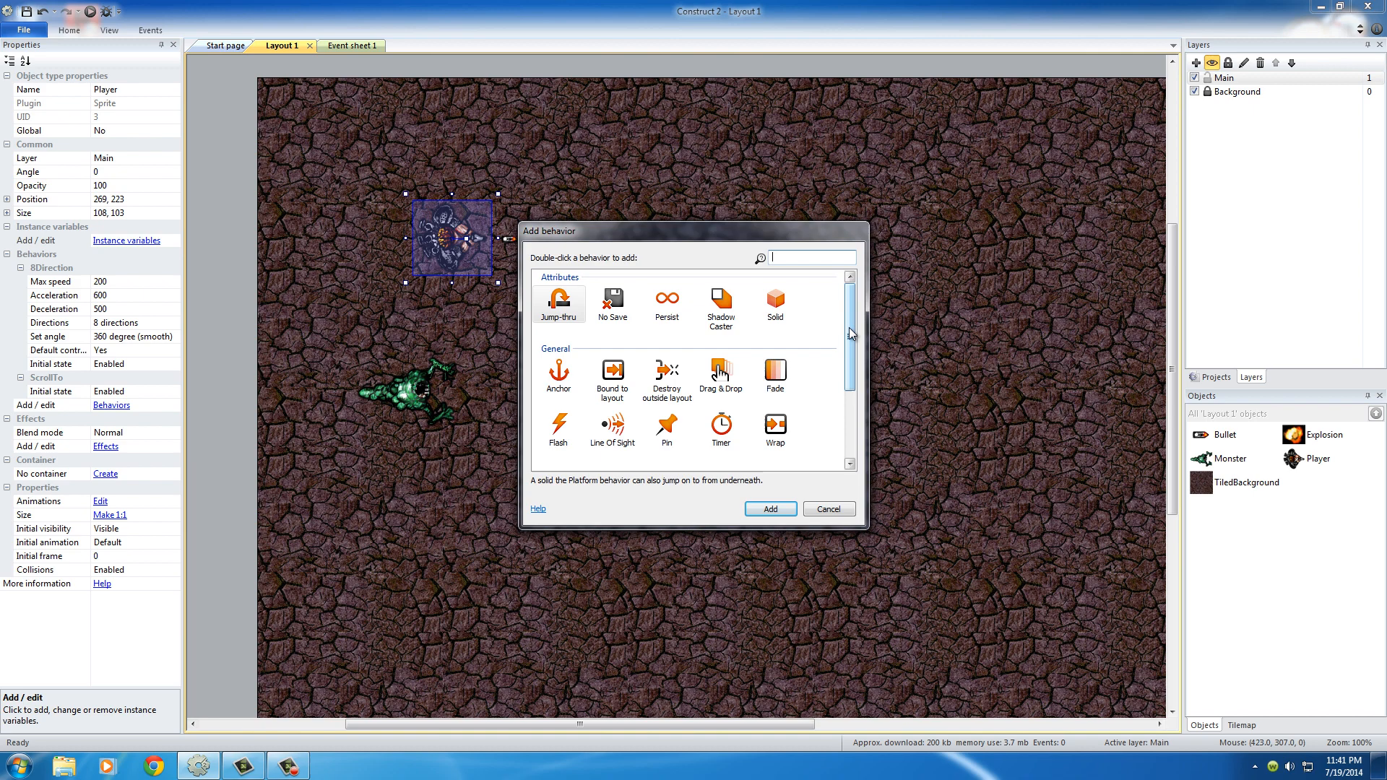
pyautogui.scroll(-3)
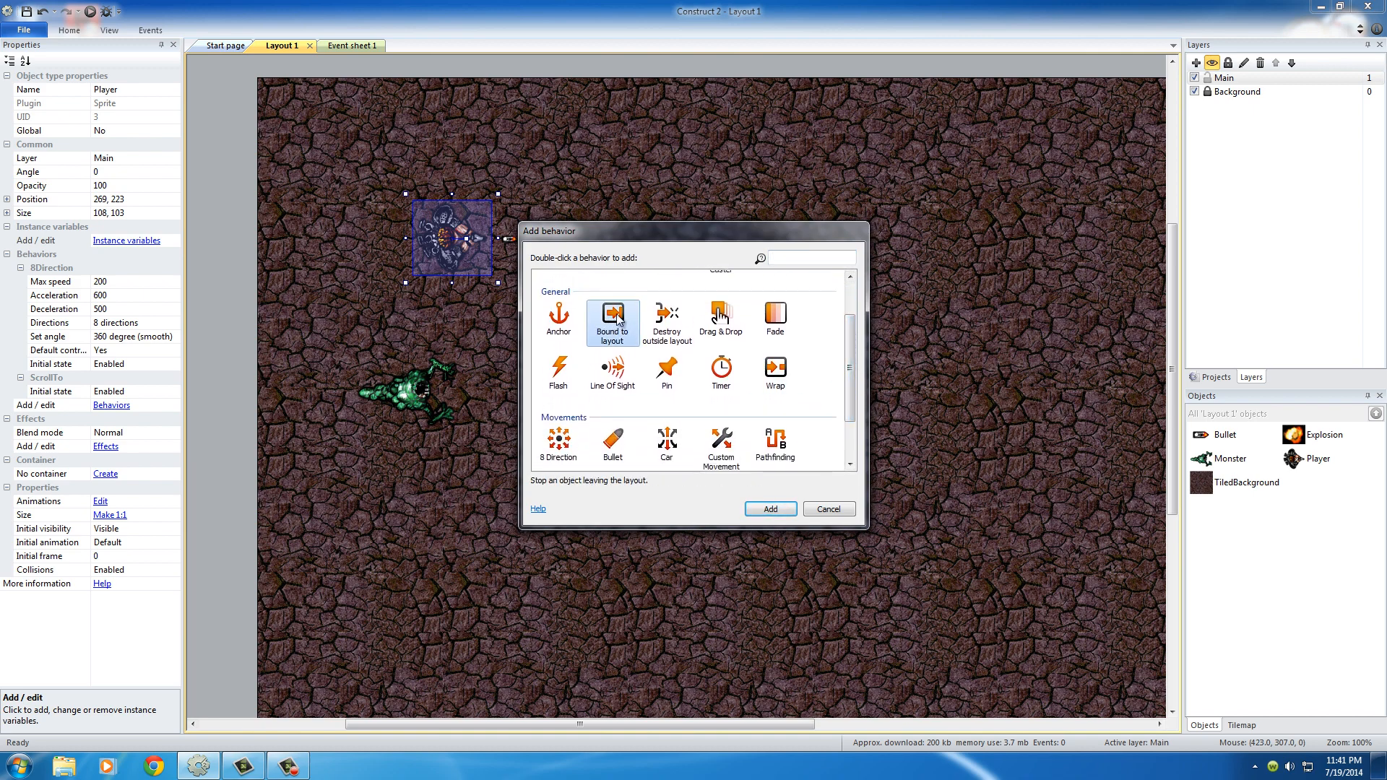
pyautogui.moveTo(565, 491)
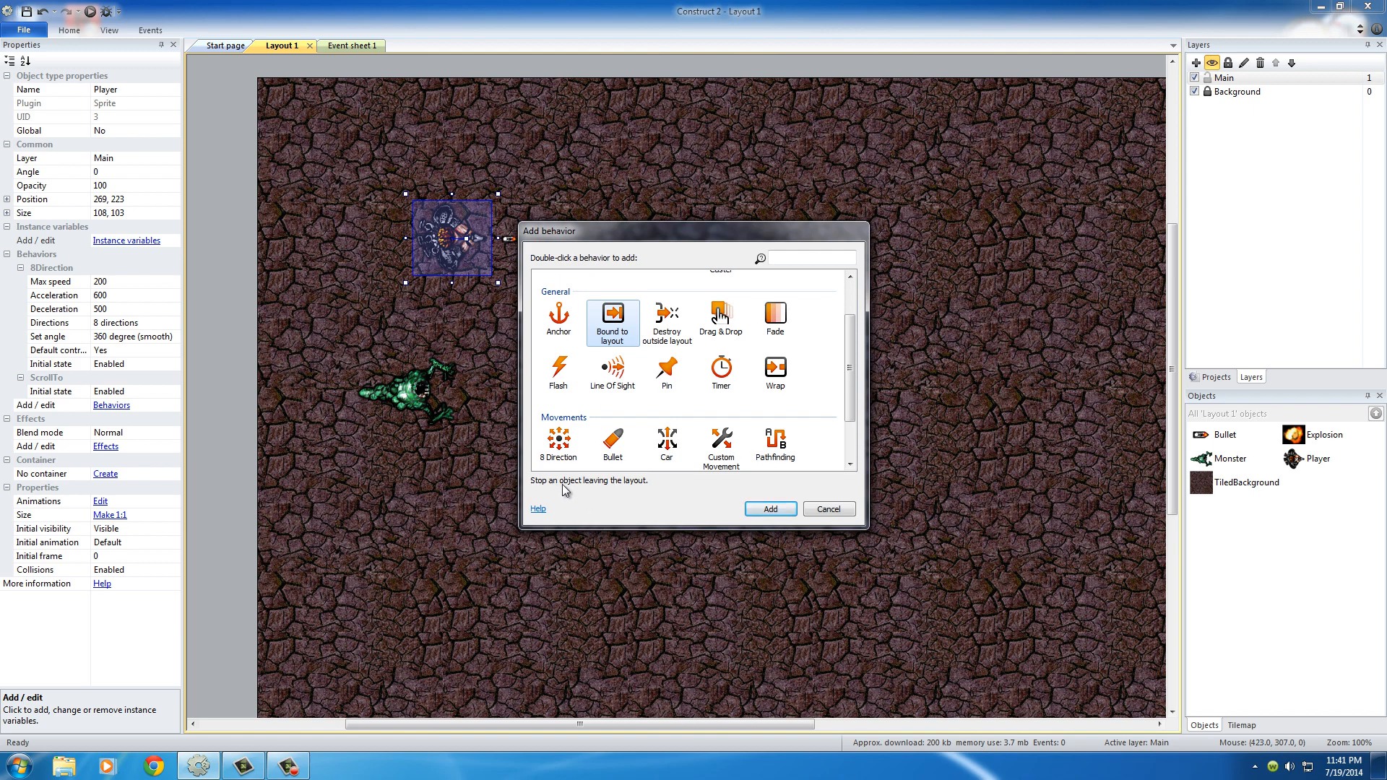
pyautogui.doubleClick(612, 316)
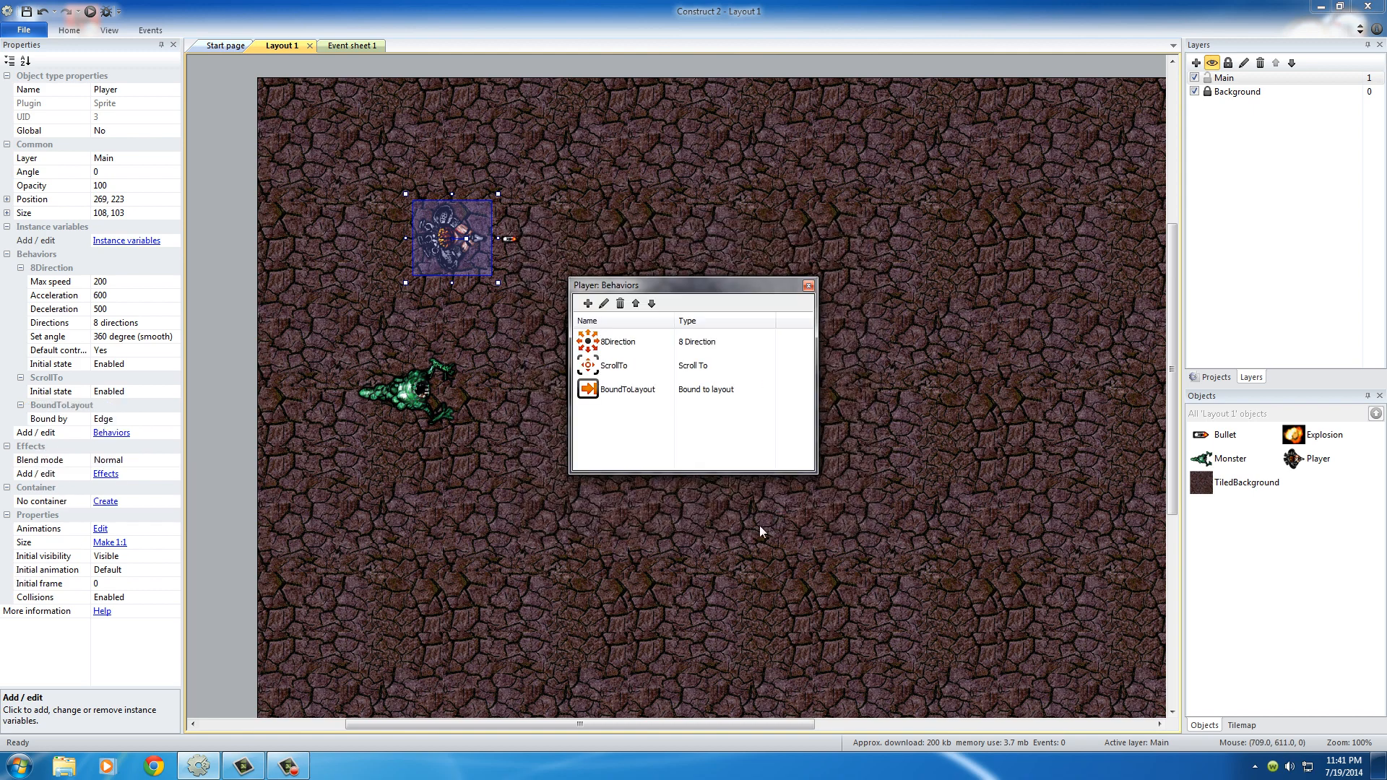
pyautogui.click(807, 285)
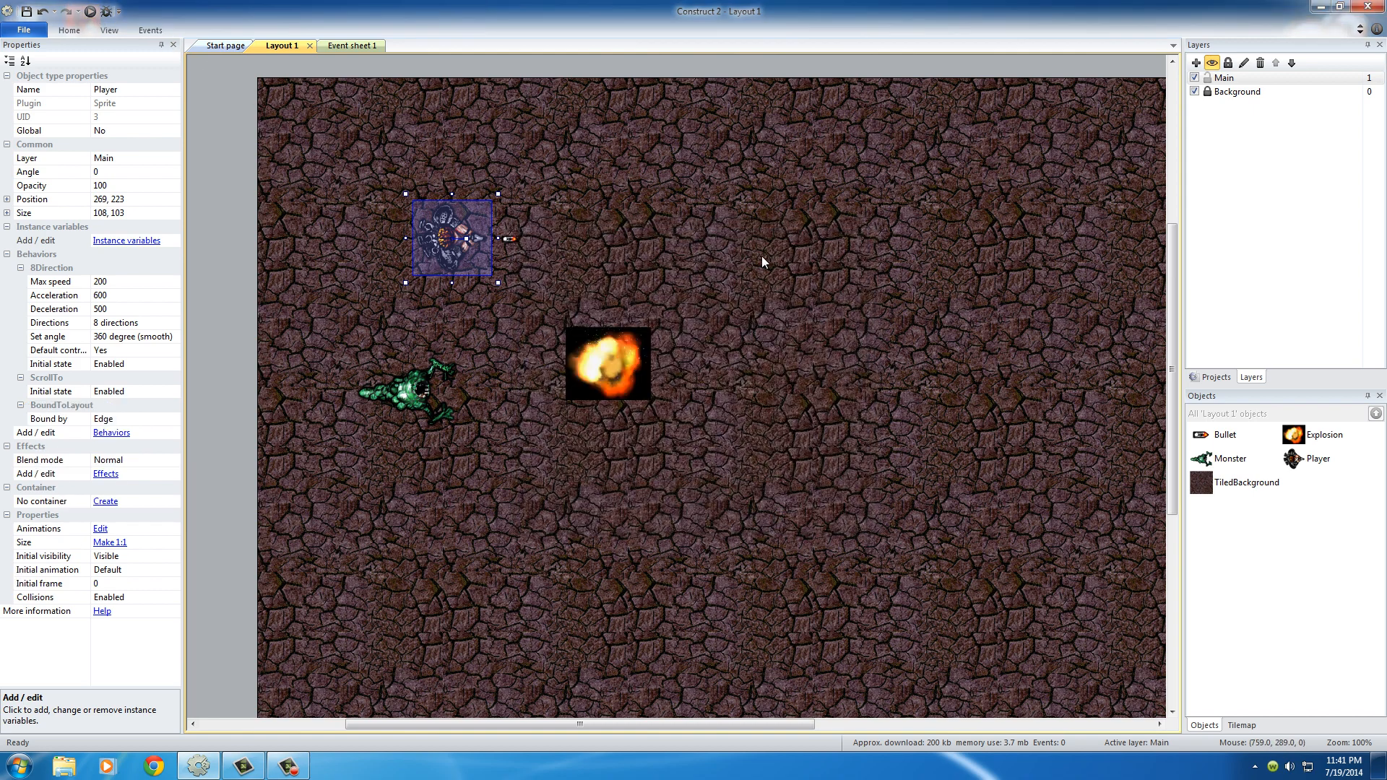
pyautogui.click(91, 10)
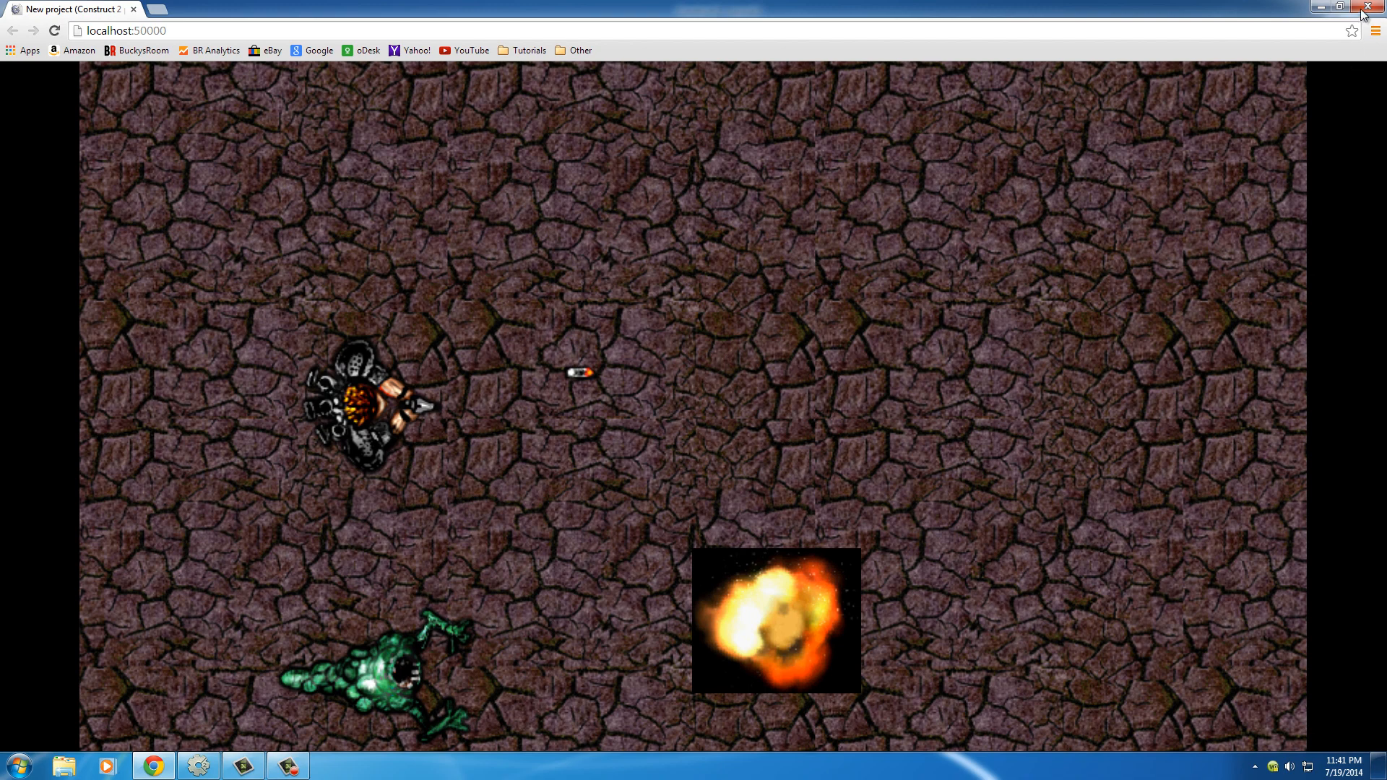
# - Close the Chrome preview after testing the player's scrolling and bounds
pyautogui.click(1366, 7)
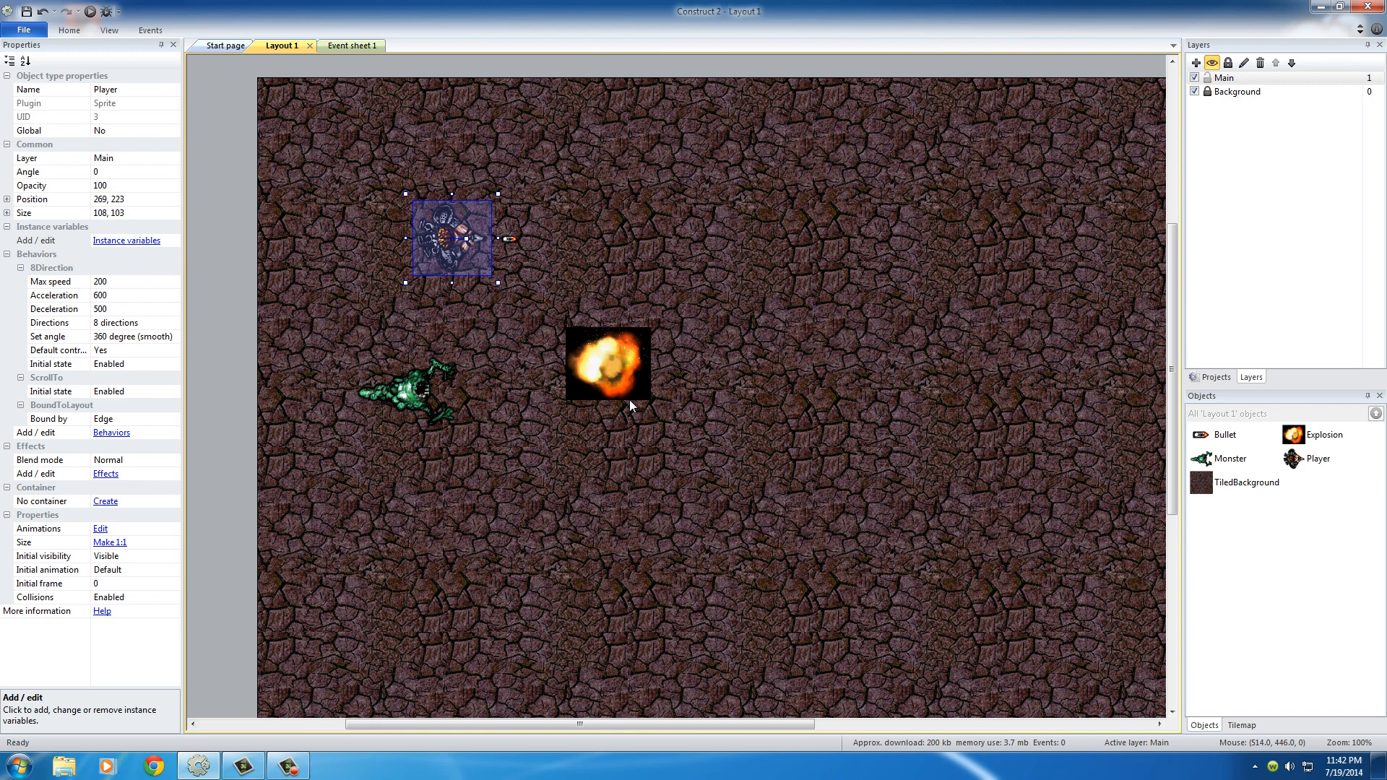
pyautogui.moveTo(630, 407)
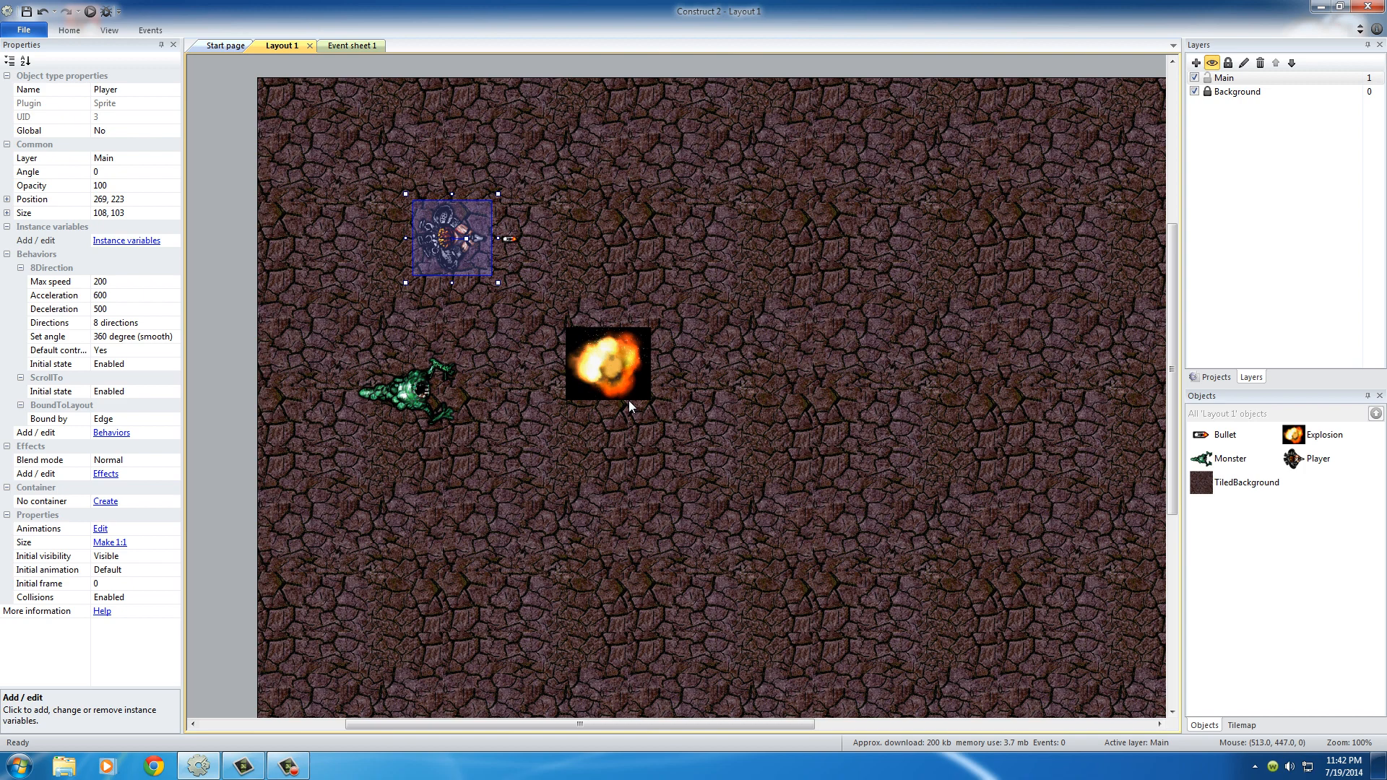
pyautogui.moveTo(608, 425)
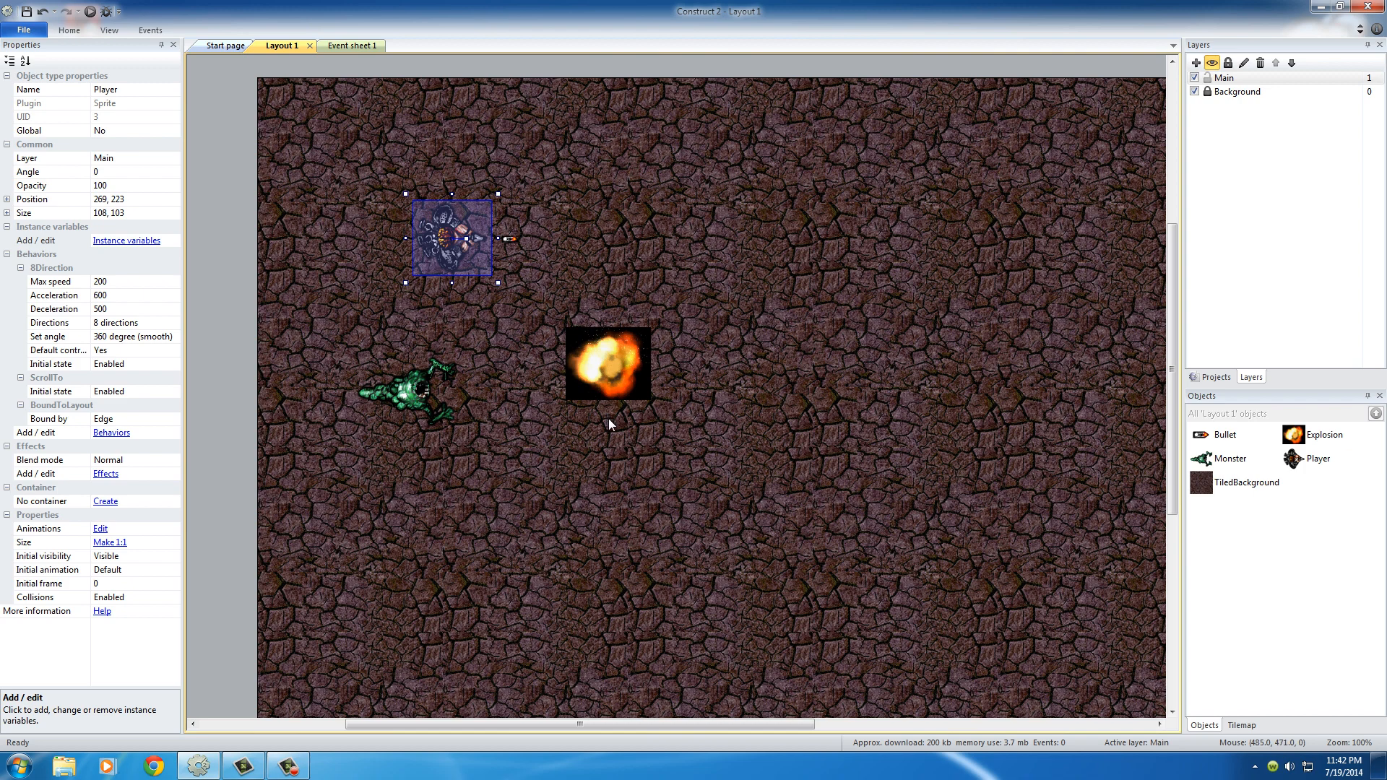
pyautogui.moveTo(510, 247)
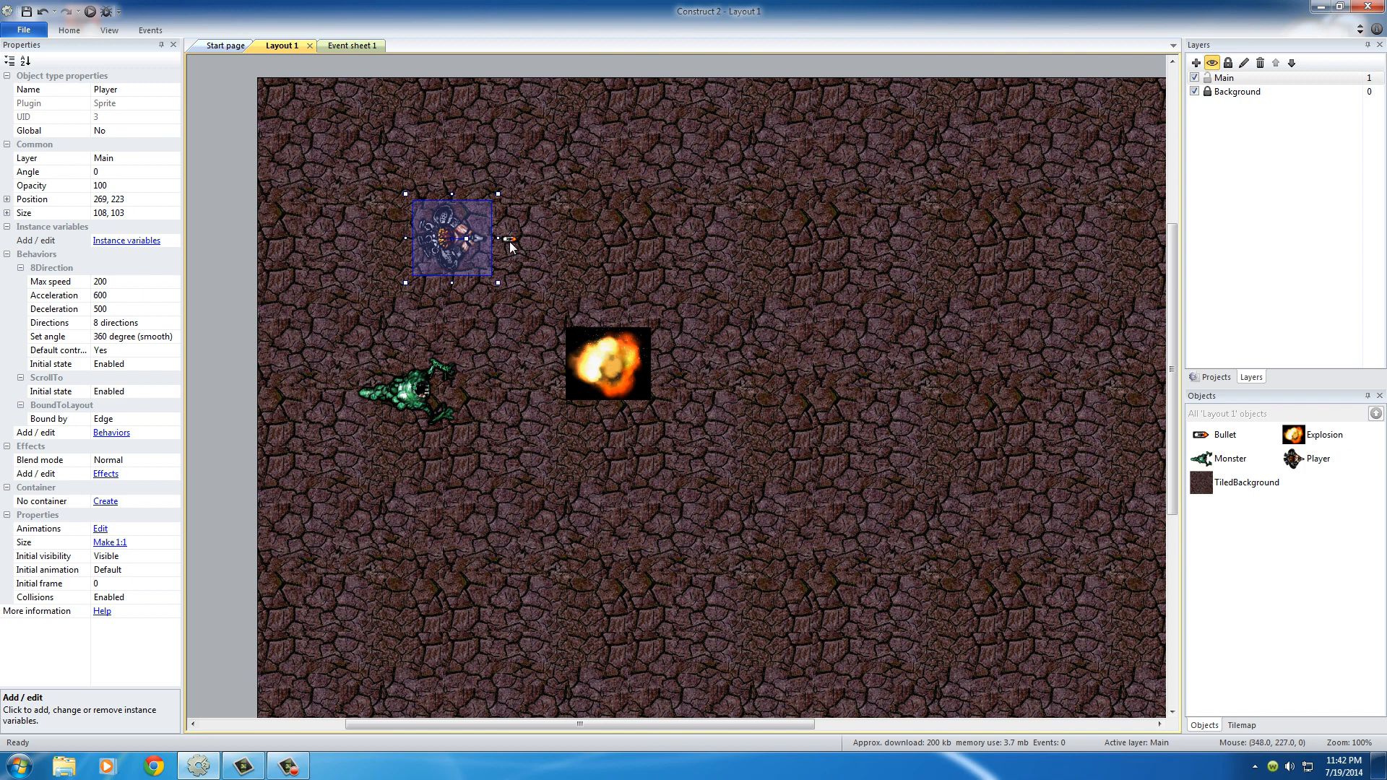
# - Select the Bullet sprite and bring up its empty behaviors list
pyautogui.click(509, 238)
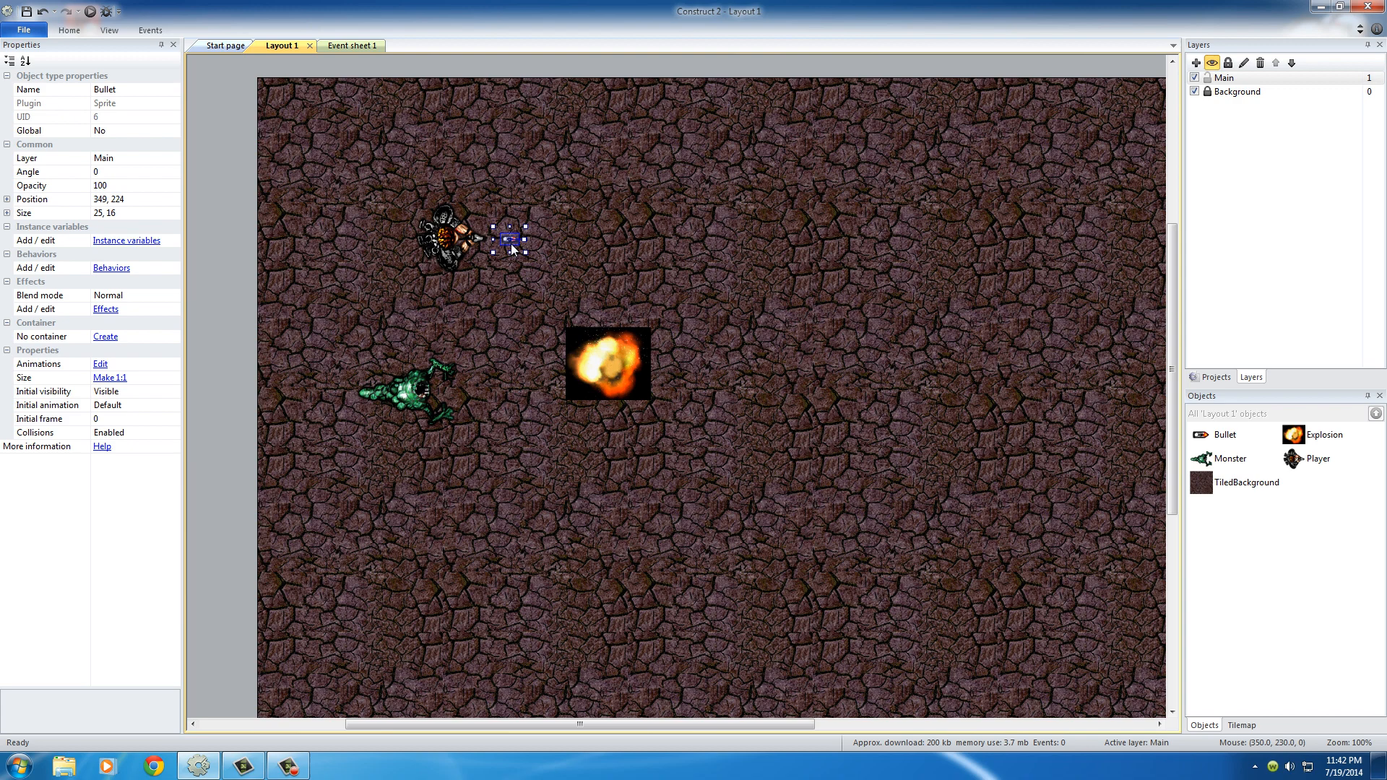
pyautogui.moveTo(263, 211)
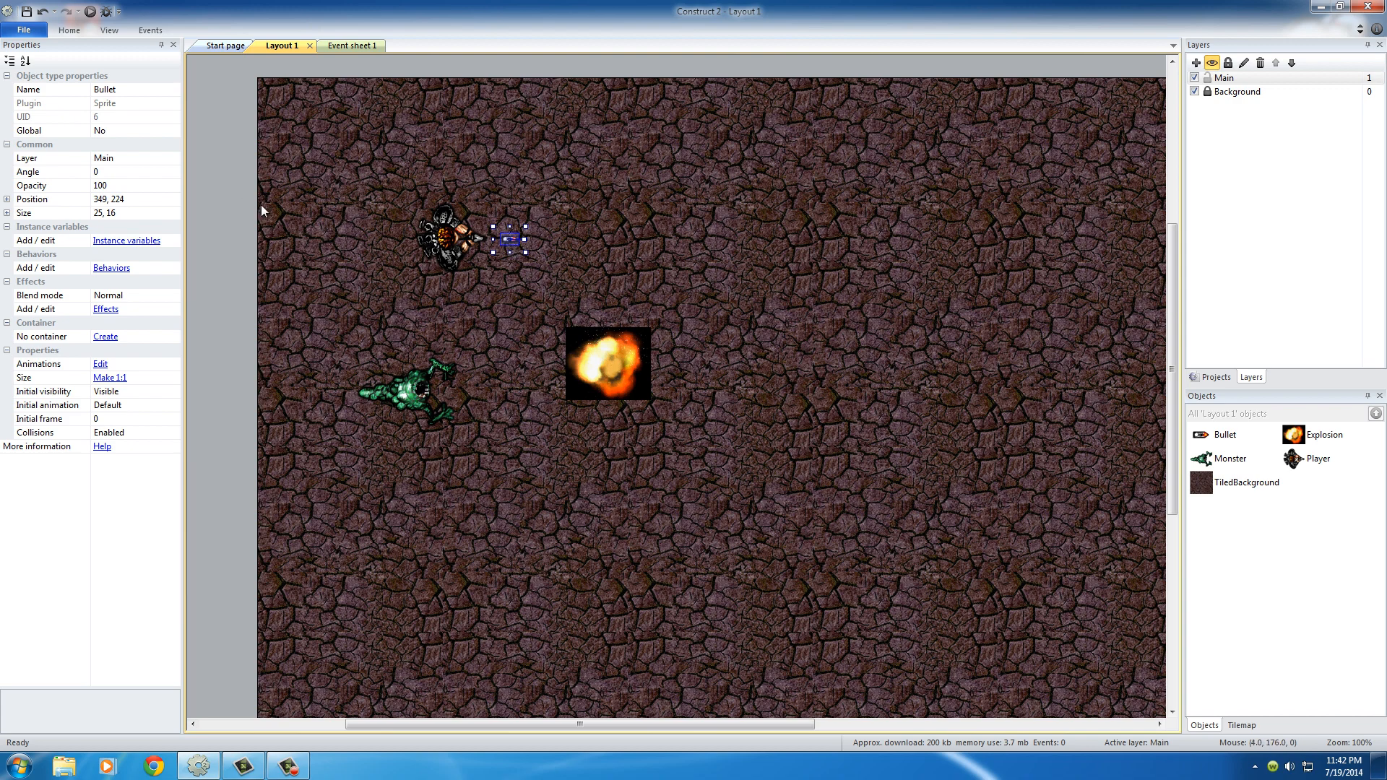
pyautogui.moveTo(292, 315)
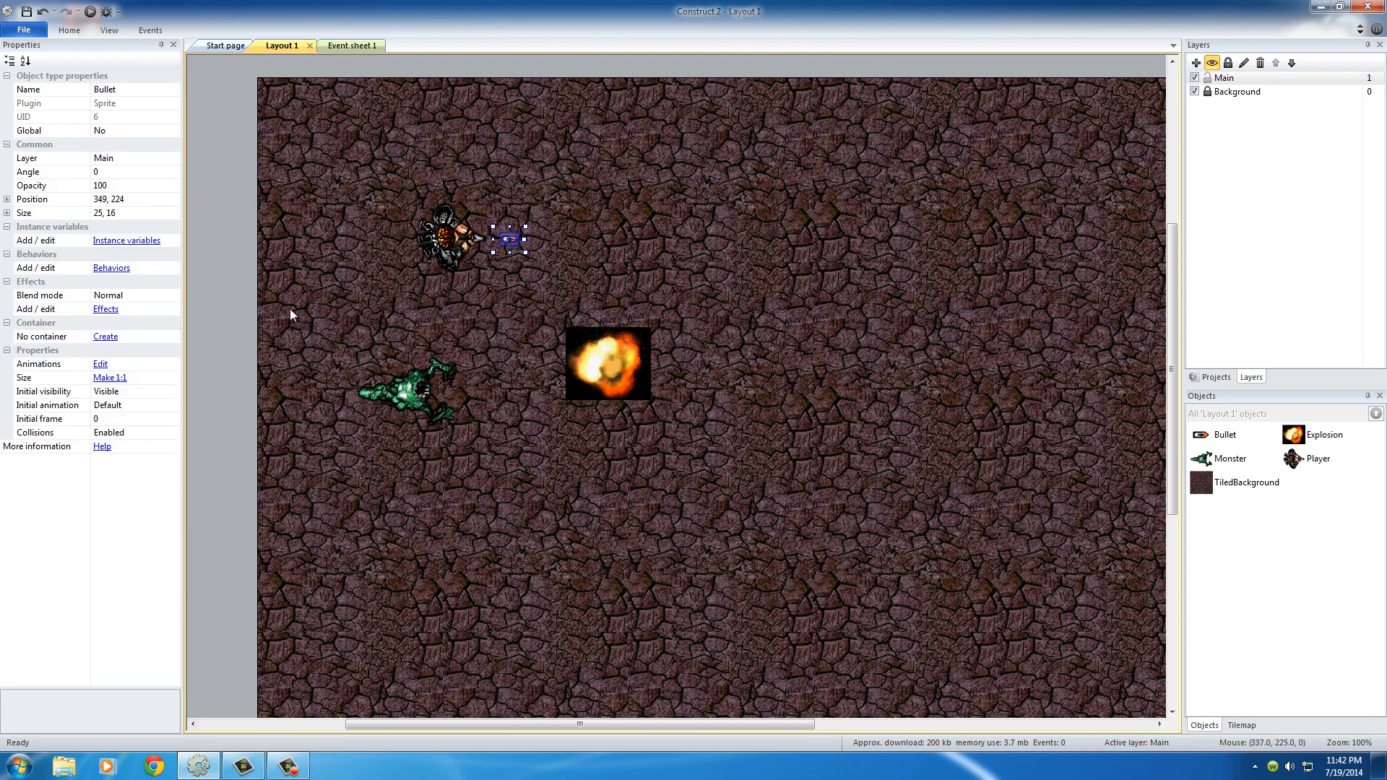
pyautogui.click(112, 268)
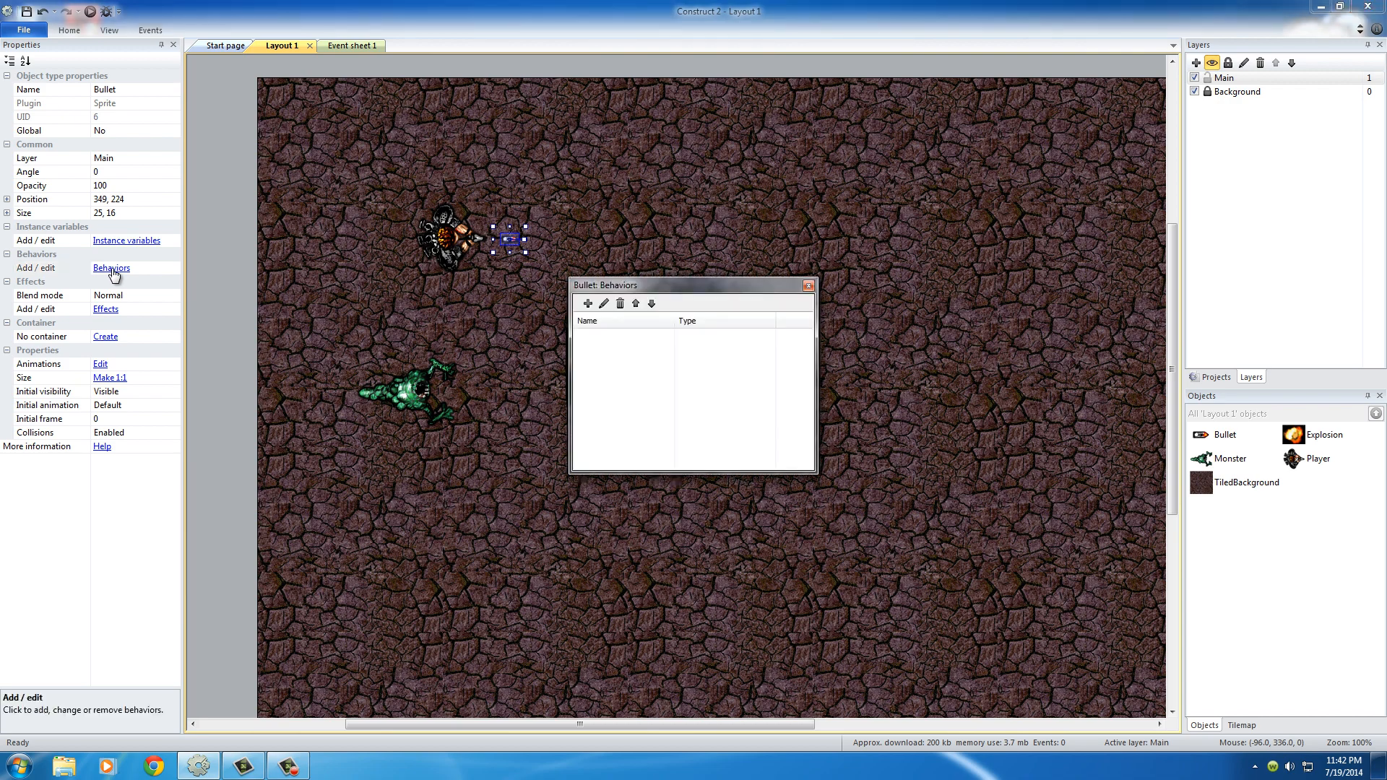
# - Add the Bullet movement behavior to the Bullet object at speed 400
pyautogui.click(588, 303)
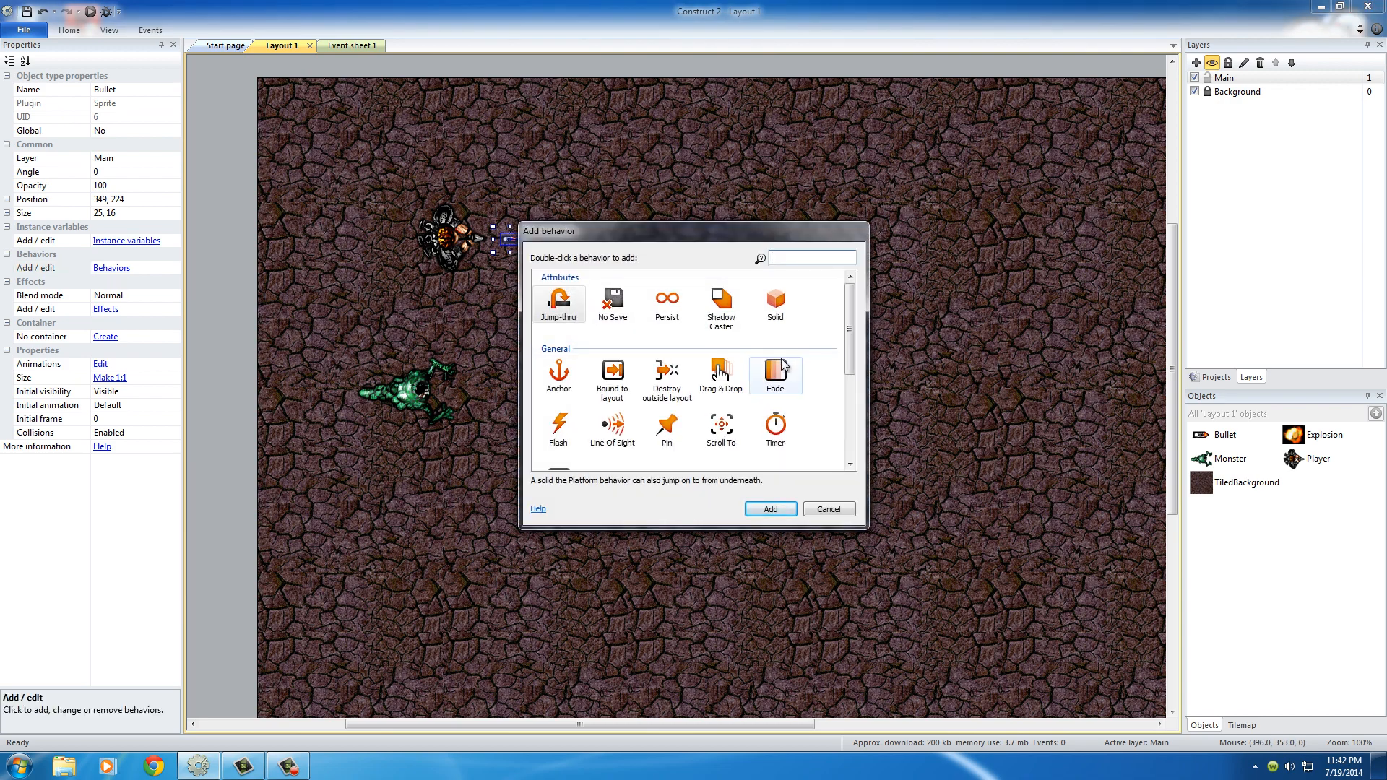
pyautogui.scroll(-3)
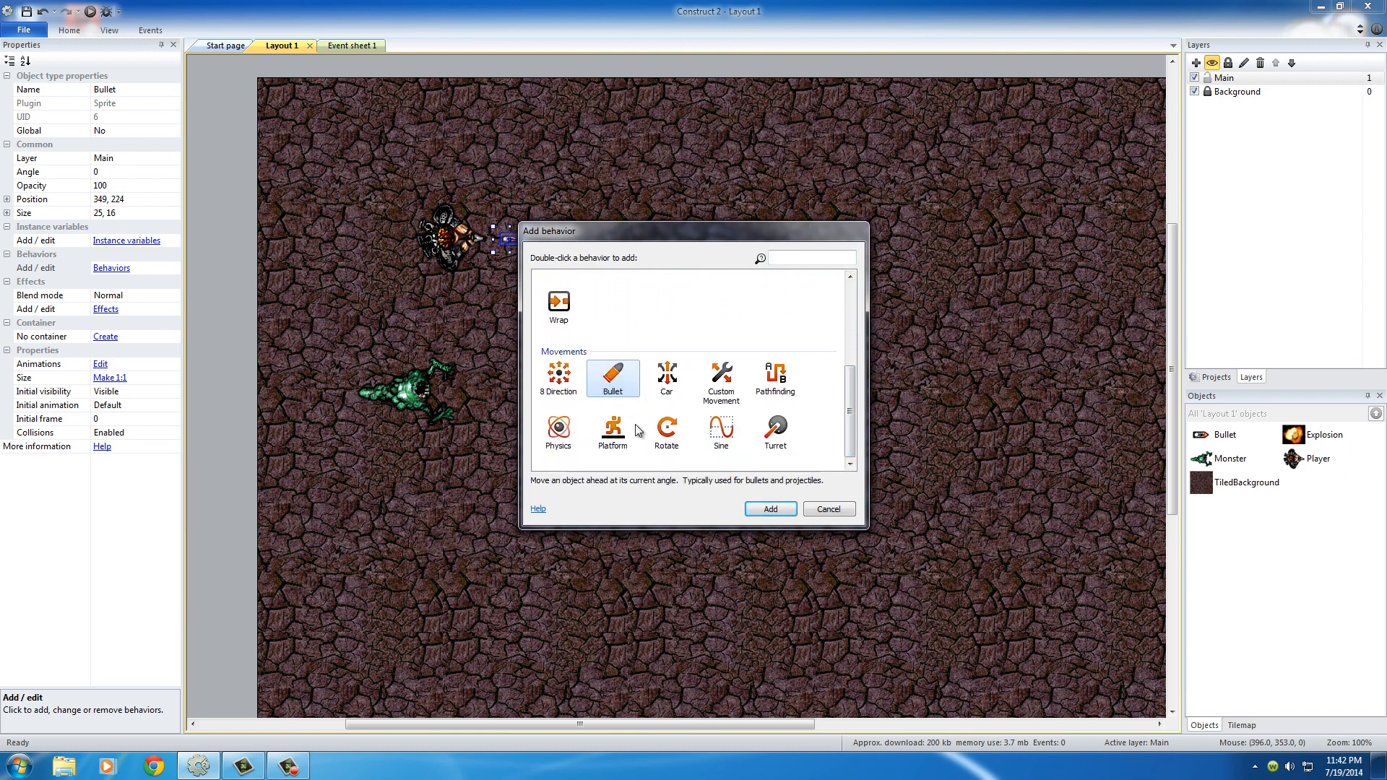
pyautogui.moveTo(769, 508)
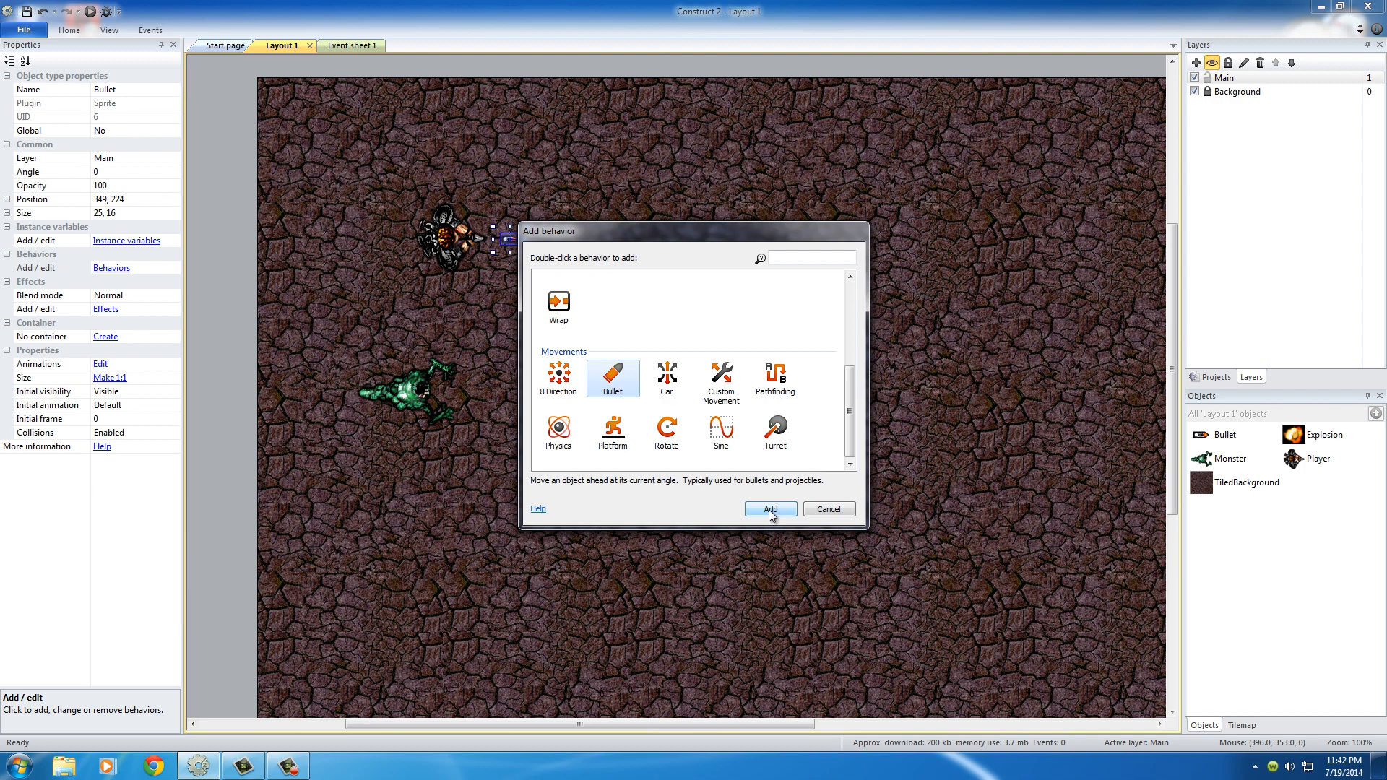
pyautogui.click(767, 508)
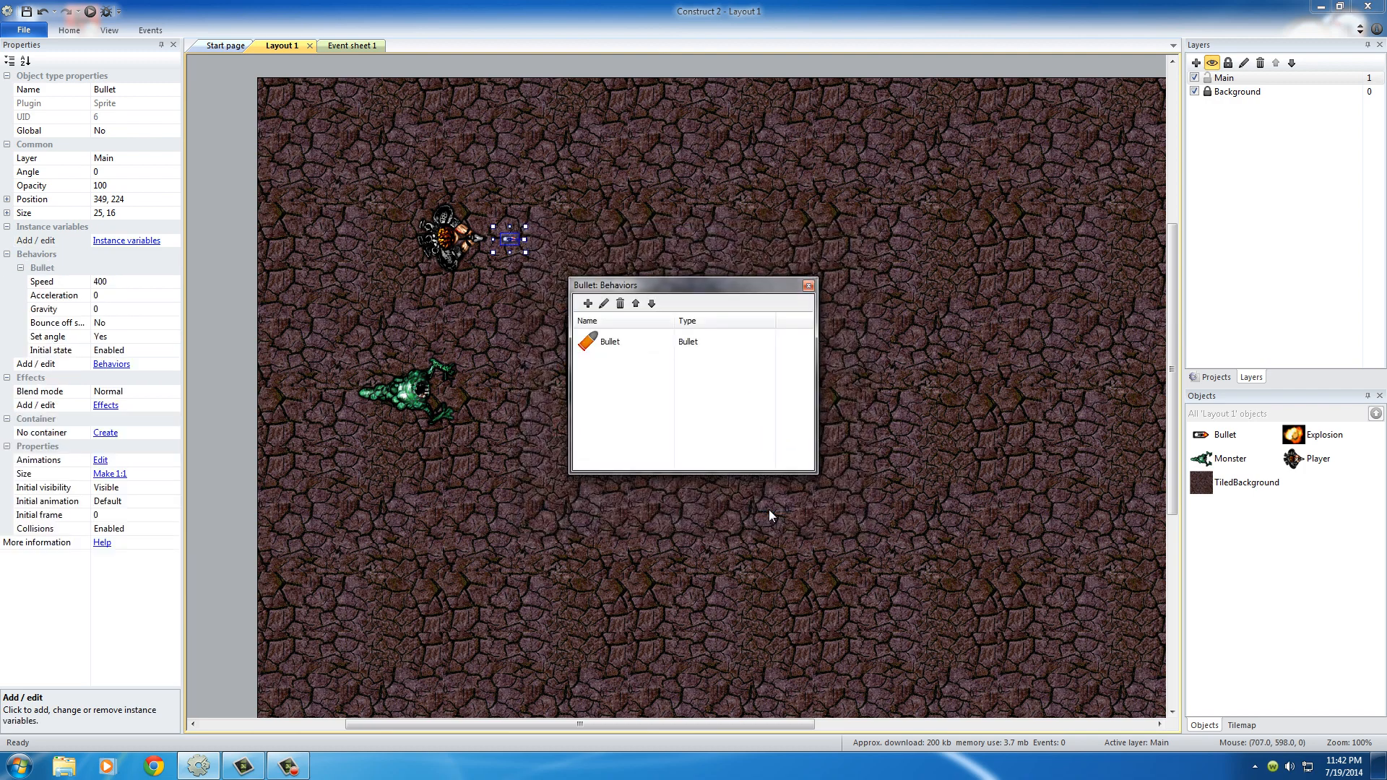
pyautogui.moveTo(795, 290)
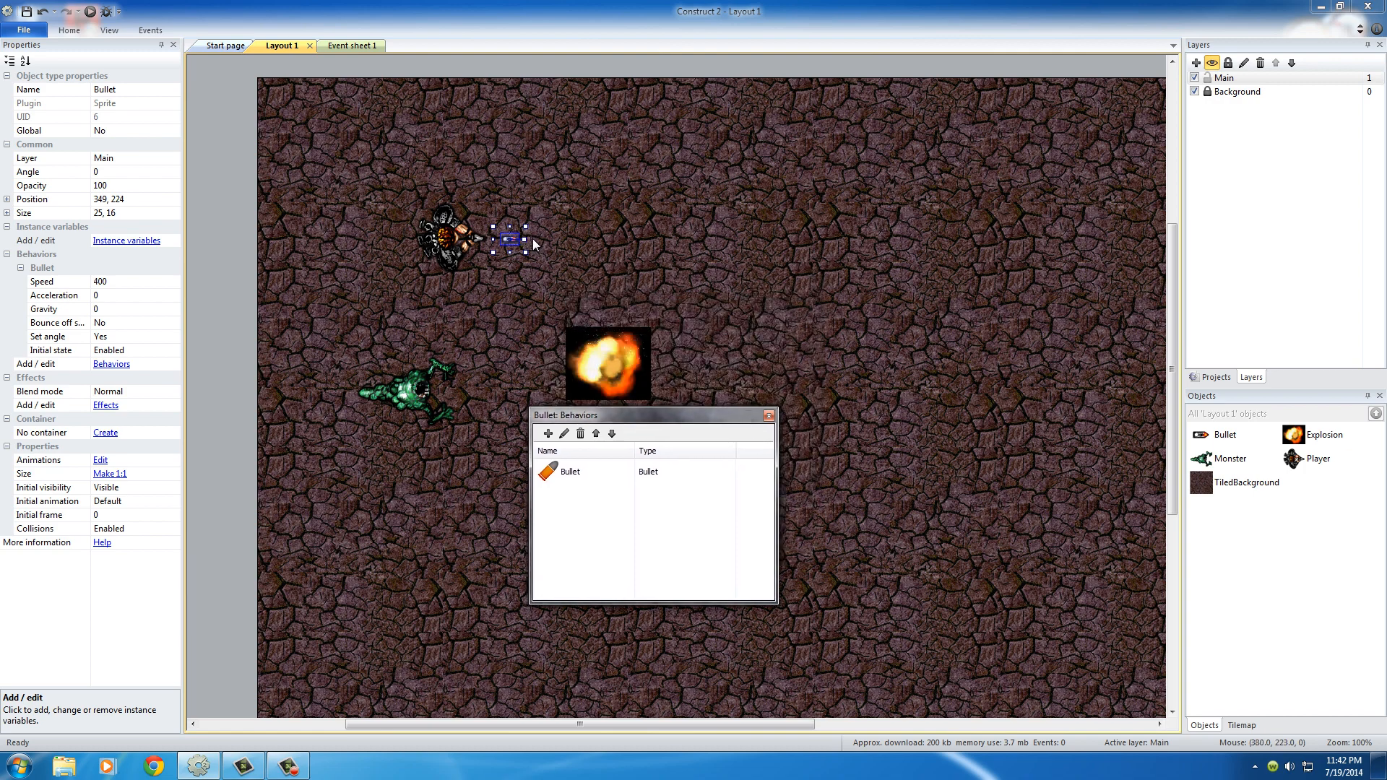
pyautogui.moveTo(929, 416)
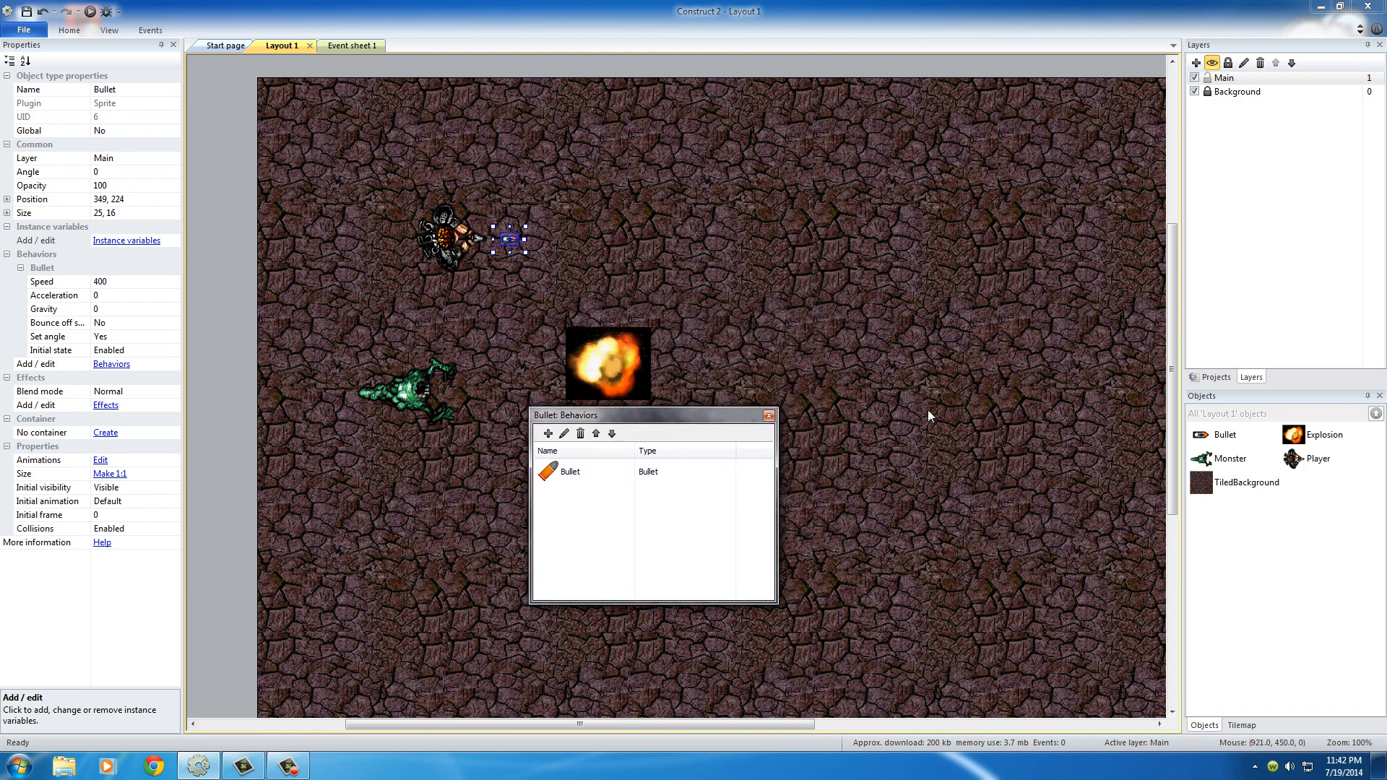
pyautogui.moveTo(508, 191)
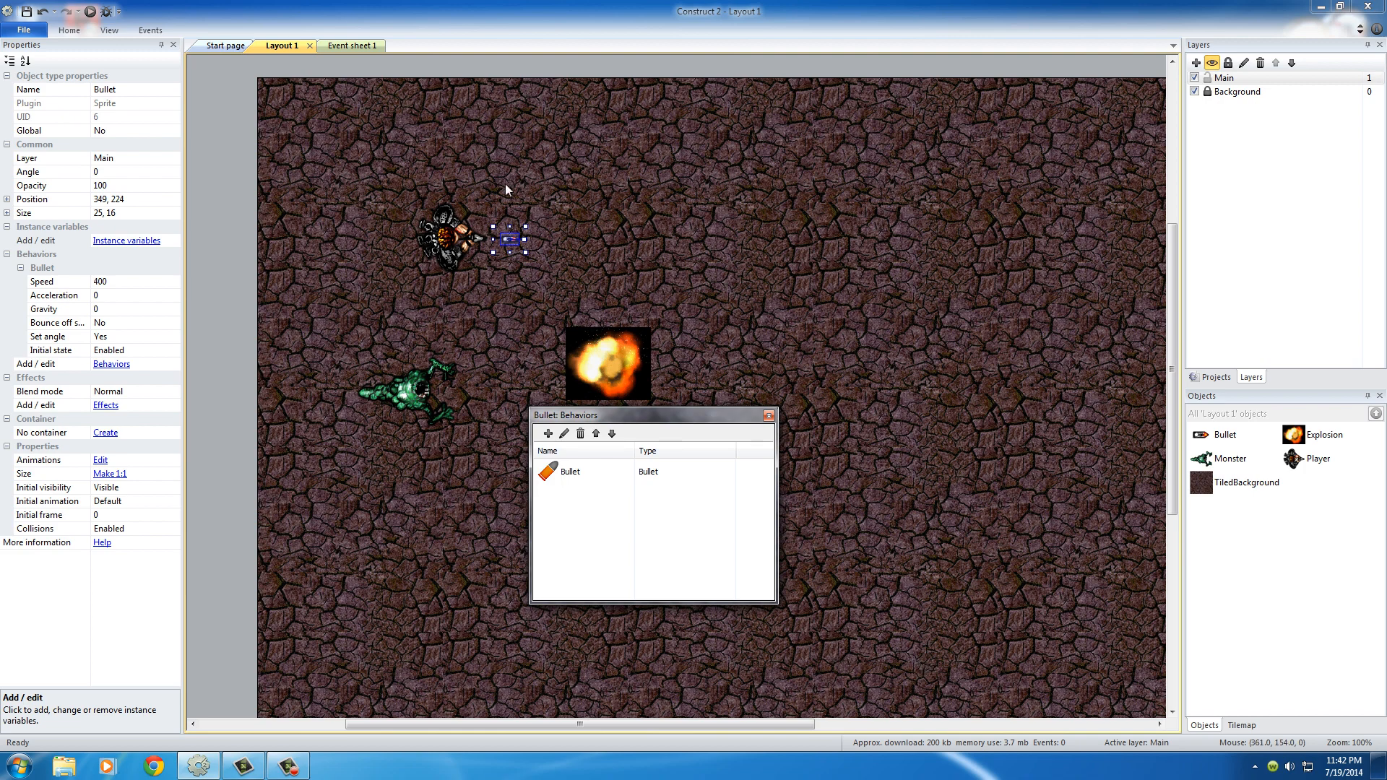
pyautogui.moveTo(779, 246)
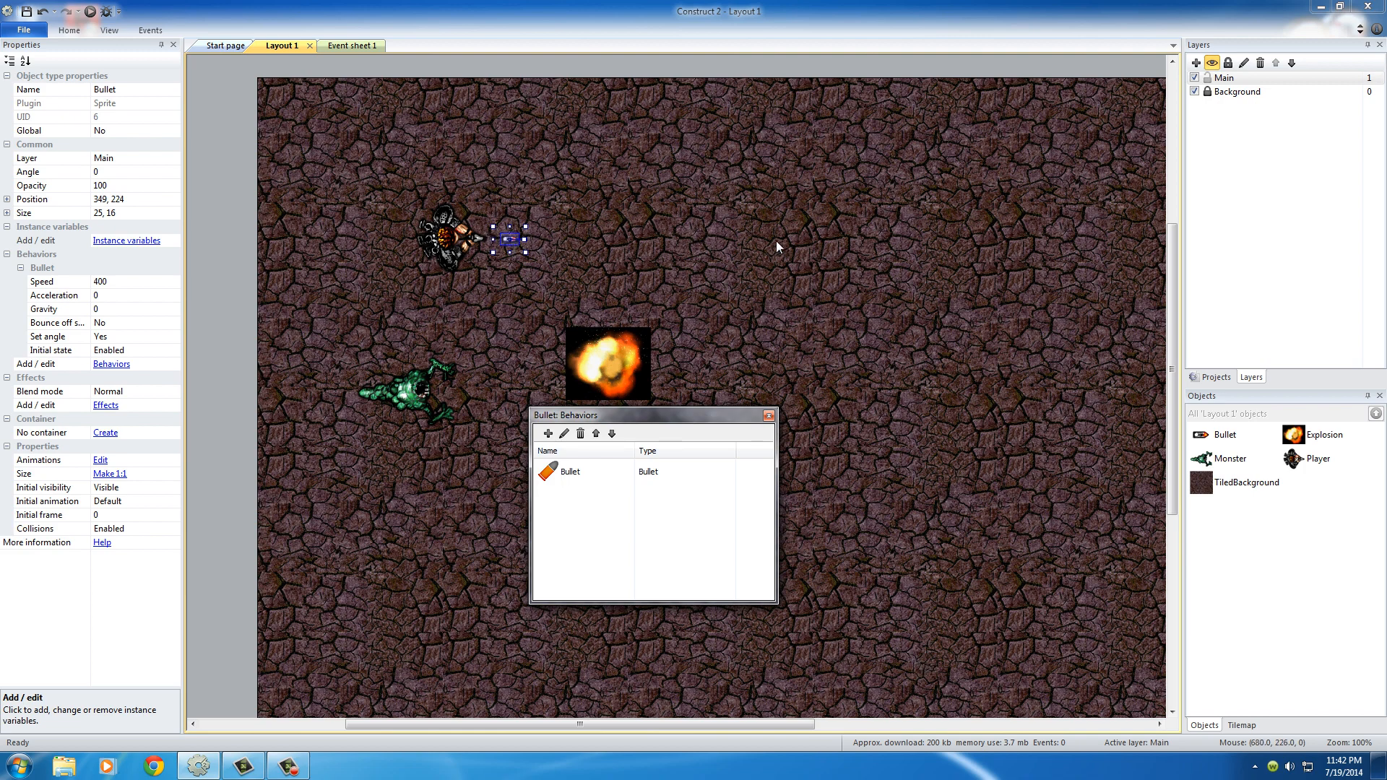
pyautogui.moveTo(641, 309)
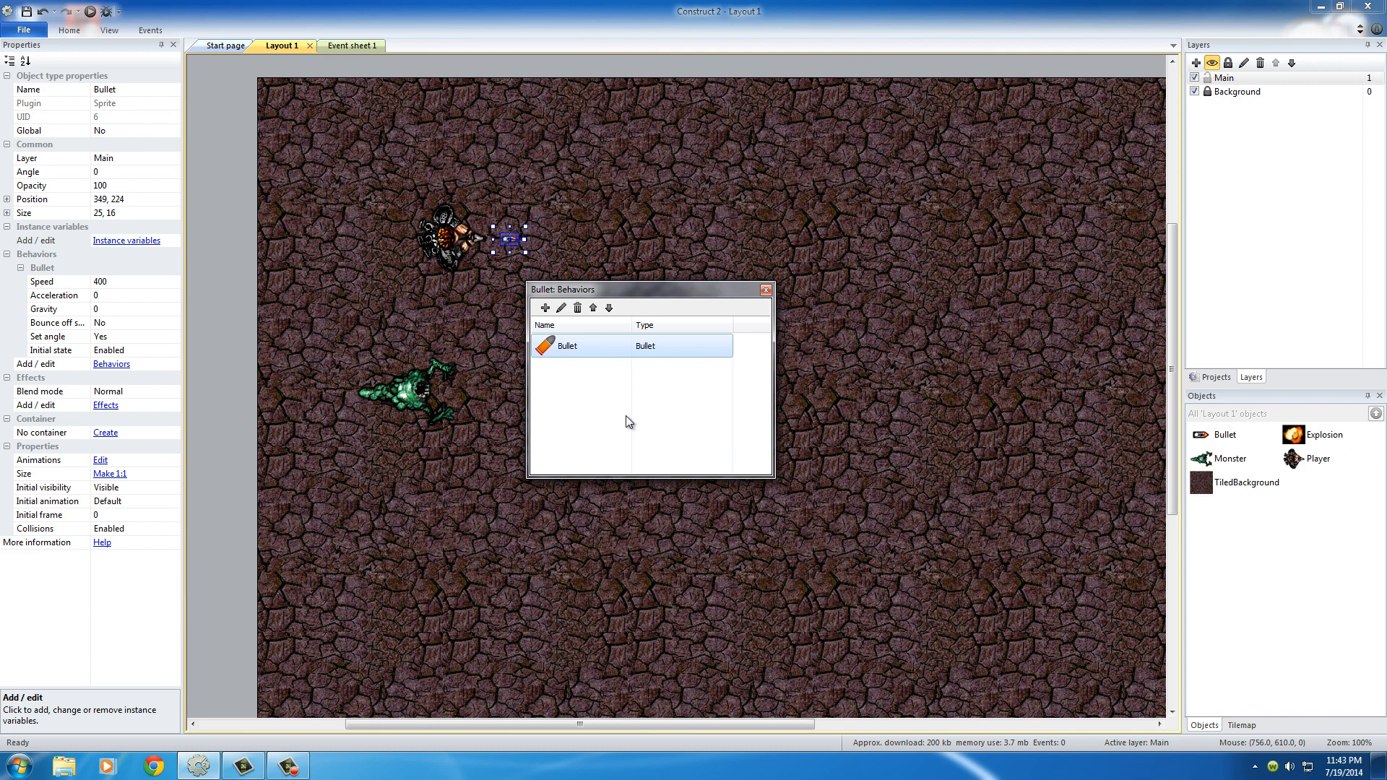
pyautogui.moveTo(546, 308)
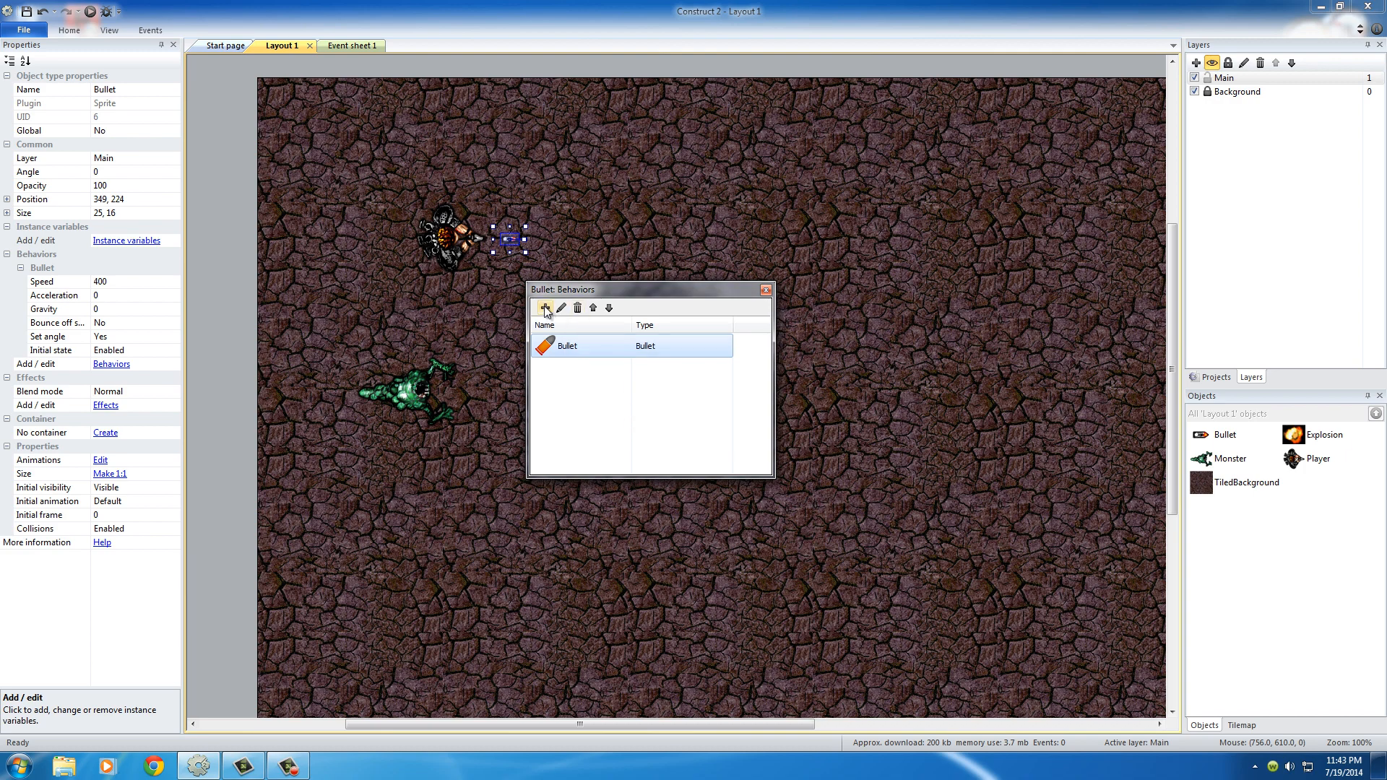
# - Add Destroy outside layout to the Bullet object and close its behaviors list
pyautogui.click(545, 308)
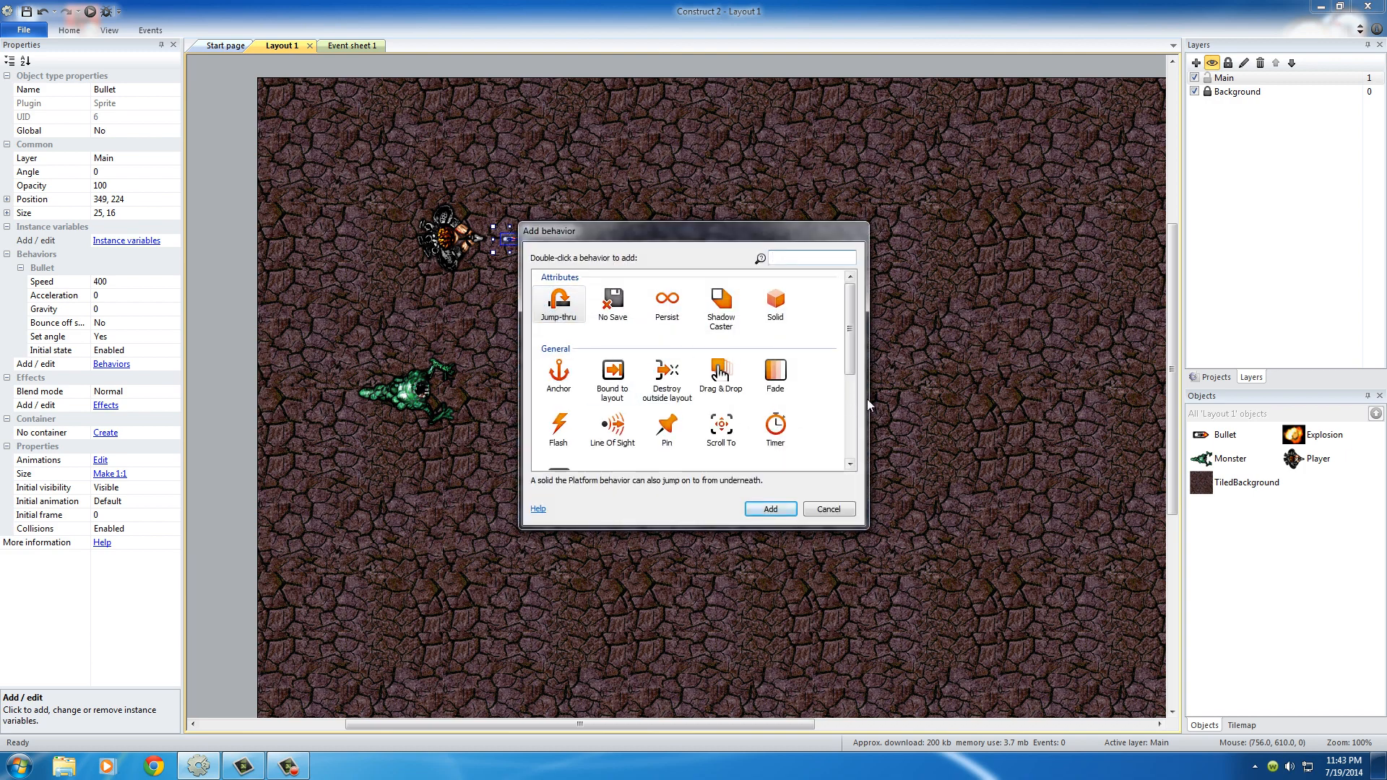
pyautogui.scroll(-3)
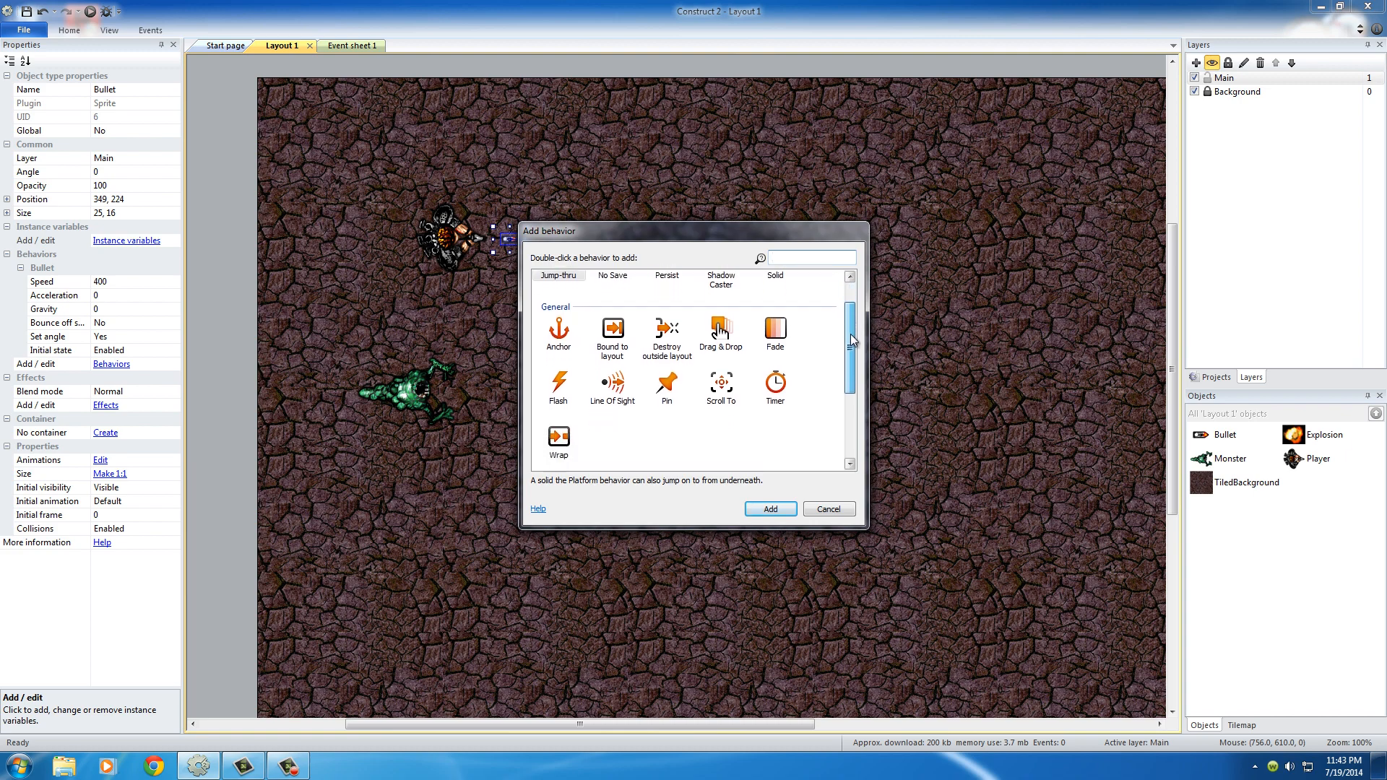
pyautogui.scroll(-3)
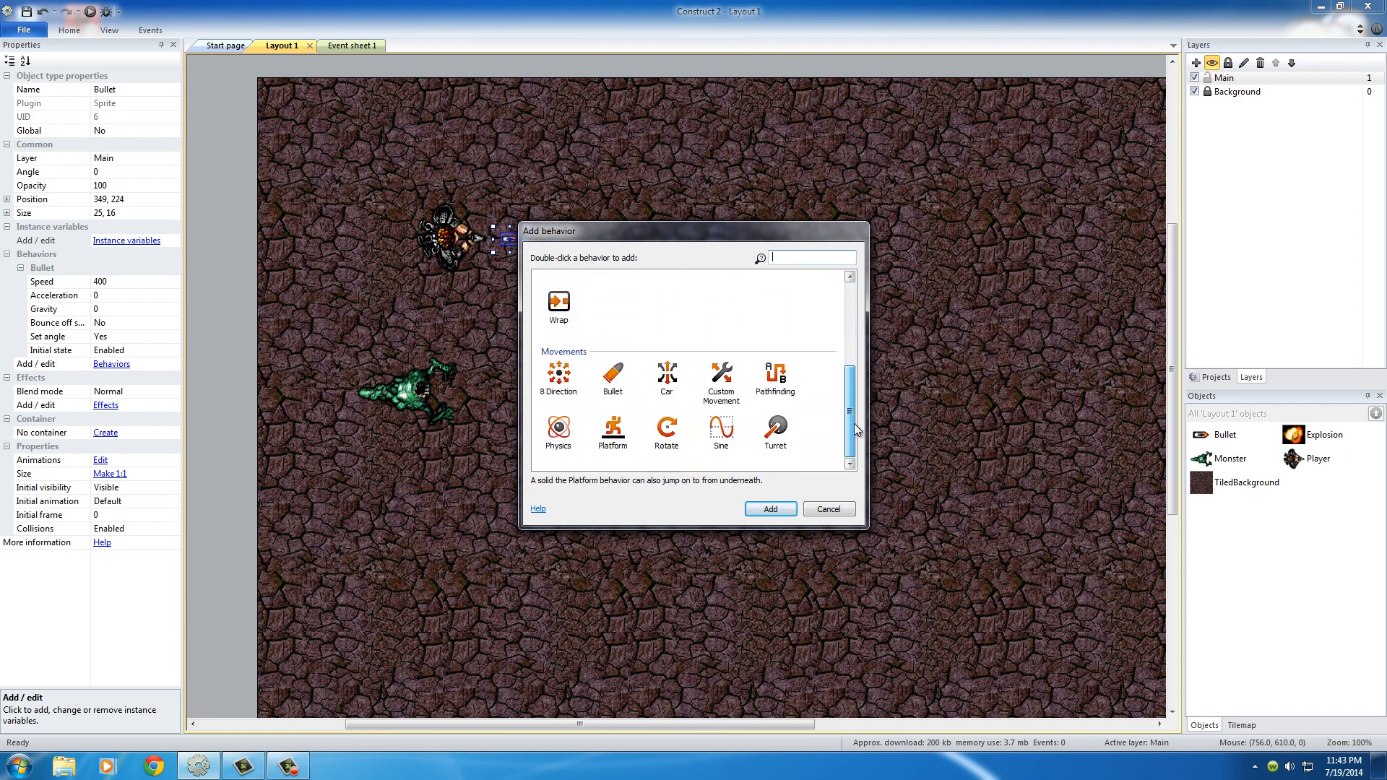
pyautogui.scroll(-3)
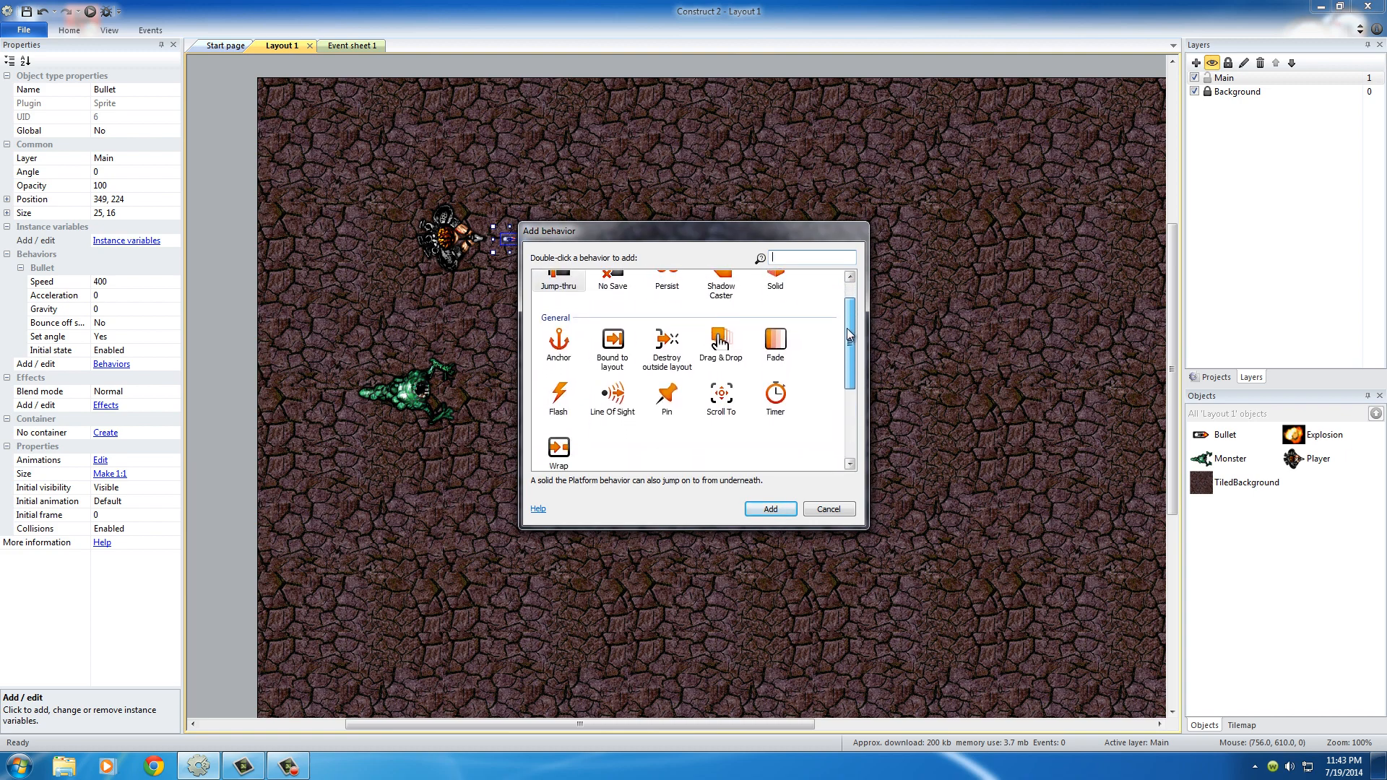
pyautogui.scroll(3)
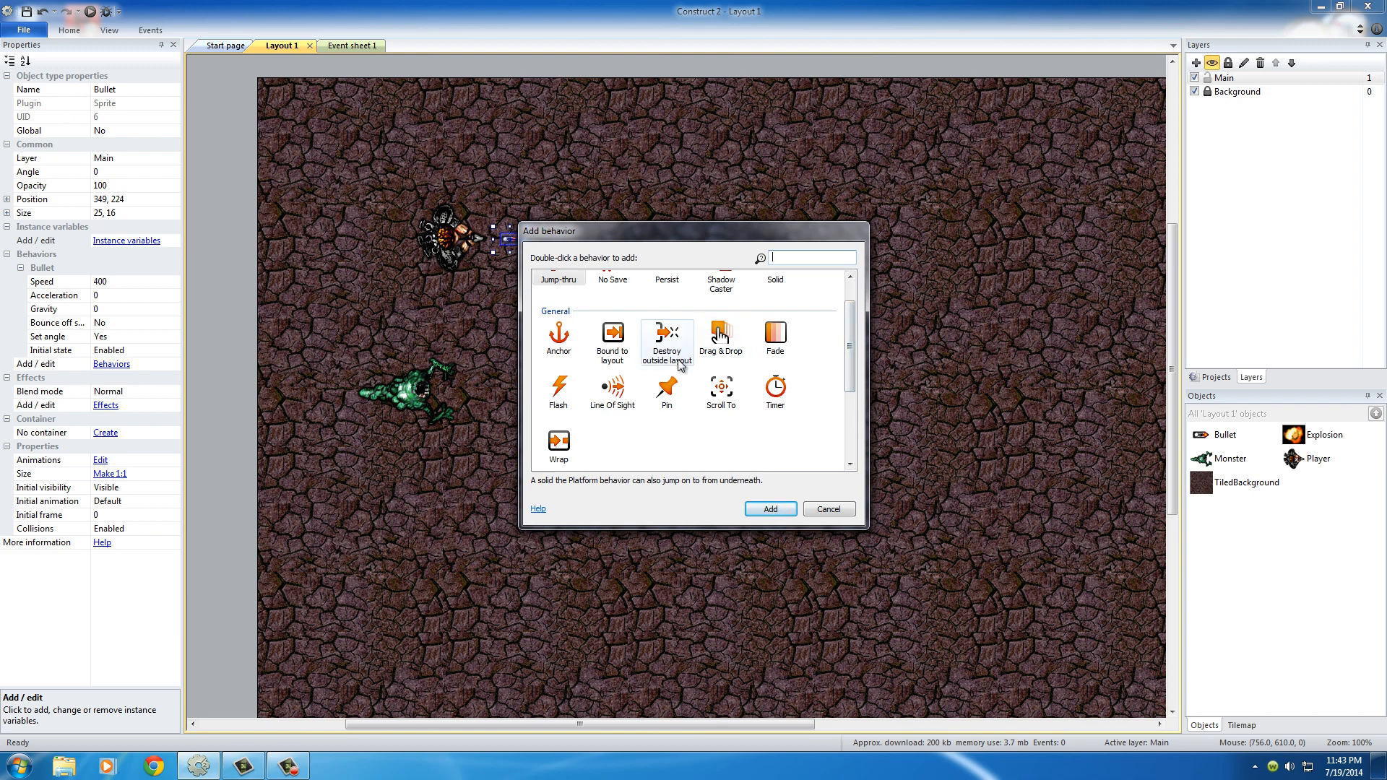
pyautogui.doubleClick(666, 338)
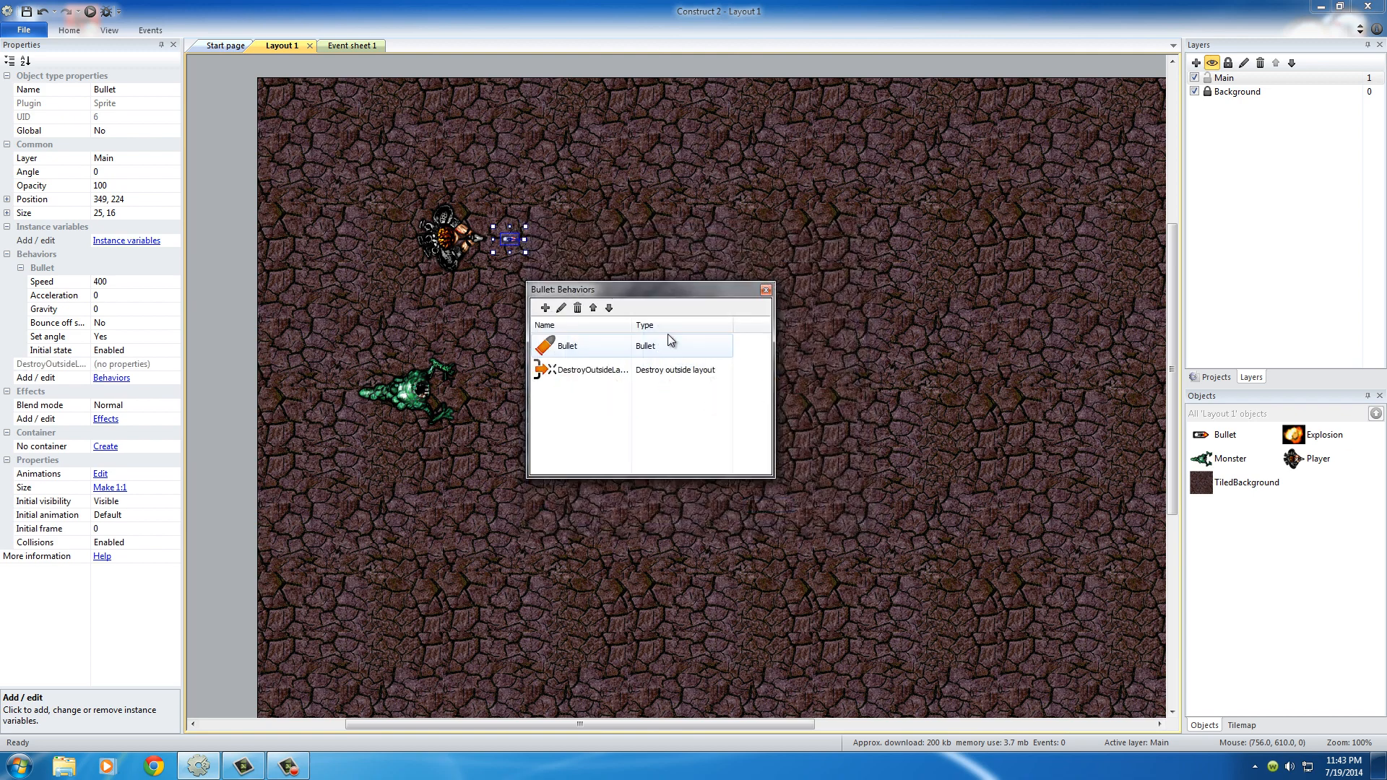
pyautogui.click(588, 369)
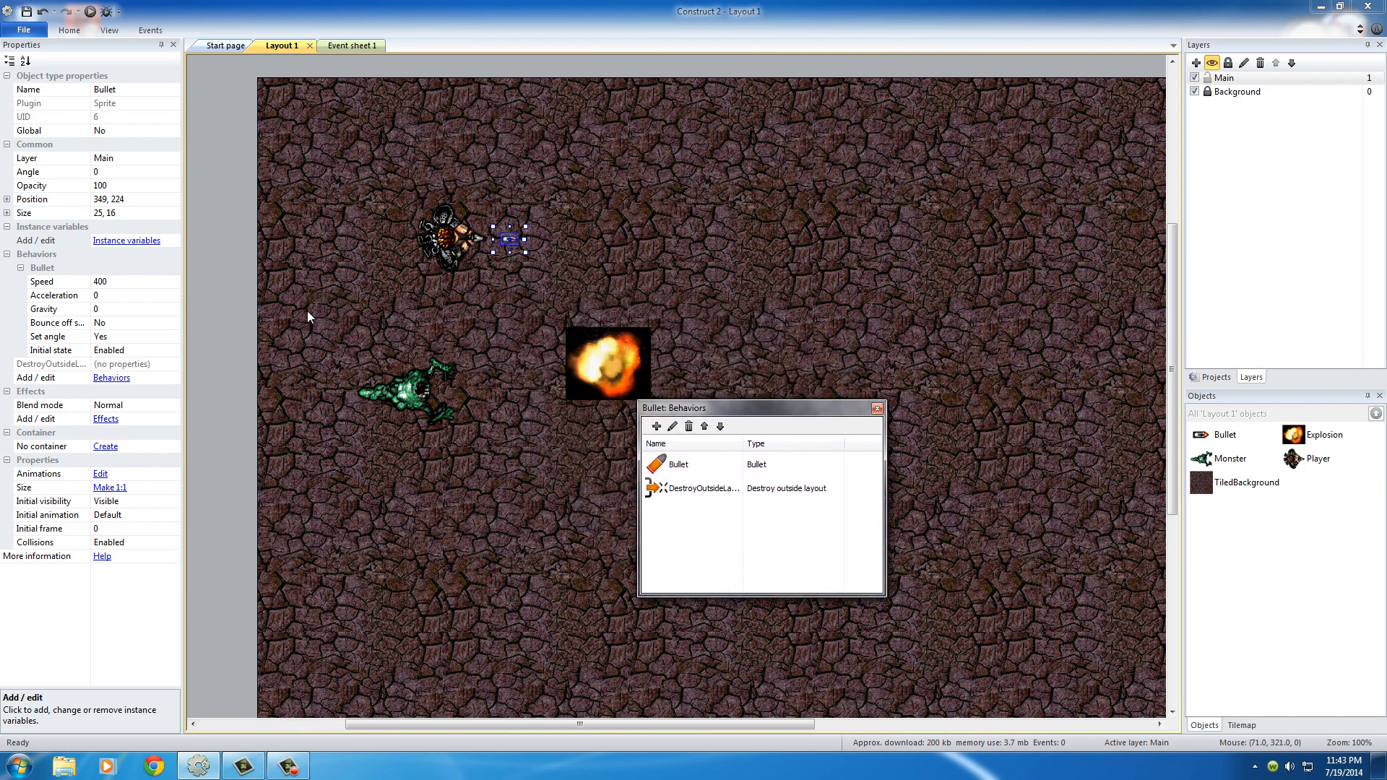
pyautogui.moveTo(312, 316)
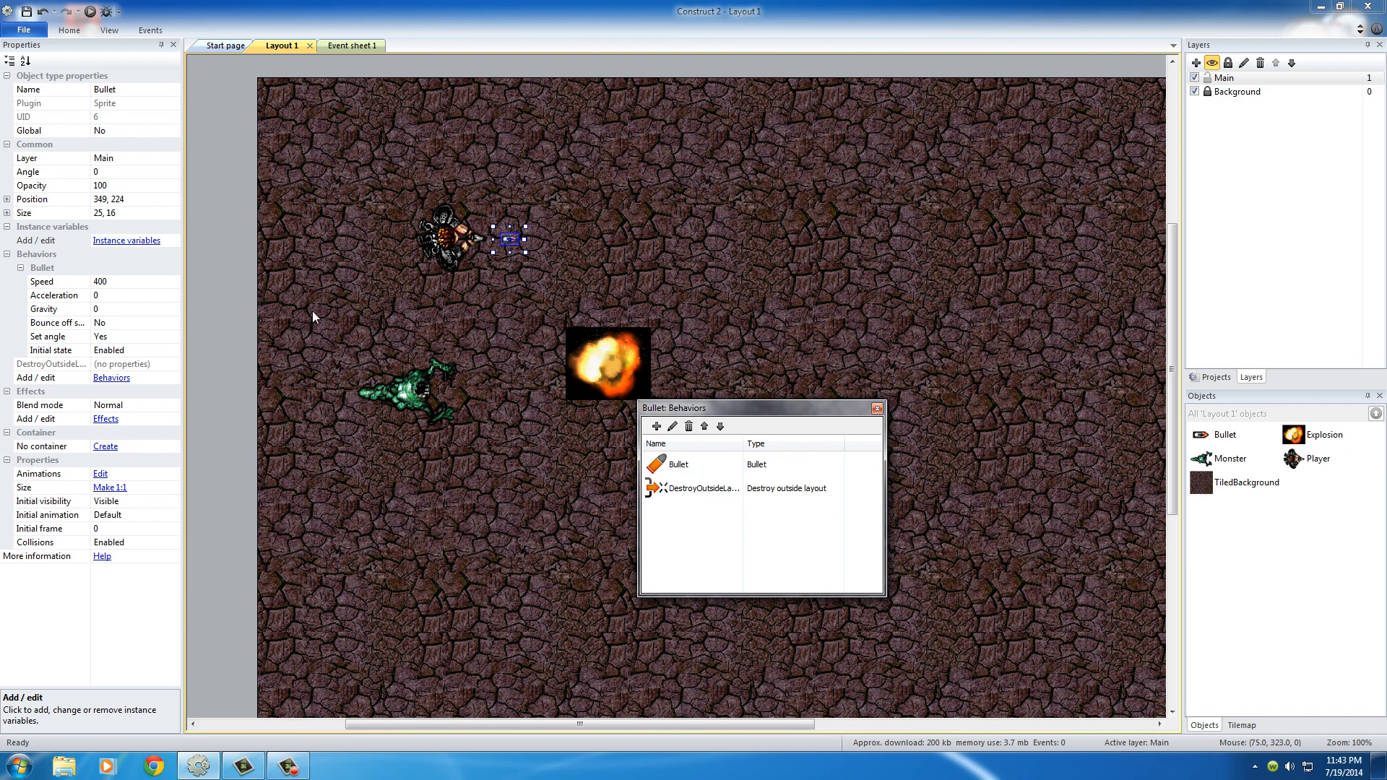
pyautogui.moveTo(316, 323)
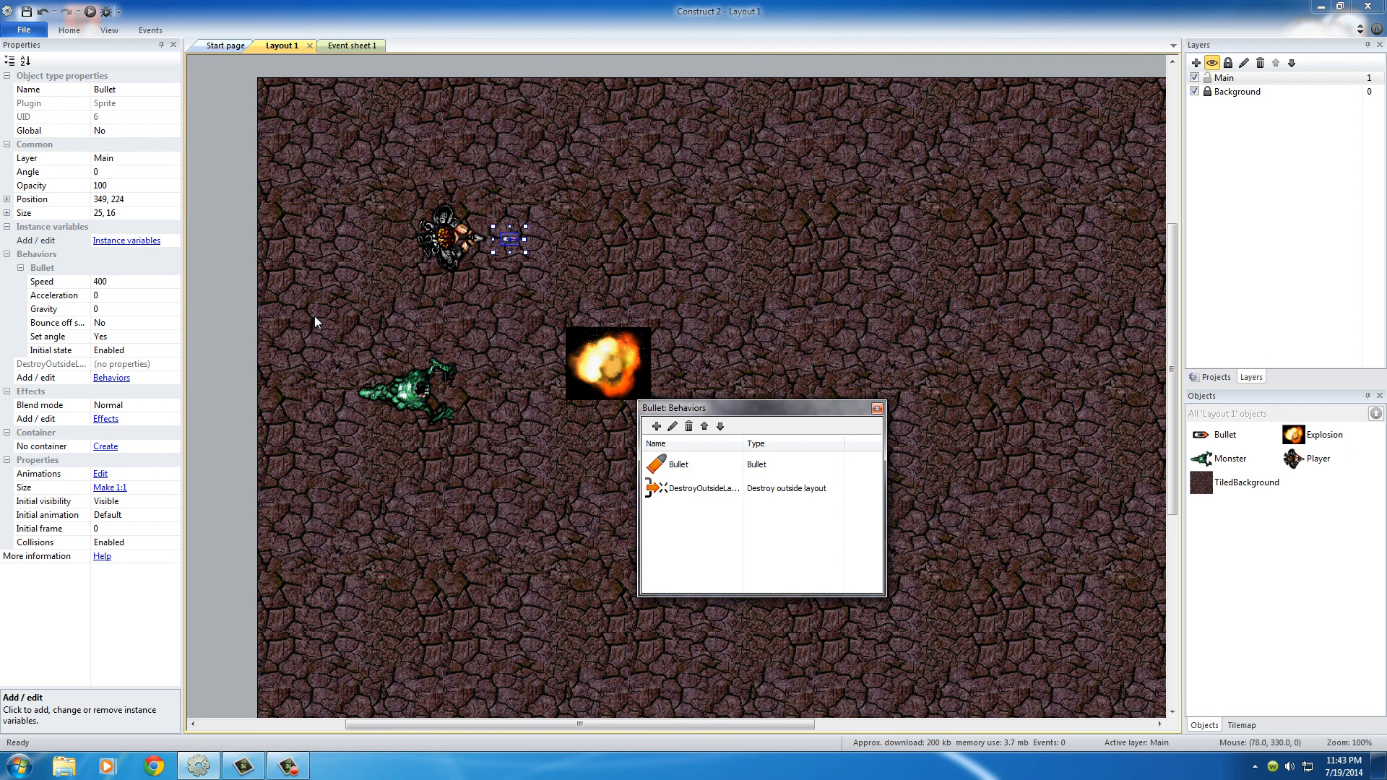
pyautogui.moveTo(500, 220)
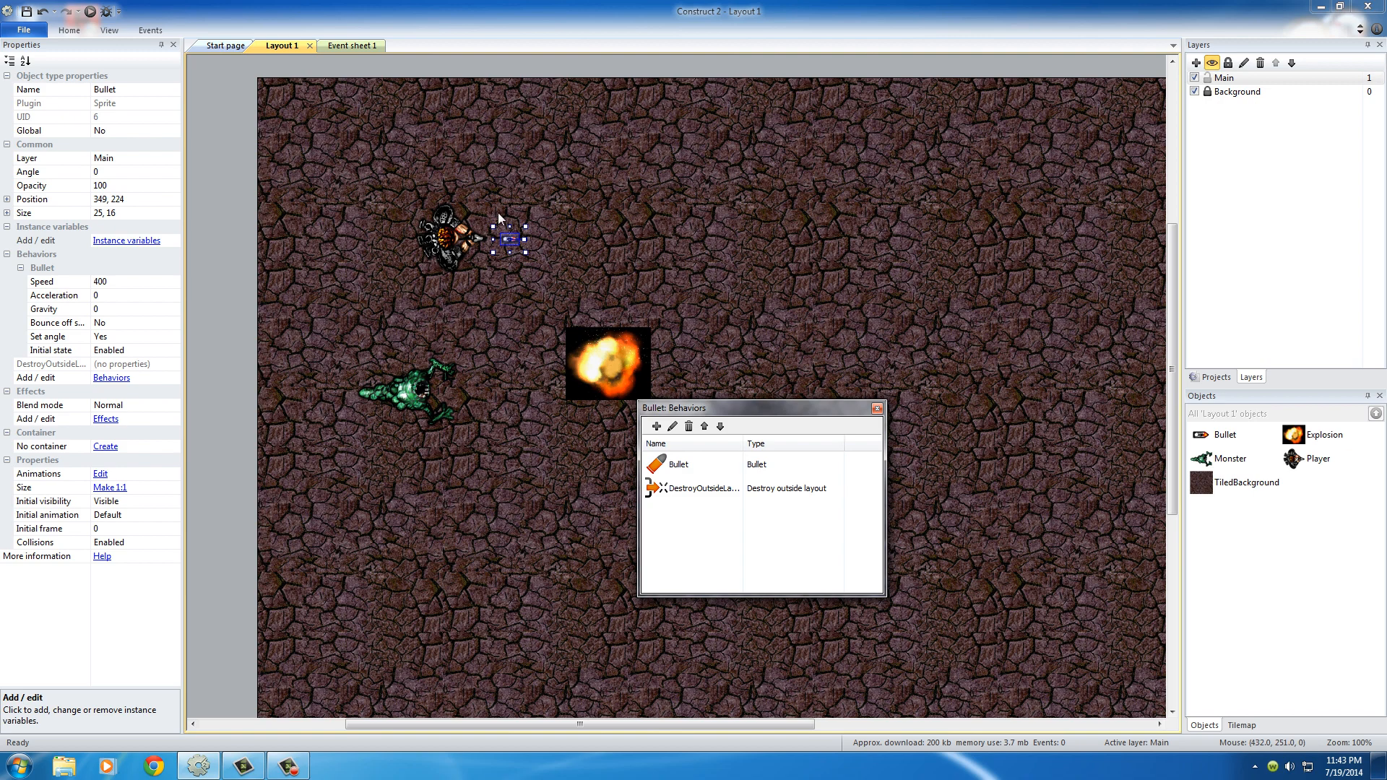
pyautogui.moveTo(217, 328)
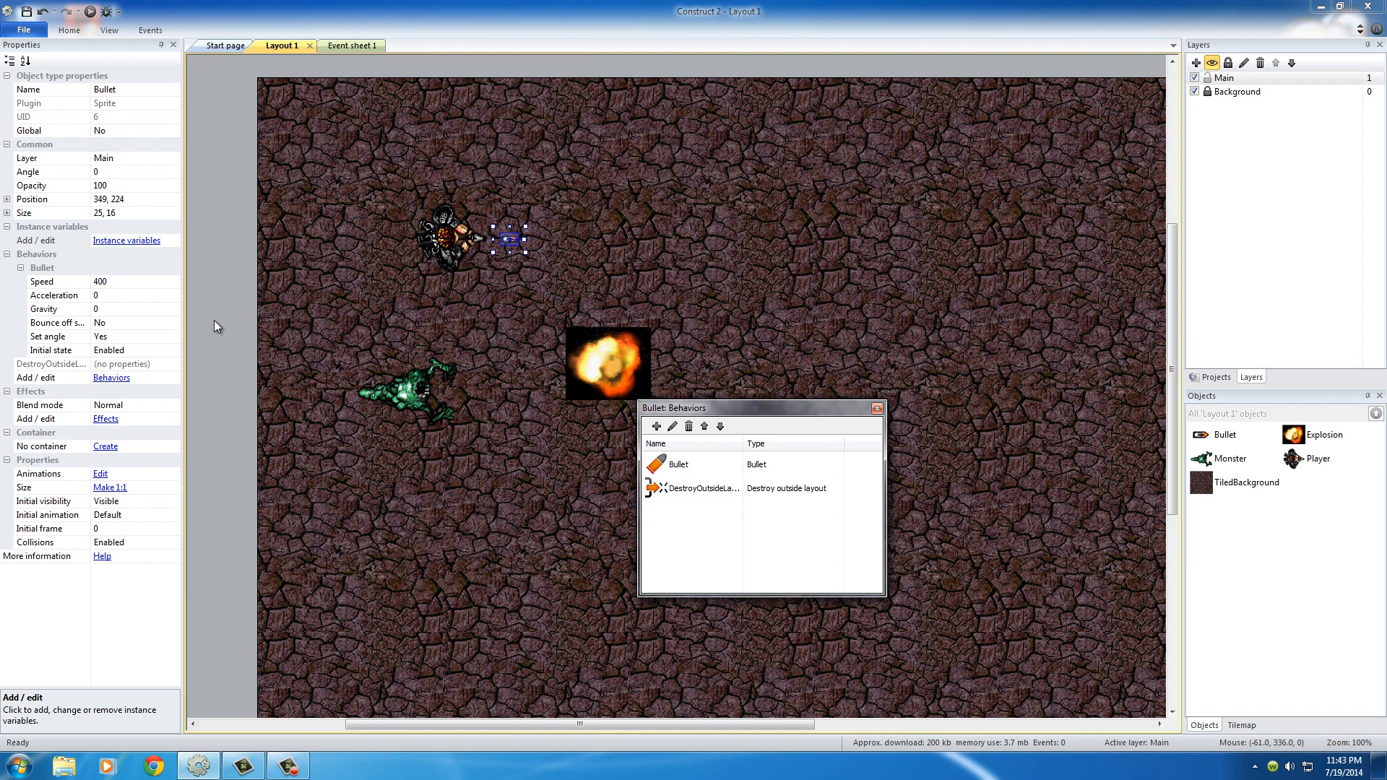
pyautogui.moveTo(896, 494)
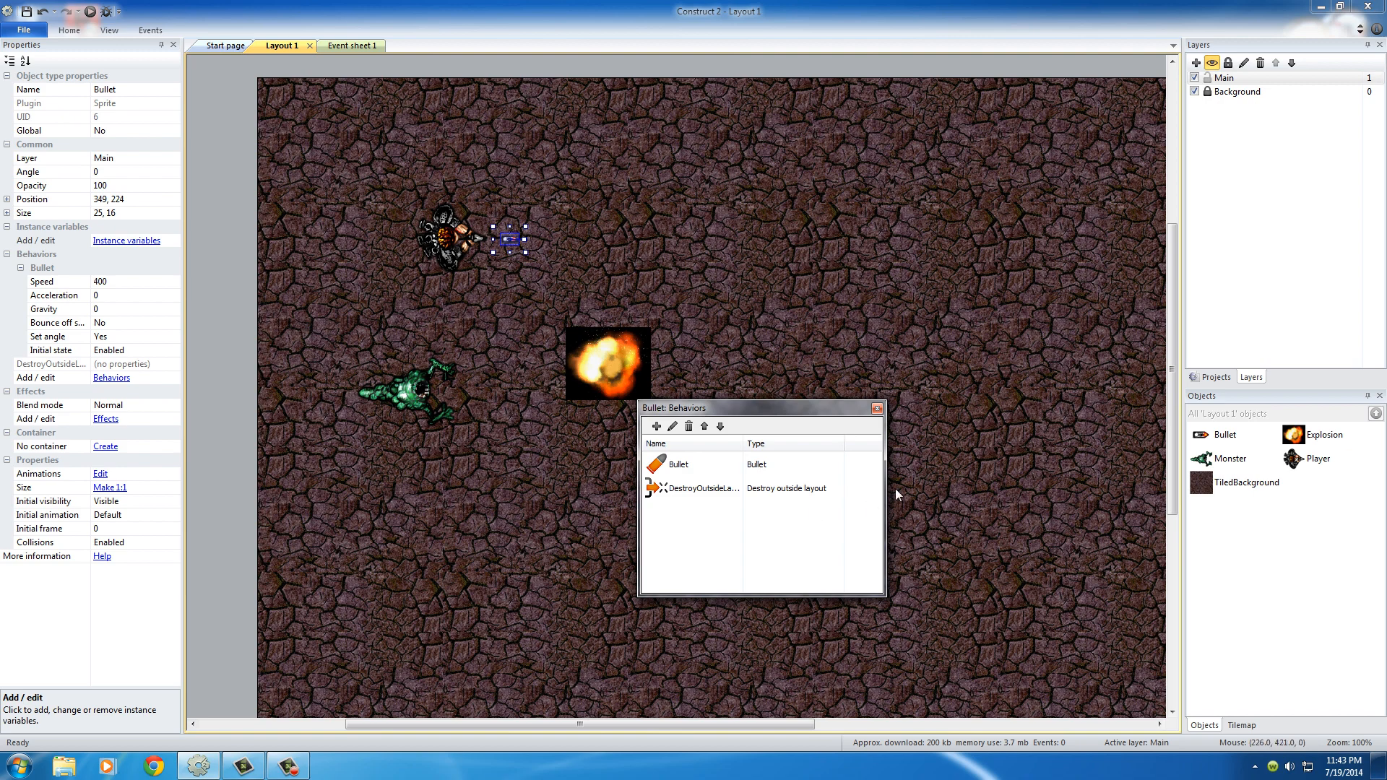
pyautogui.click(877, 407)
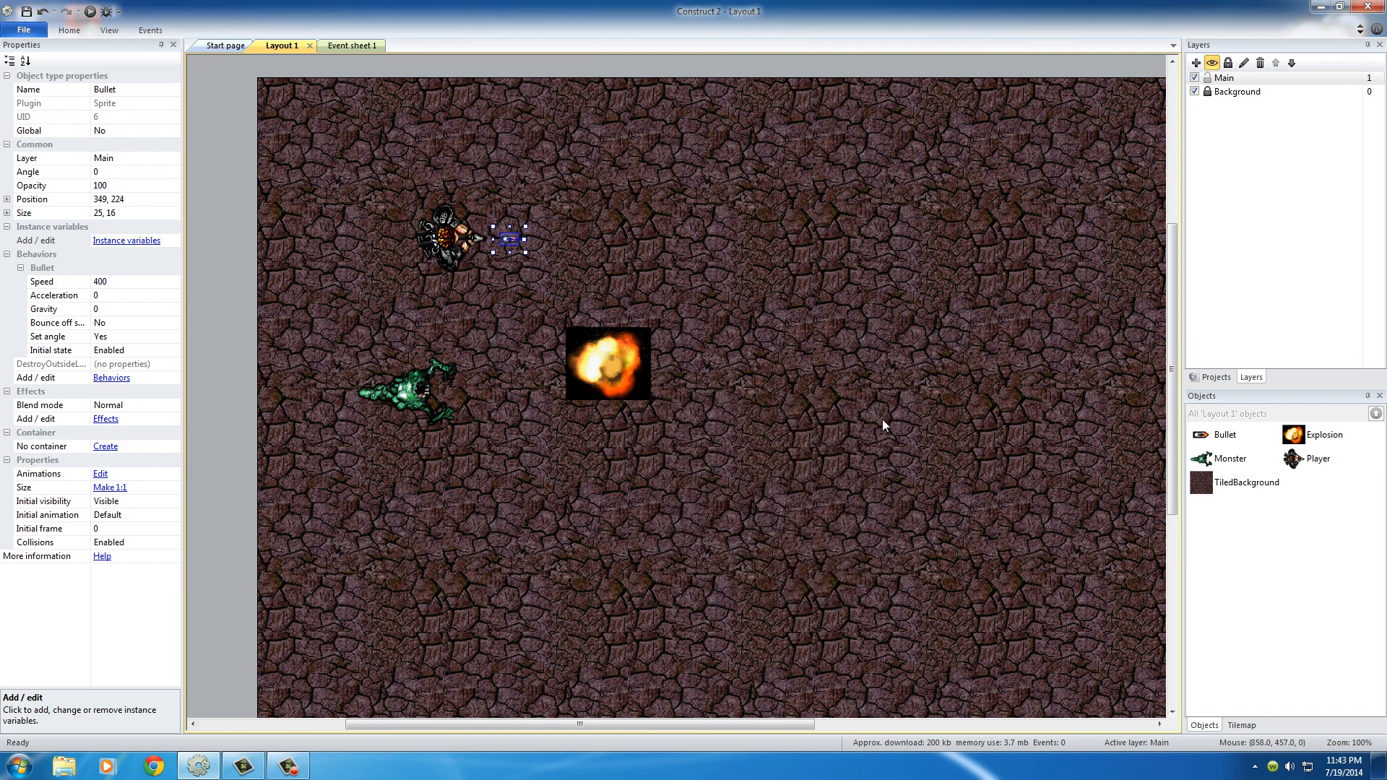
# - Give the Monster the Bullet movement behavior at speed 400 and close its behaviors list
pyautogui.click(409, 392)
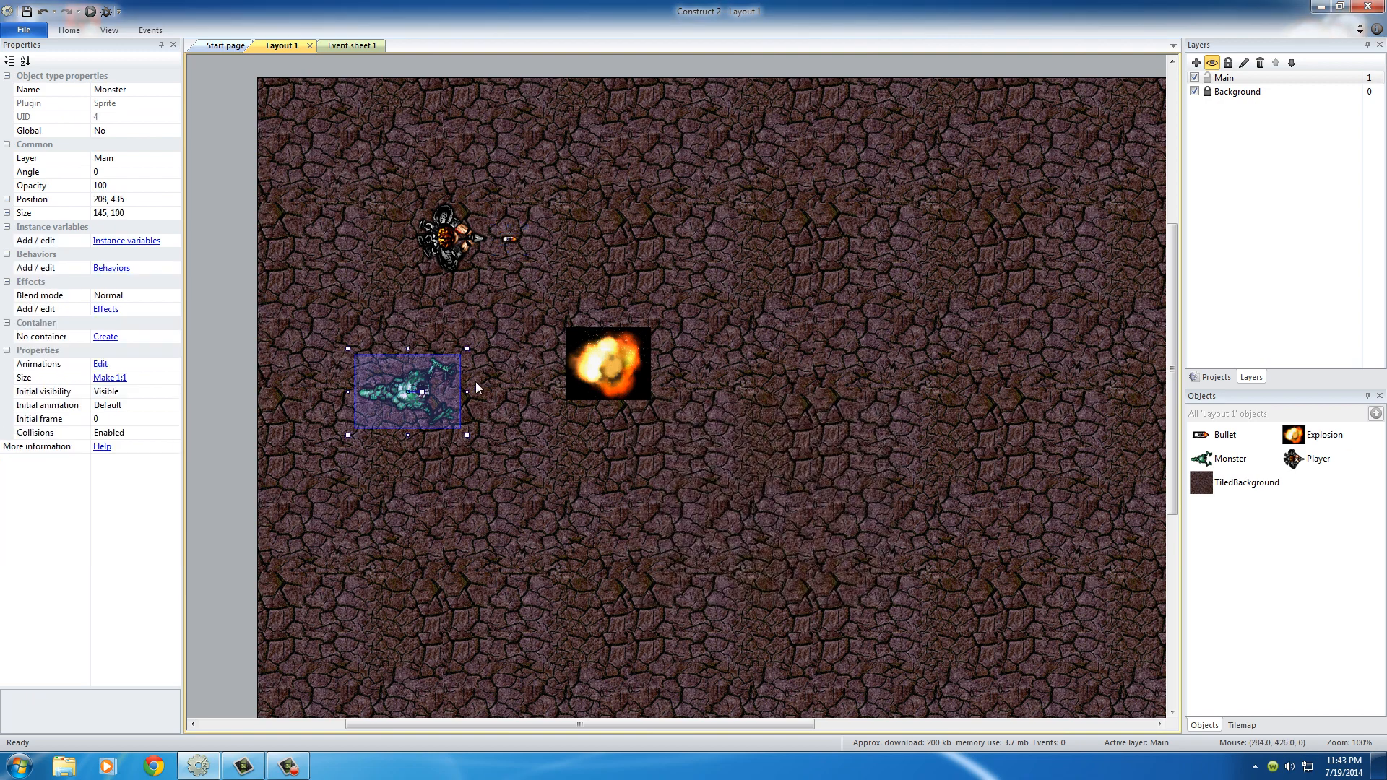
pyautogui.moveTo(111, 273)
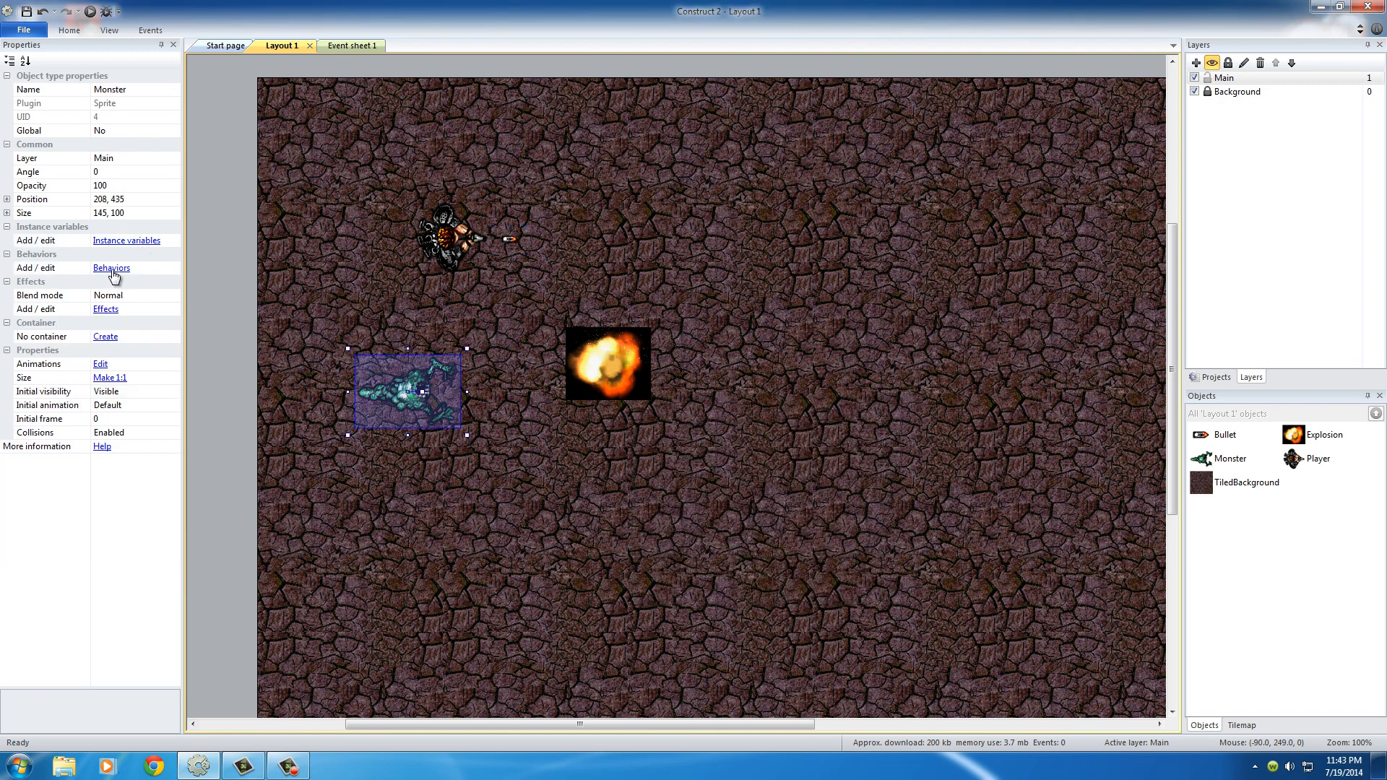
pyautogui.click(112, 268)
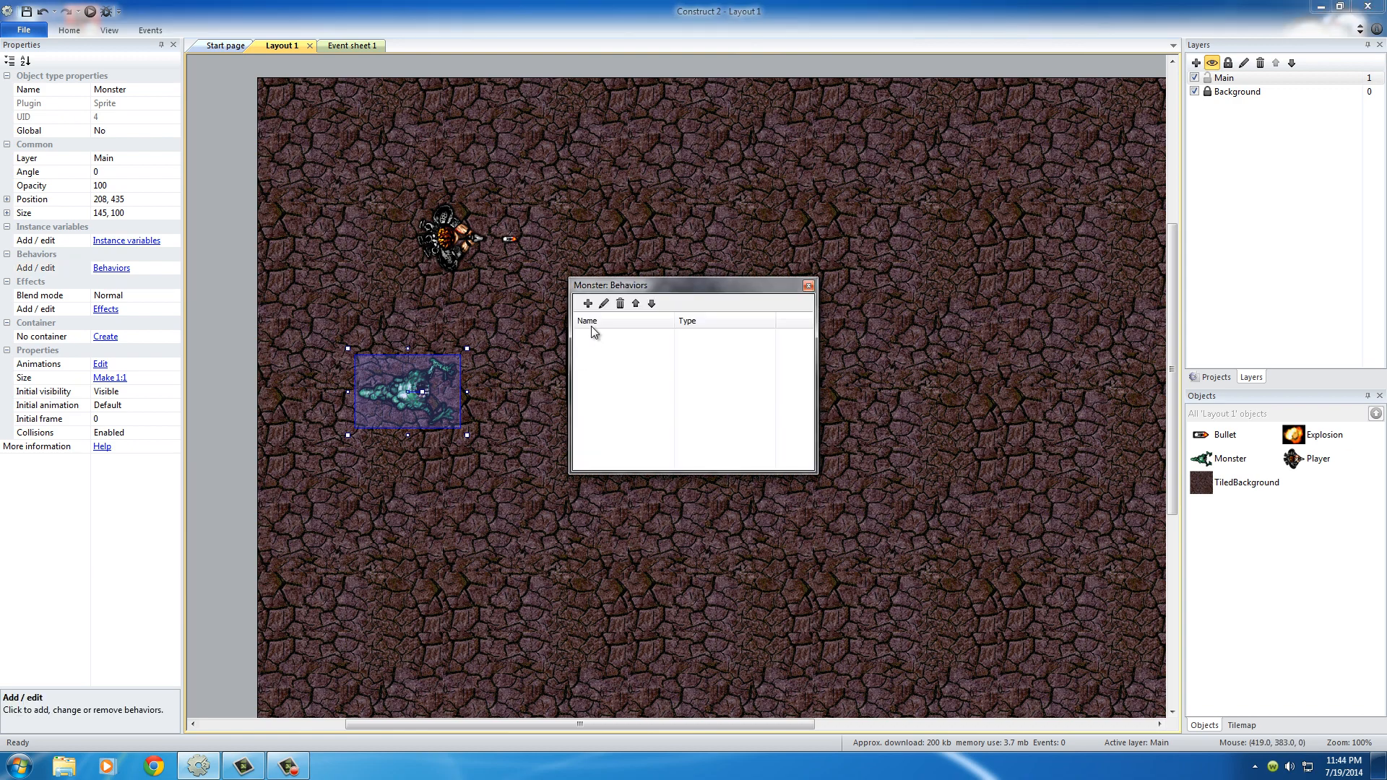
pyautogui.click(588, 303)
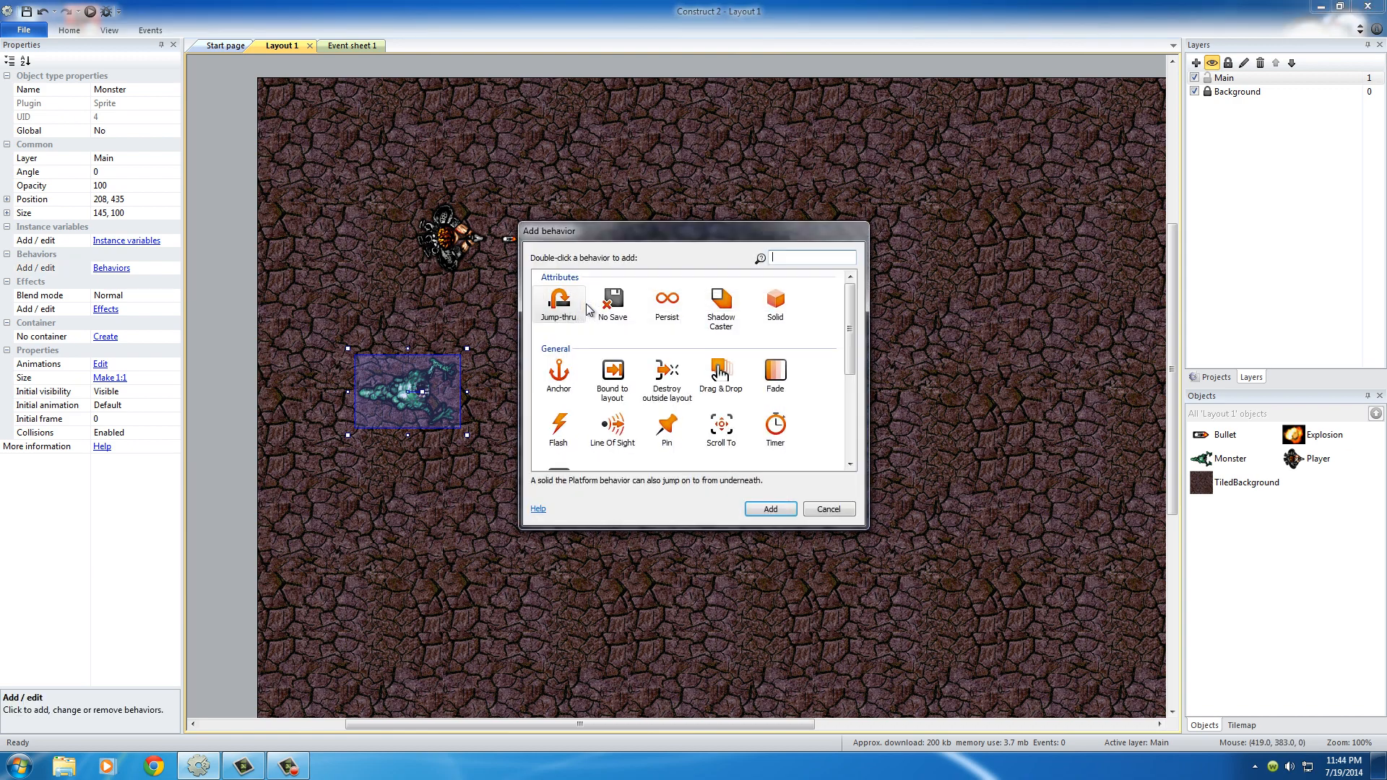
pyautogui.scroll(-3)
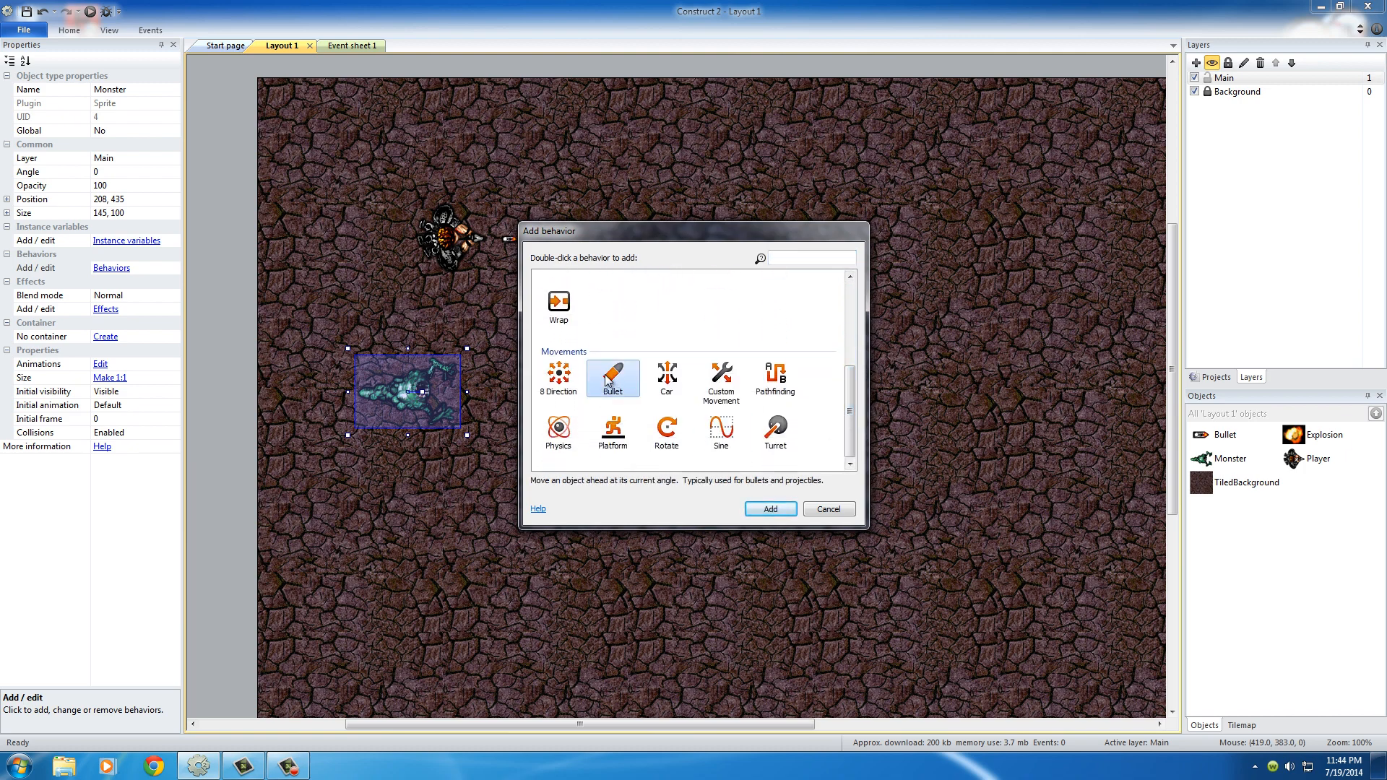
pyautogui.click(558, 375)
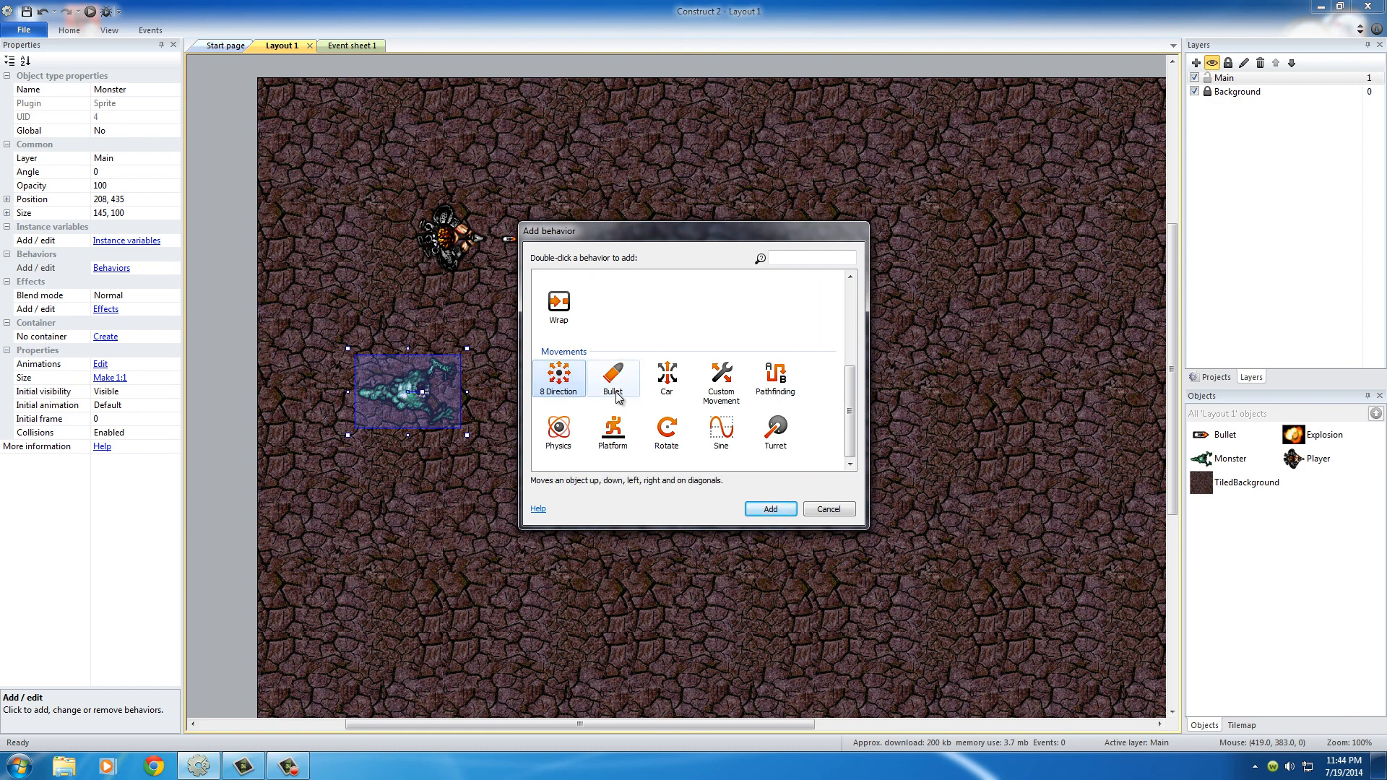
pyautogui.doubleClick(613, 376)
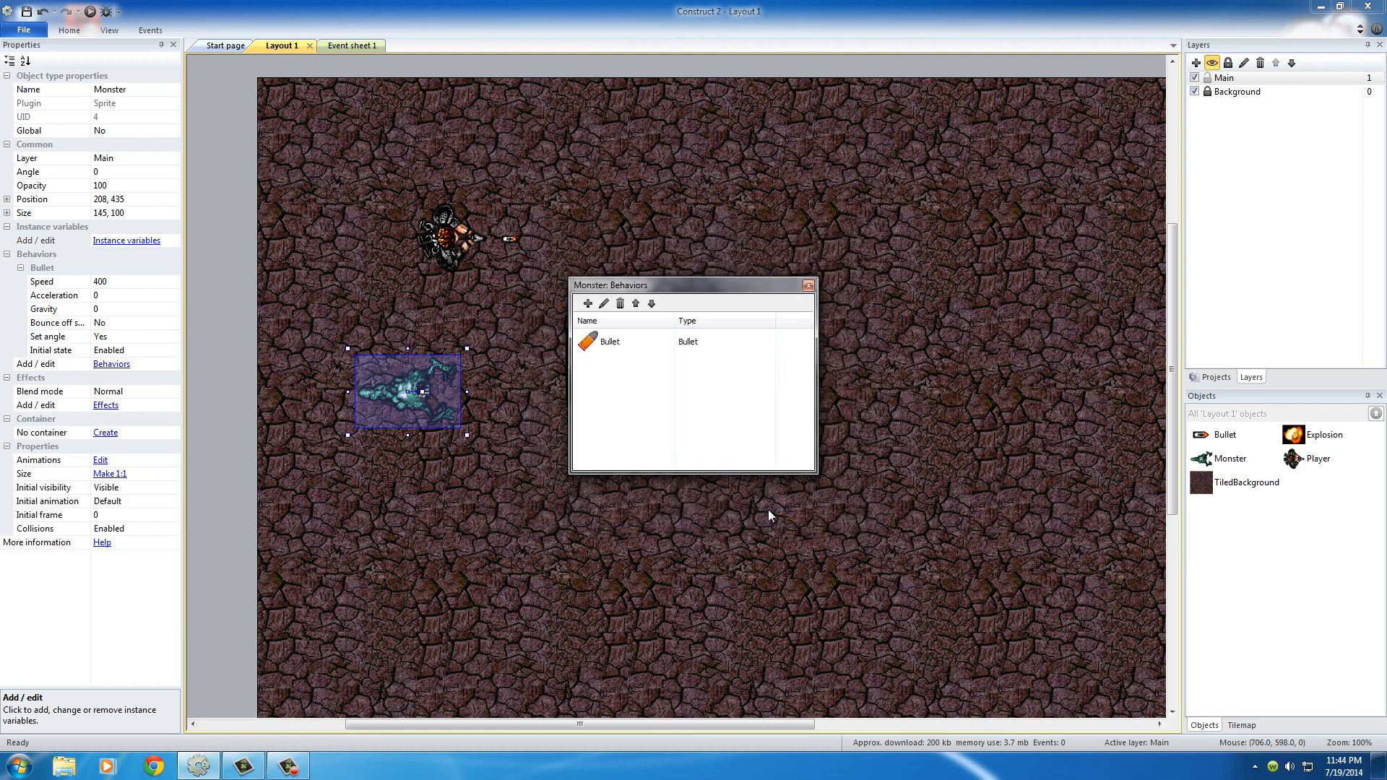
pyautogui.moveTo(424, 400)
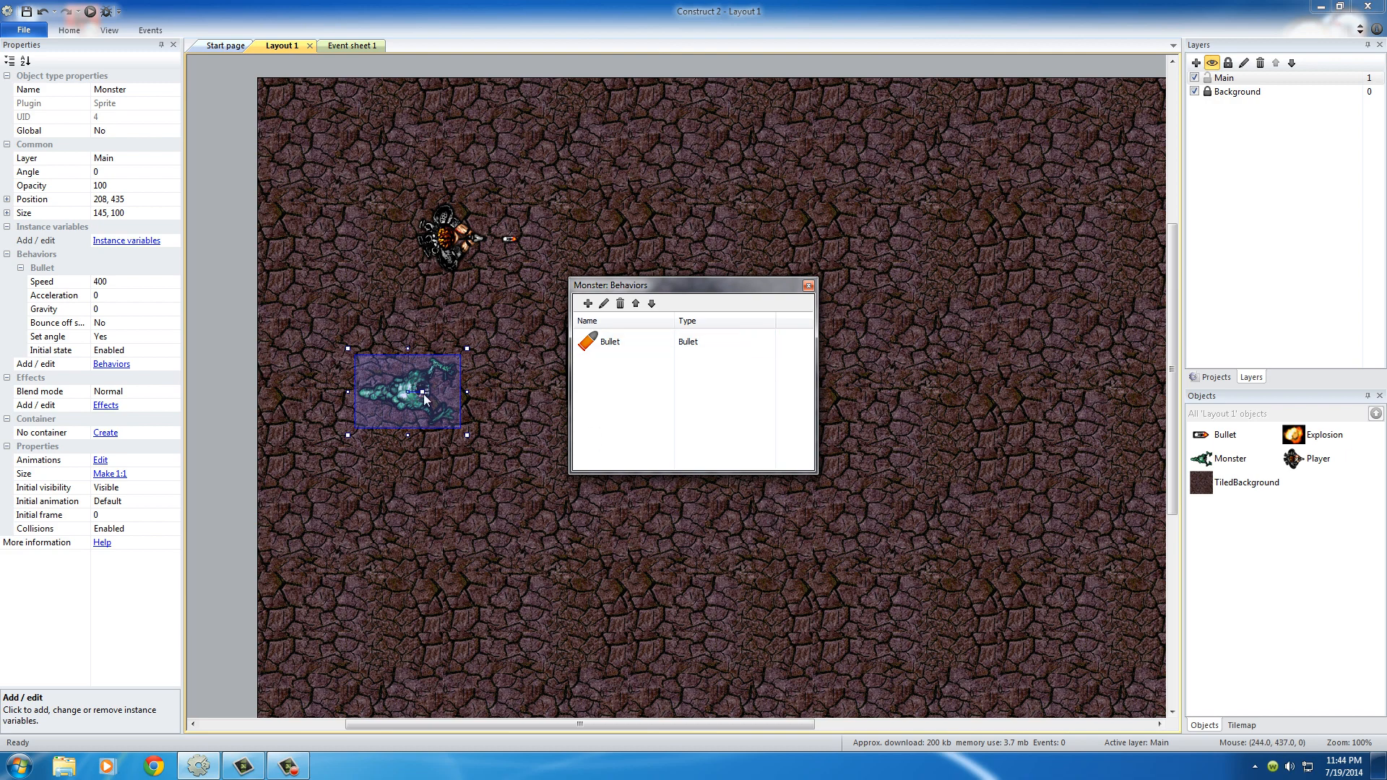
pyautogui.click(807, 285)
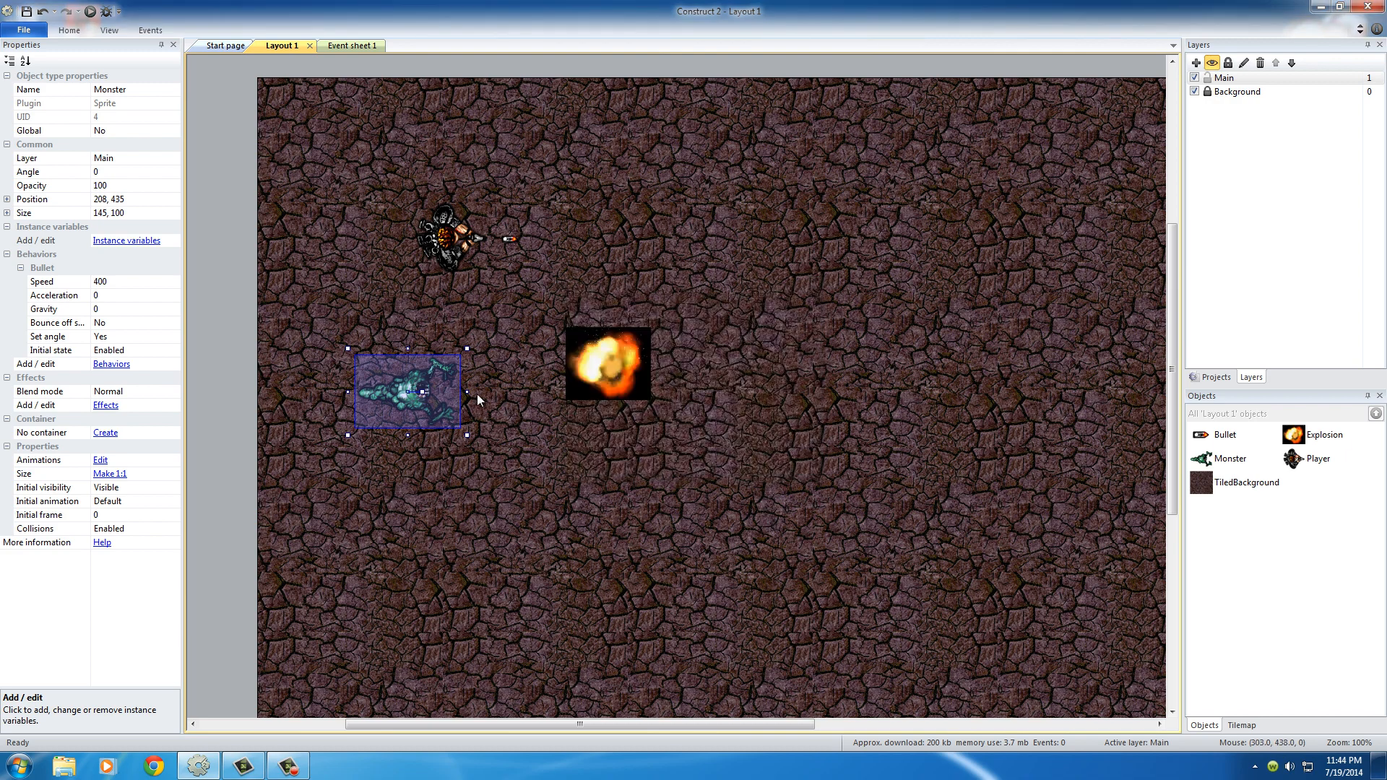
pyautogui.moveTo(475, 396)
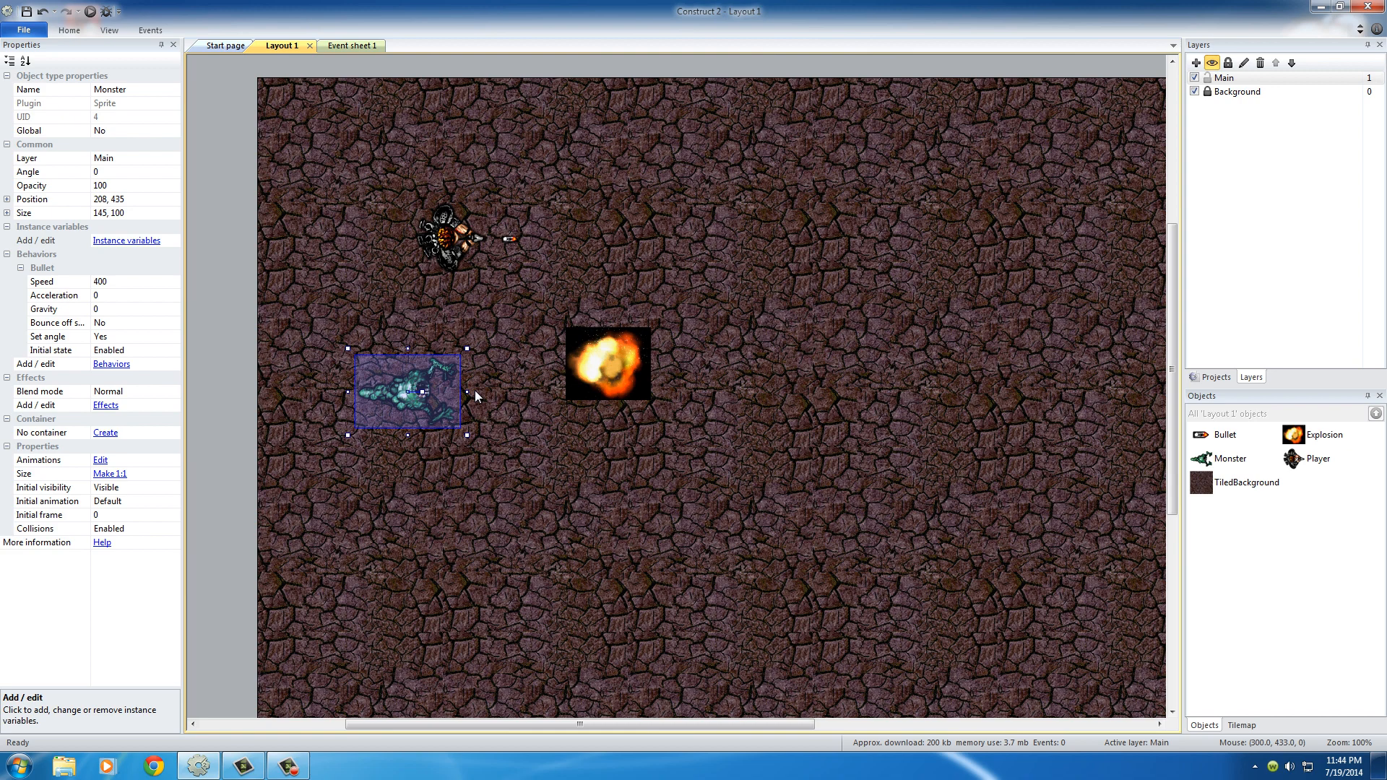
pyautogui.moveTo(462, 247)
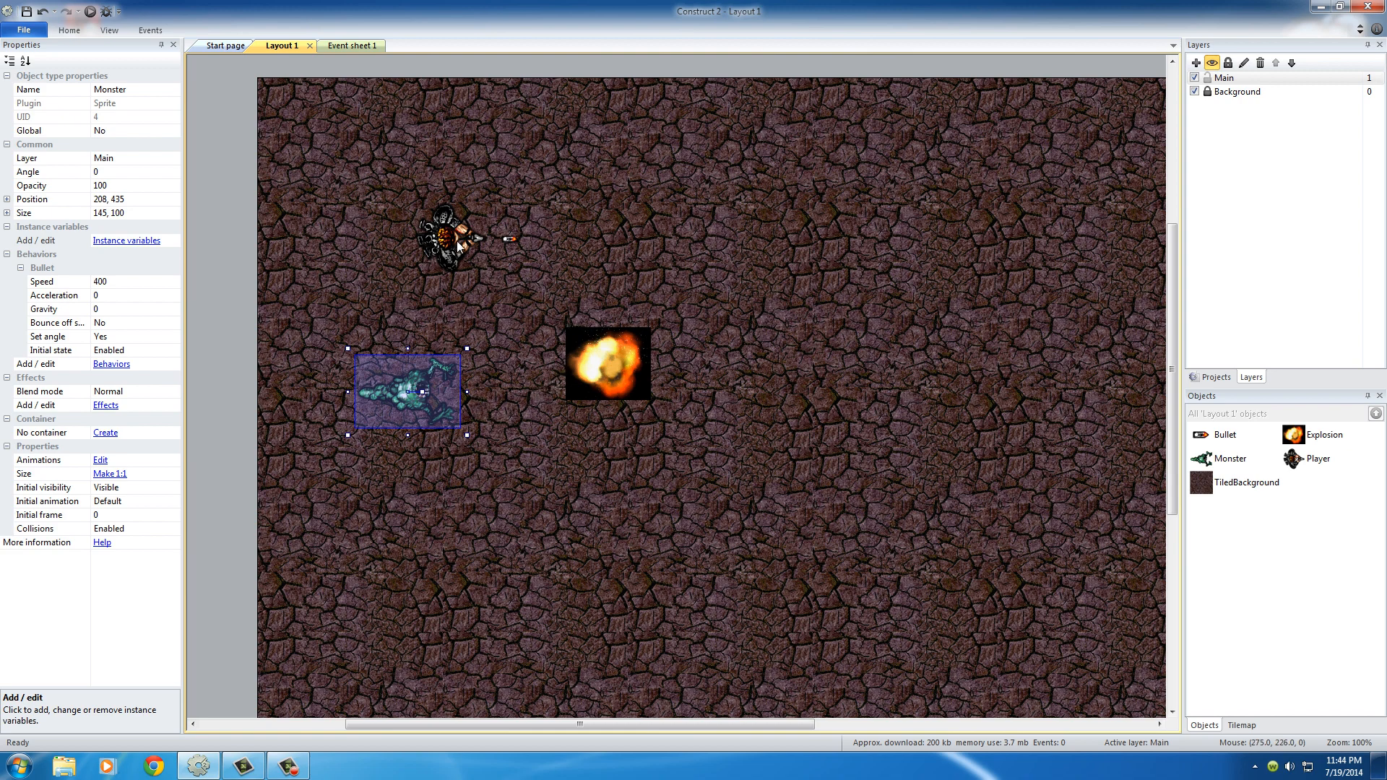
pyautogui.moveTo(508, 425)
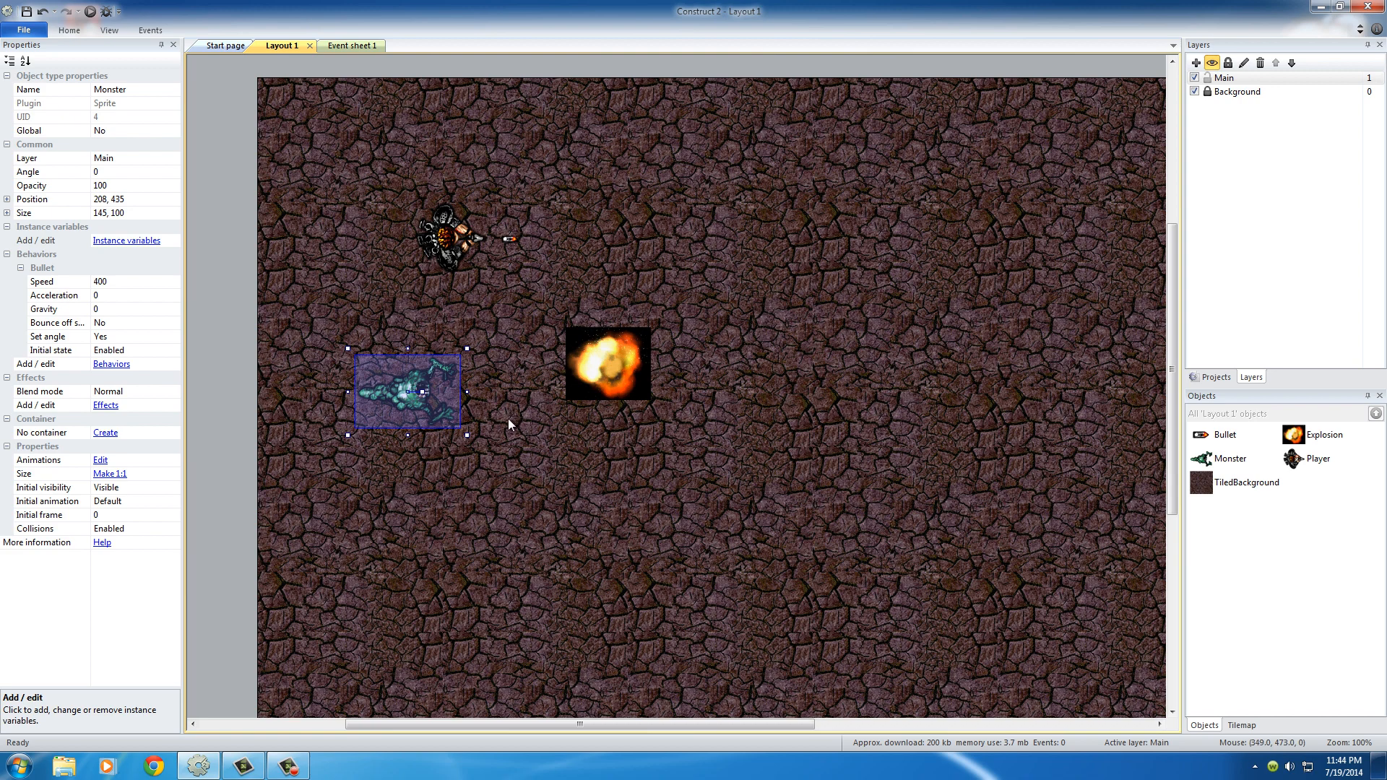
pyautogui.moveTo(497, 409)
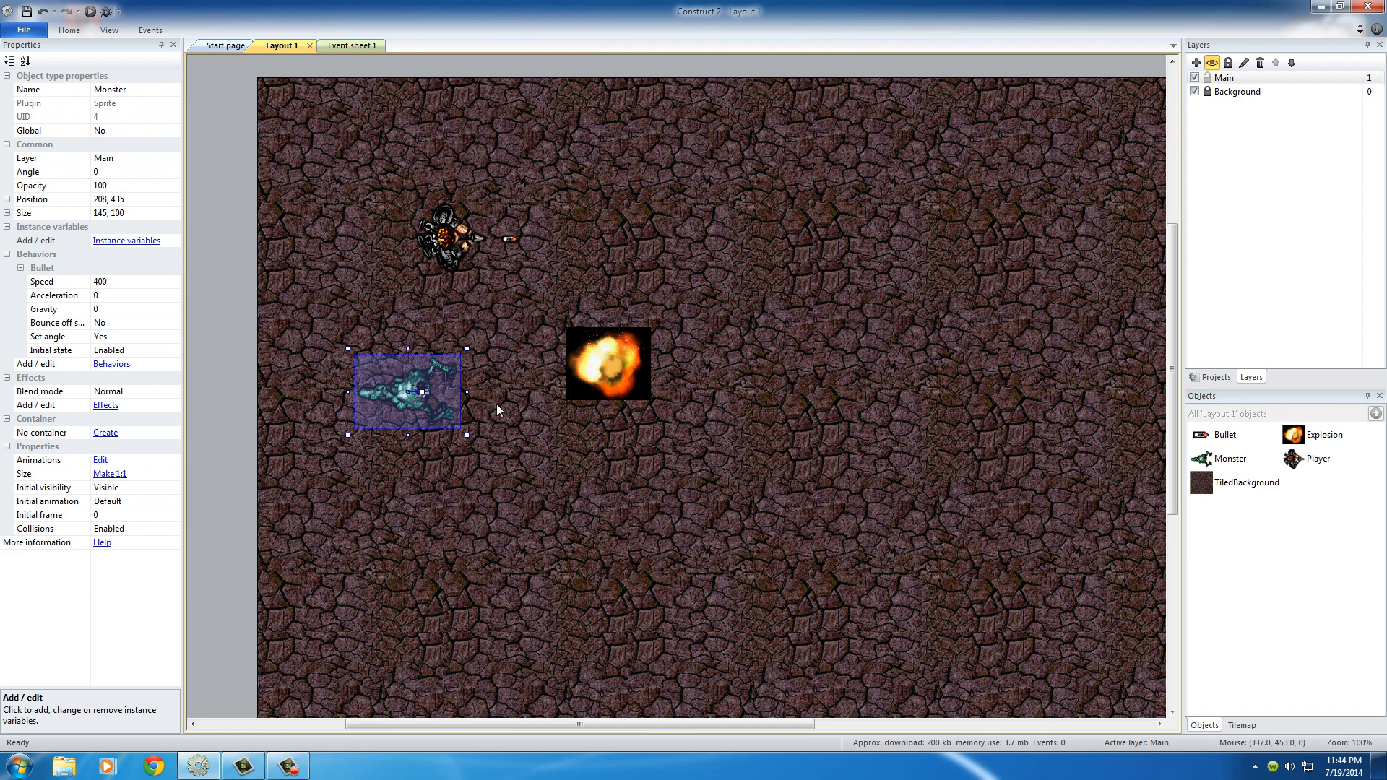
pyautogui.moveTo(533, 432)
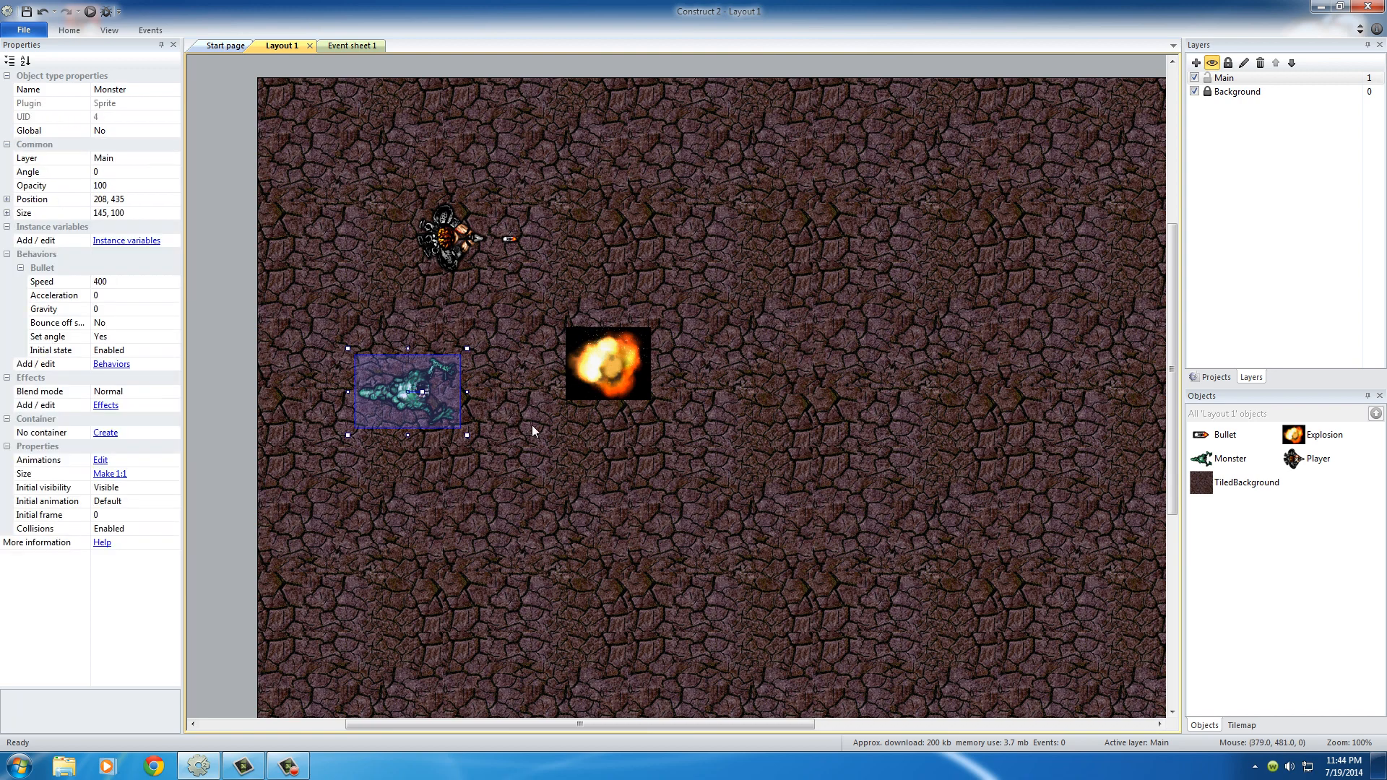
pyautogui.moveTo(526, 398)
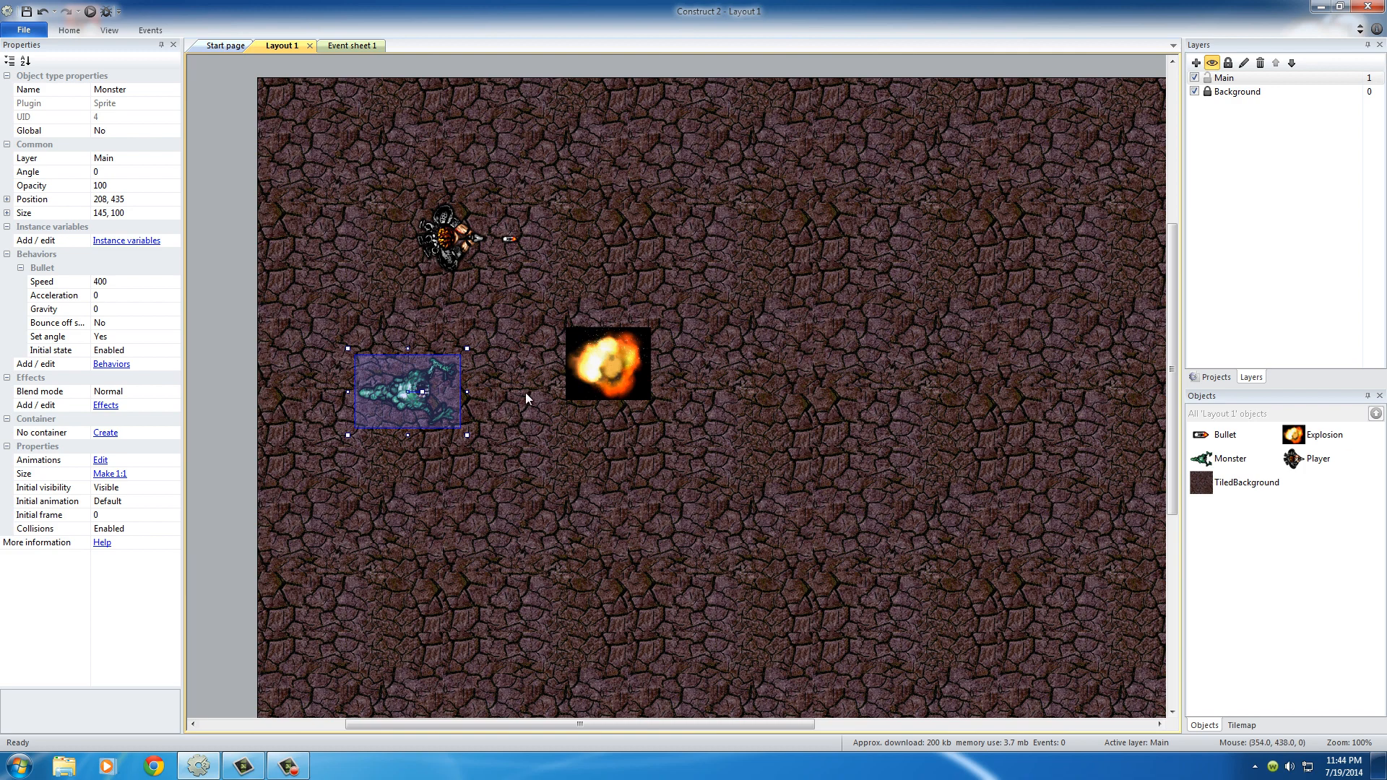
pyautogui.moveTo(640, 708)
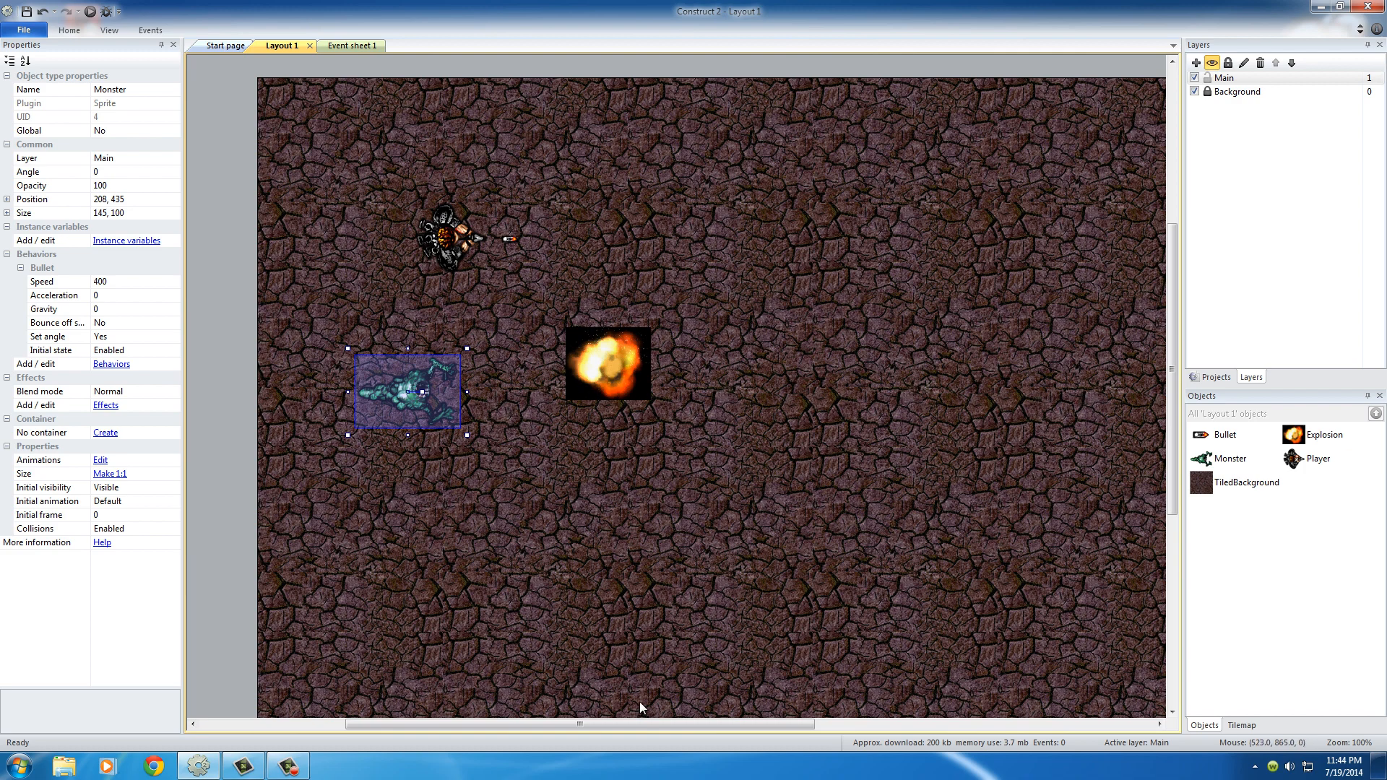
pyautogui.moveTo(433, 229)
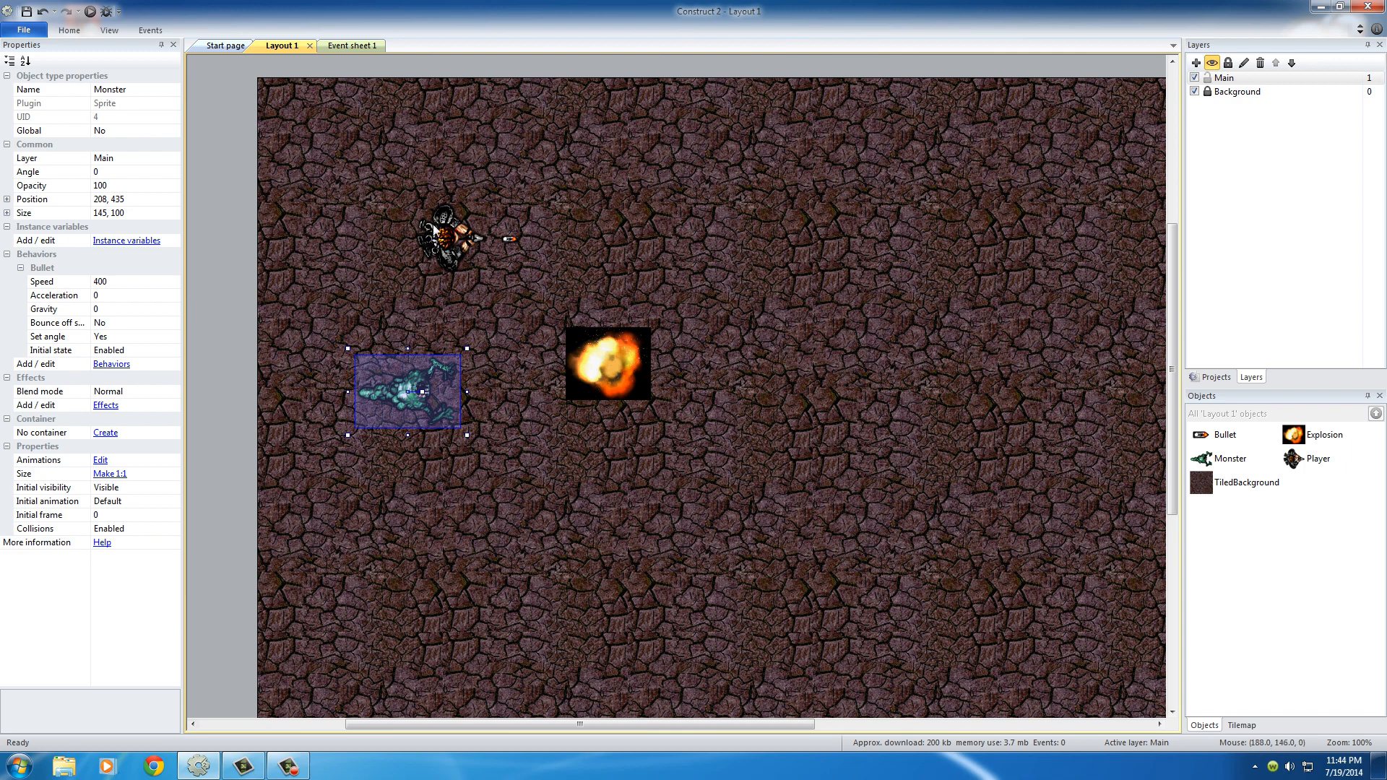
# - Reselect the Monster, then select the Explosion object for the next behavior
pyautogui.click(429, 317)
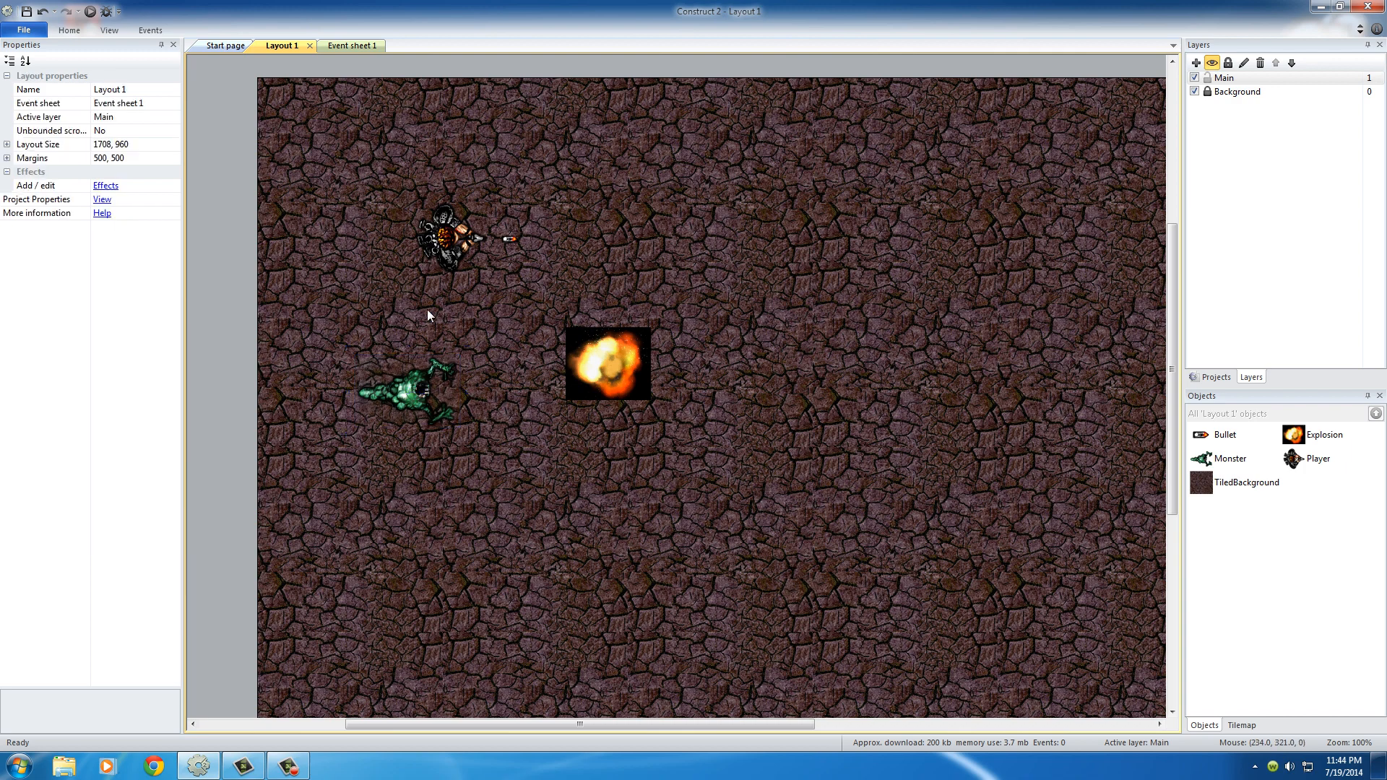
pyautogui.click(411, 392)
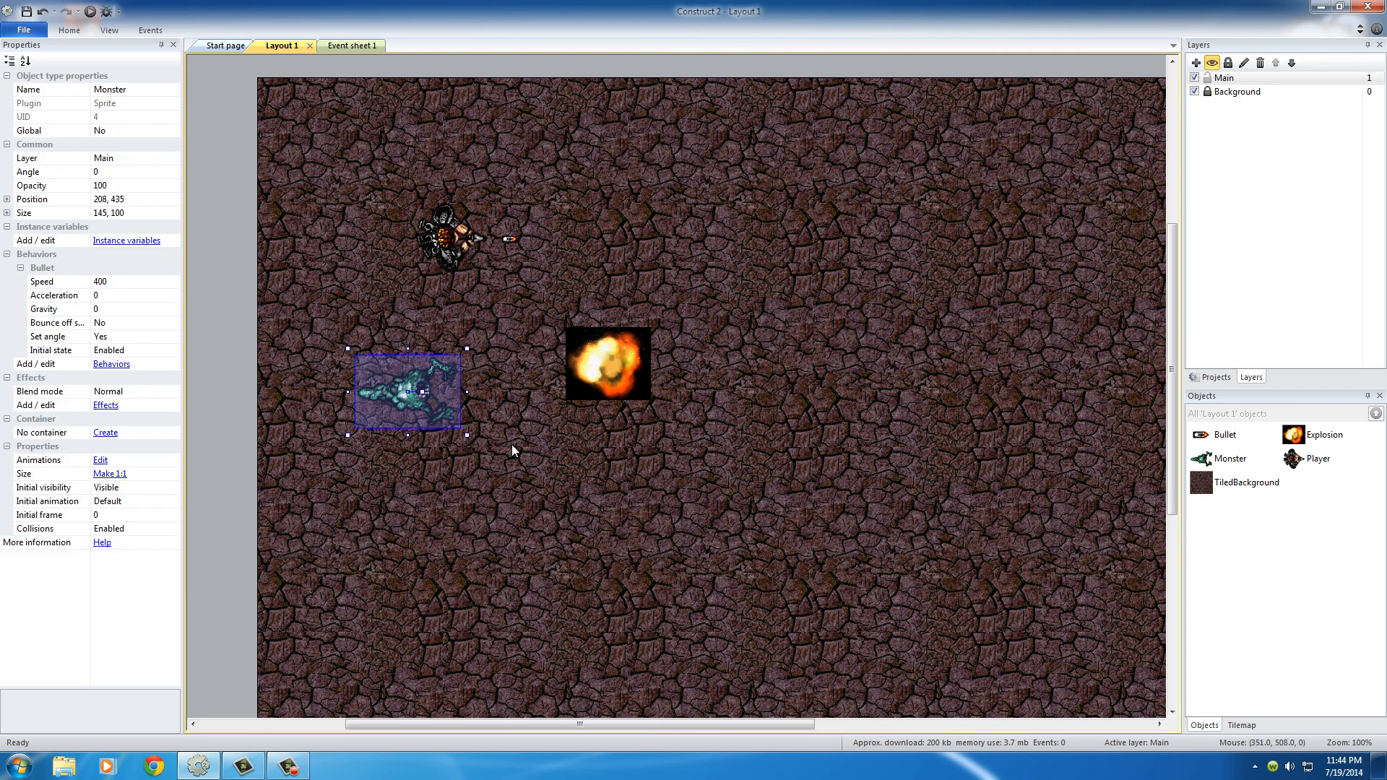
pyautogui.moveTo(516, 455)
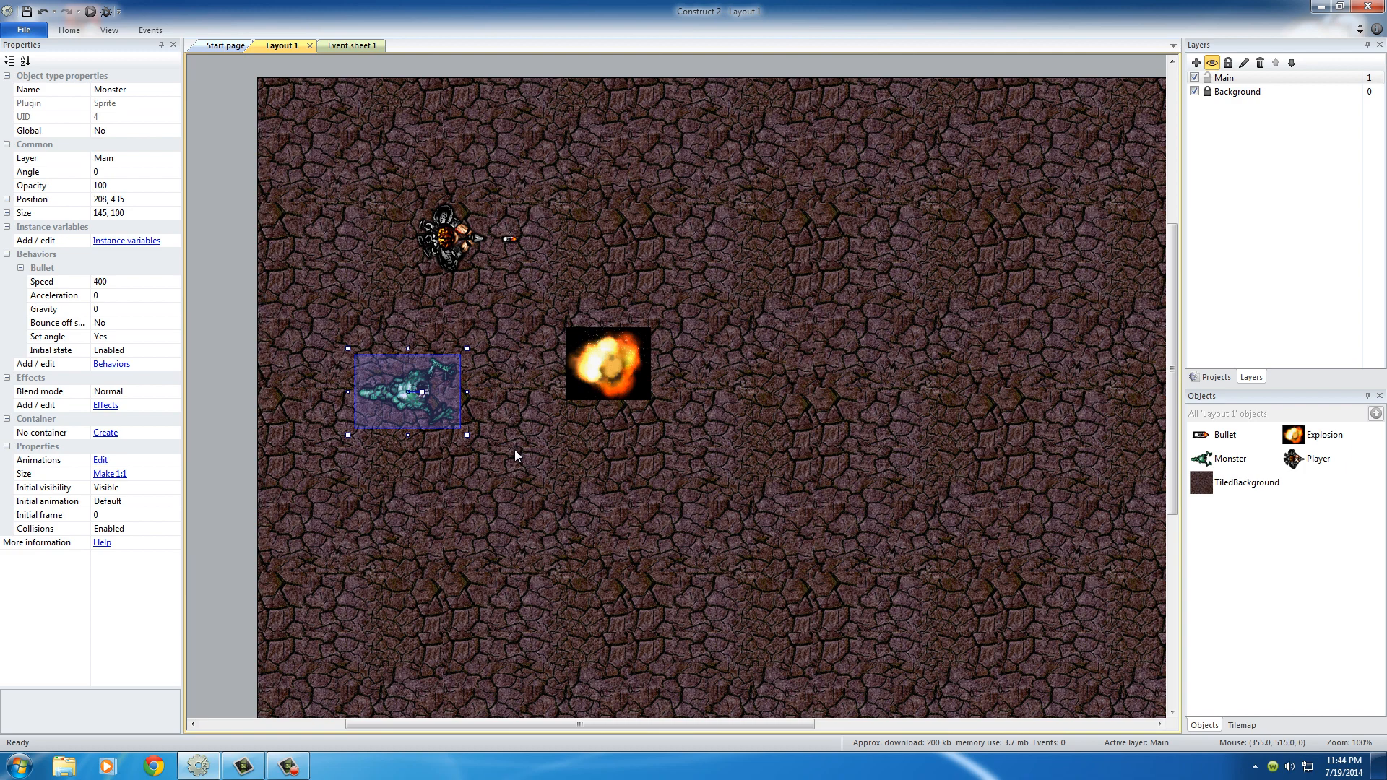
pyautogui.moveTo(514, 459)
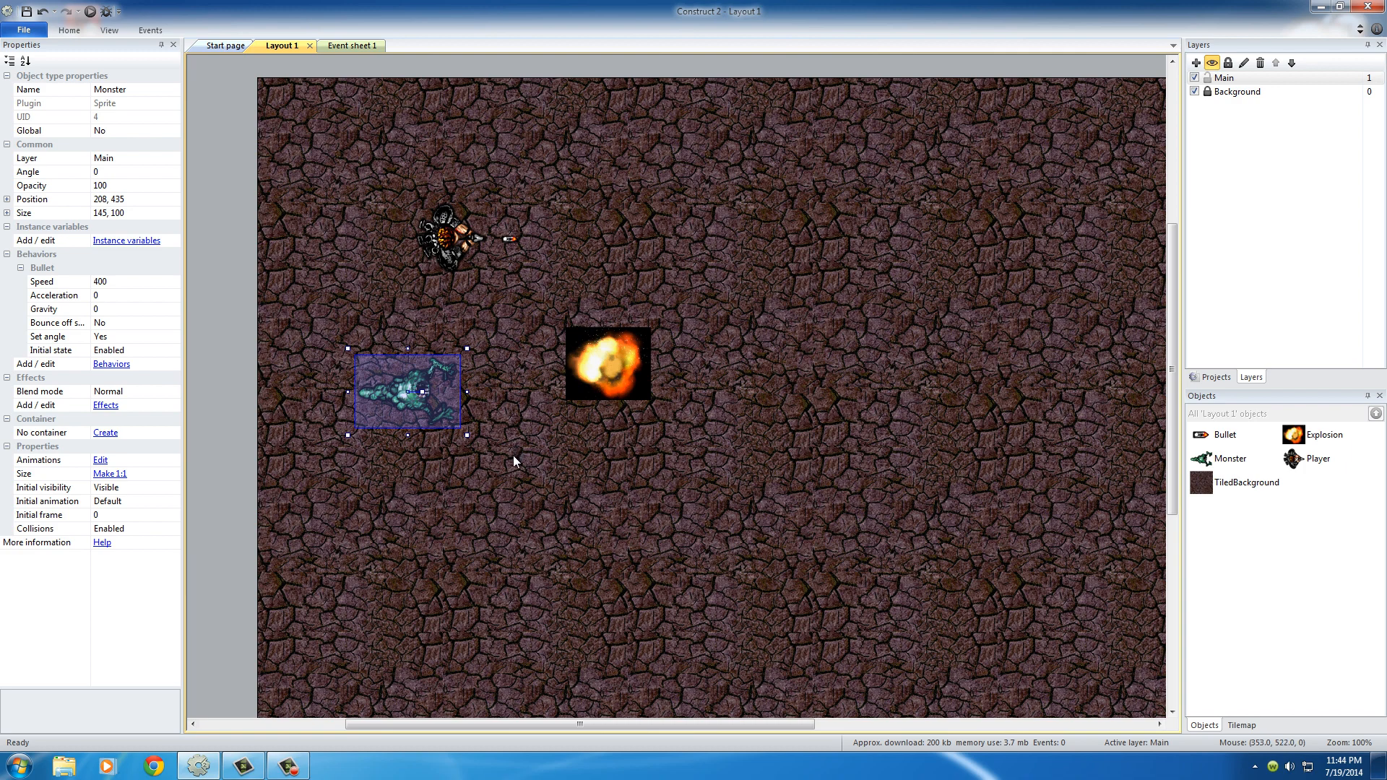
pyautogui.click(608, 364)
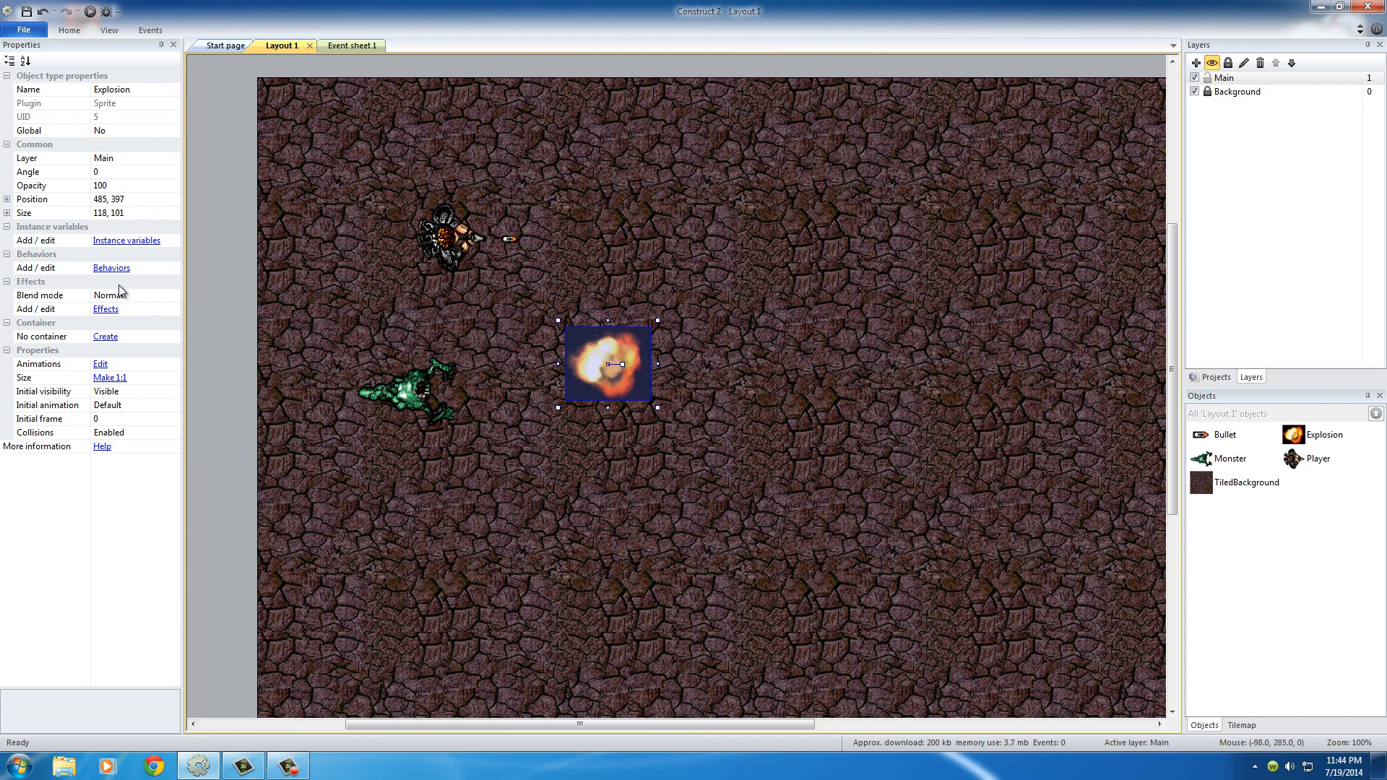
# - Add the Fade behavior to Explosion so it fades out and is destroyed afterwards
pyautogui.click(112, 269)
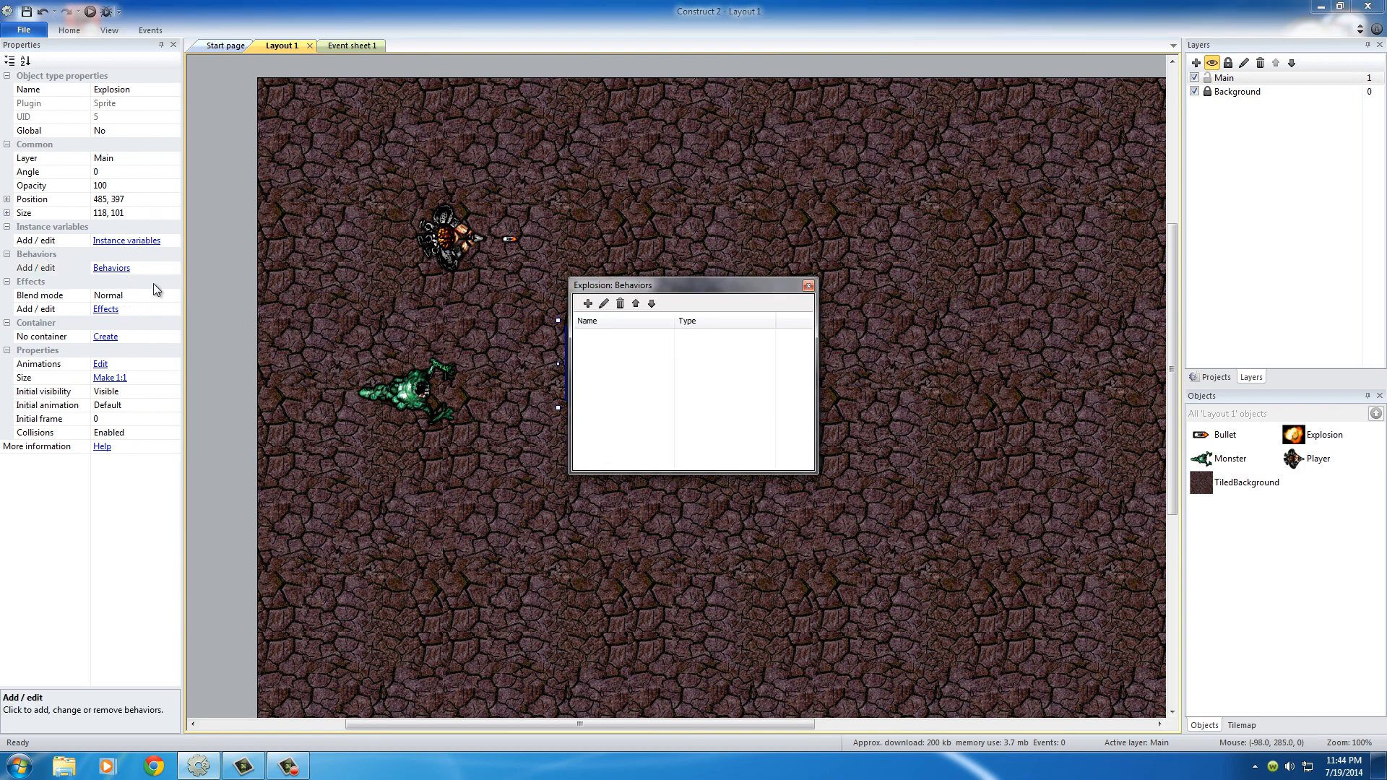
pyautogui.click(588, 303)
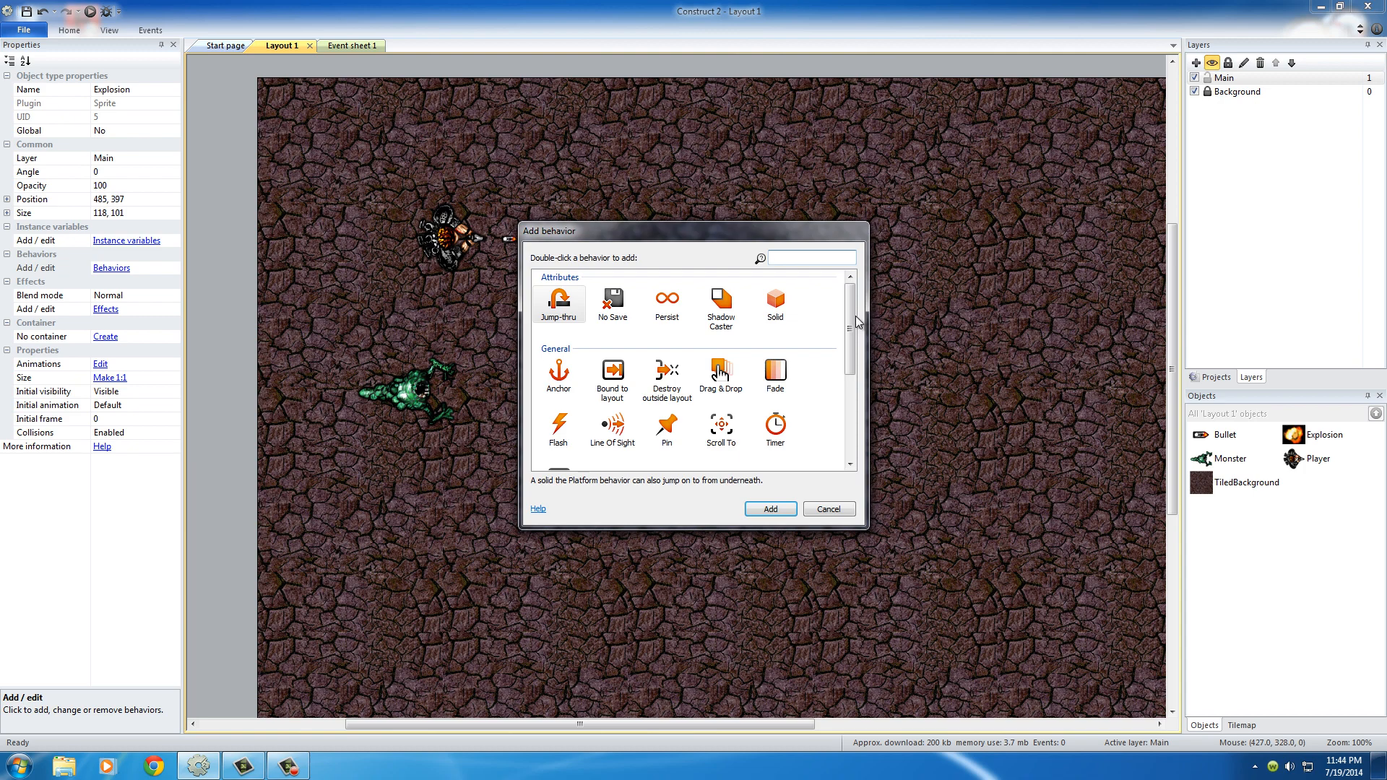
pyautogui.click(775, 376)
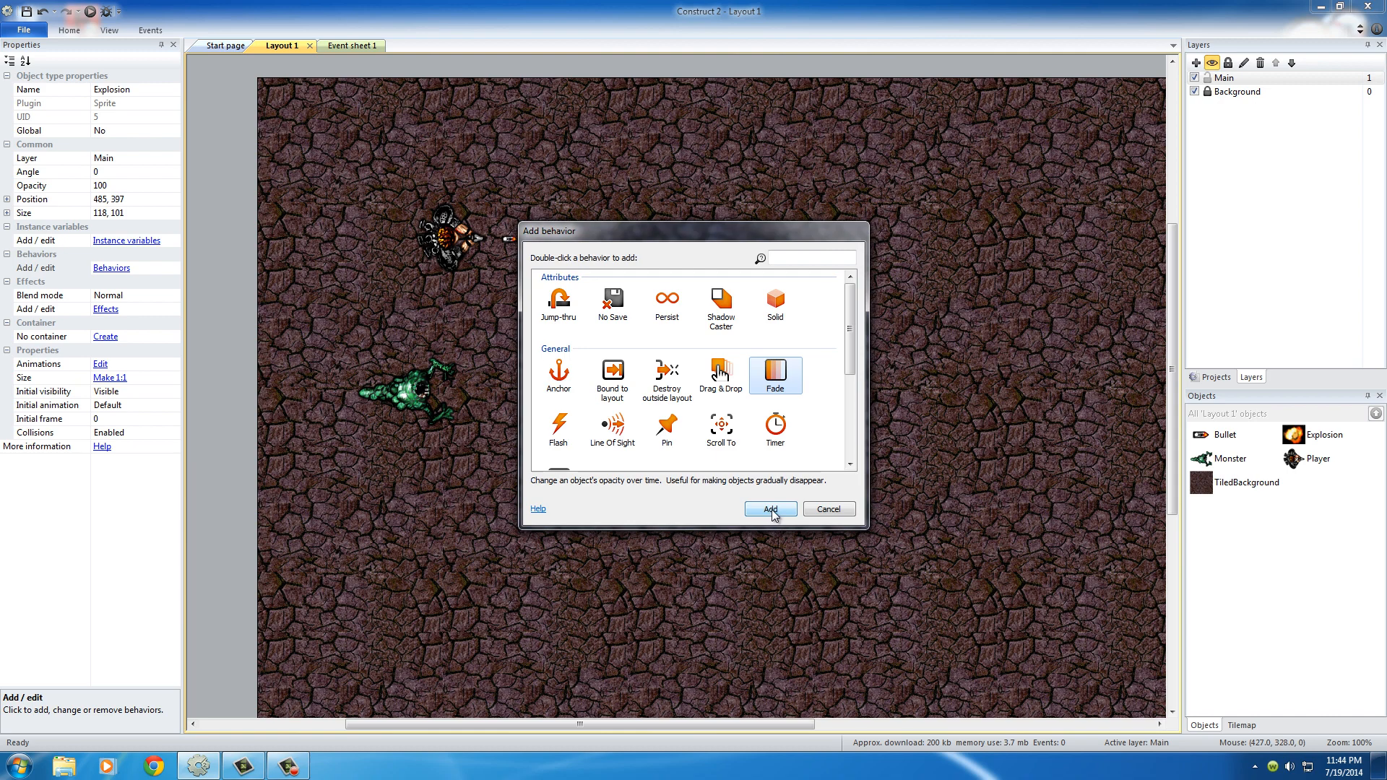
pyautogui.click(769, 509)
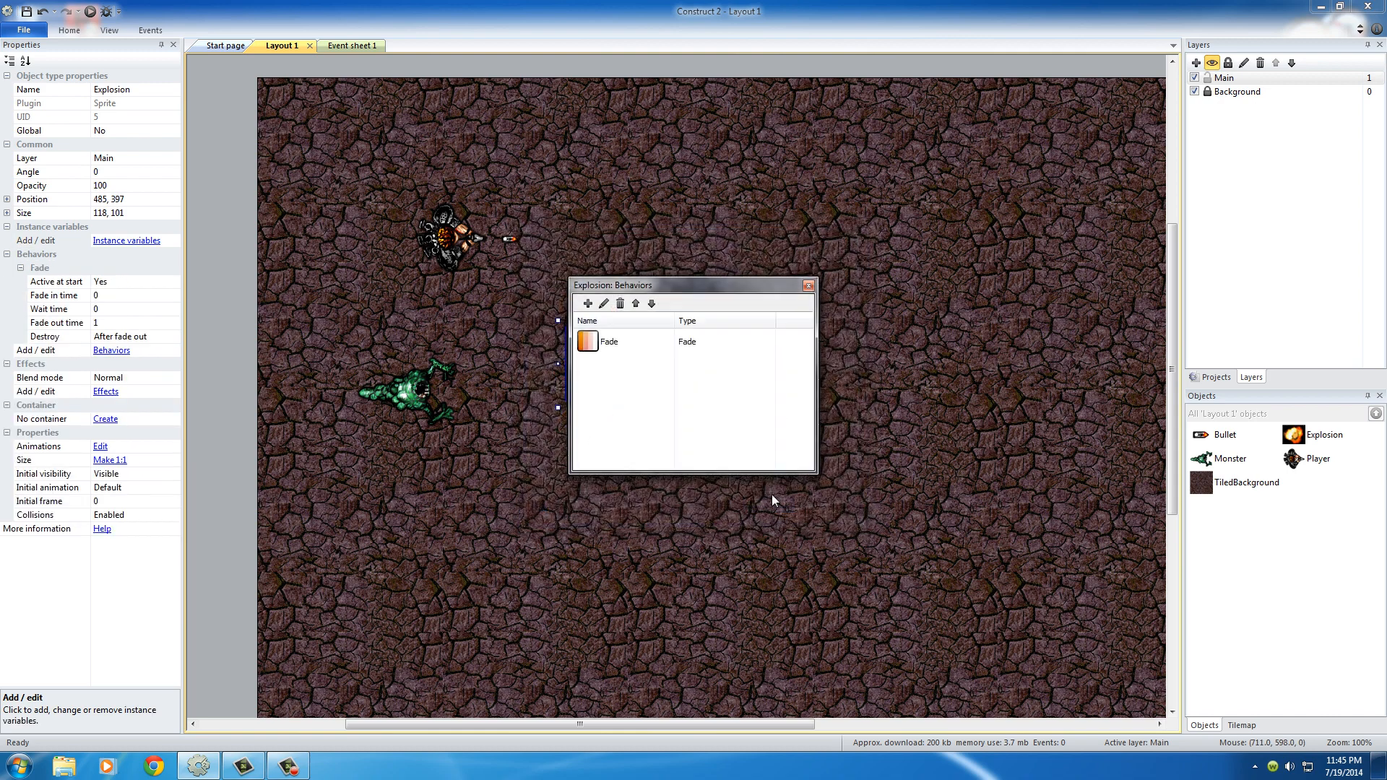
pyautogui.click(807, 284)
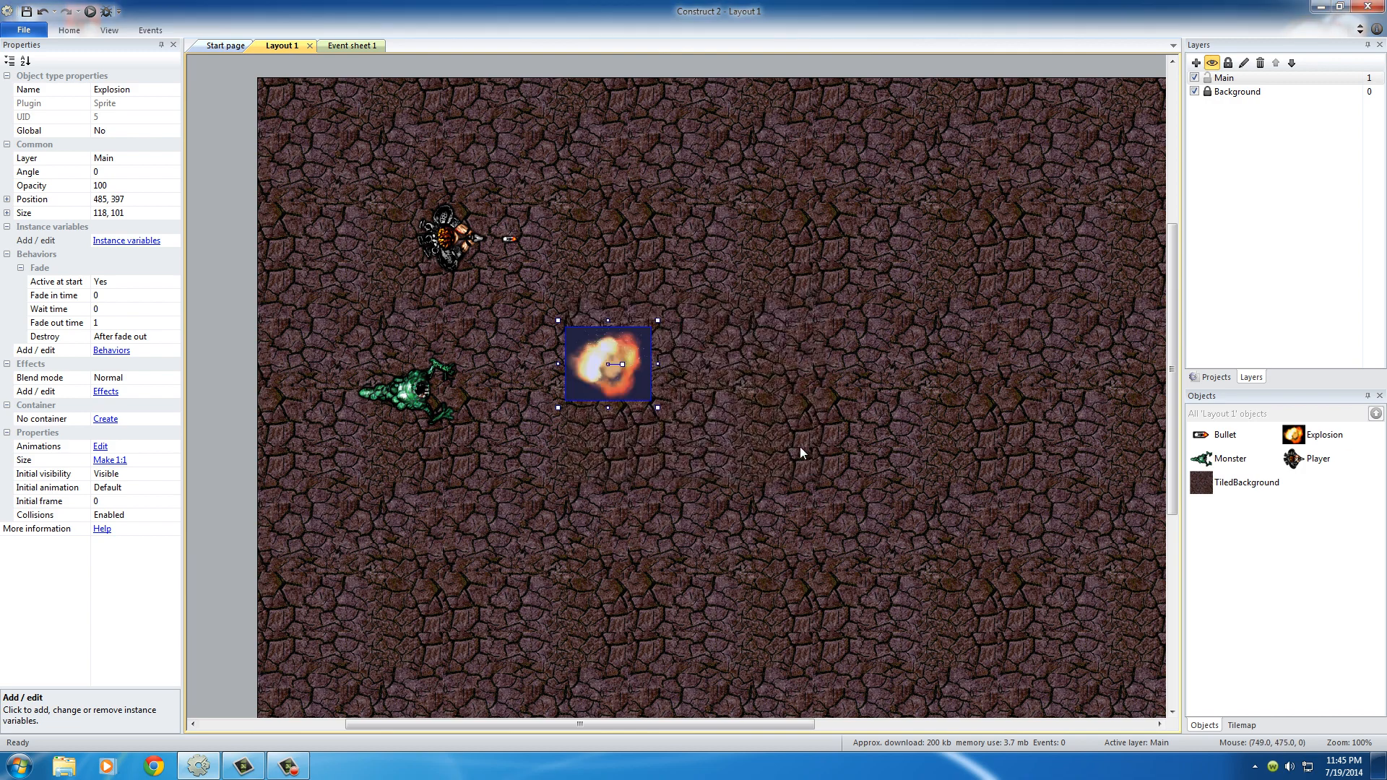
pyautogui.moveTo(695, 426)
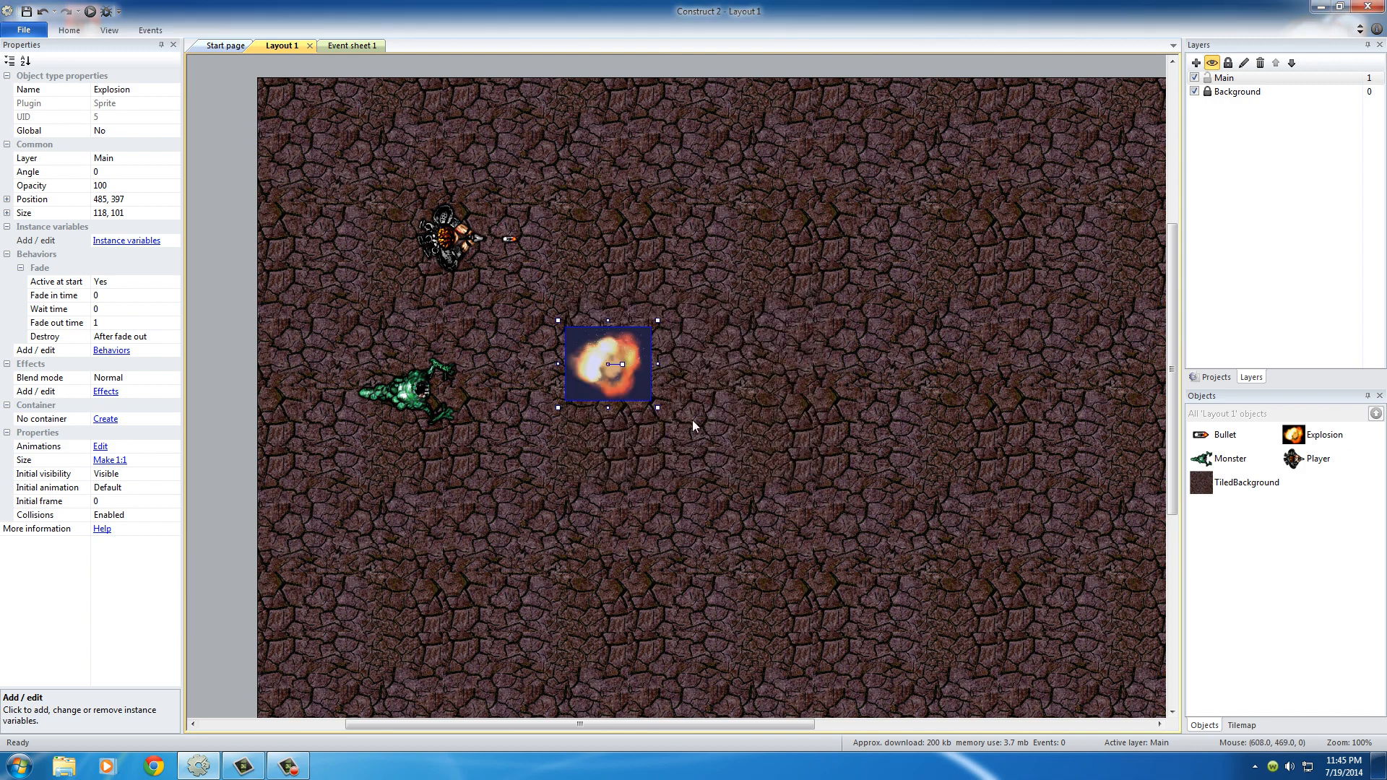
pyautogui.moveTo(695, 428)
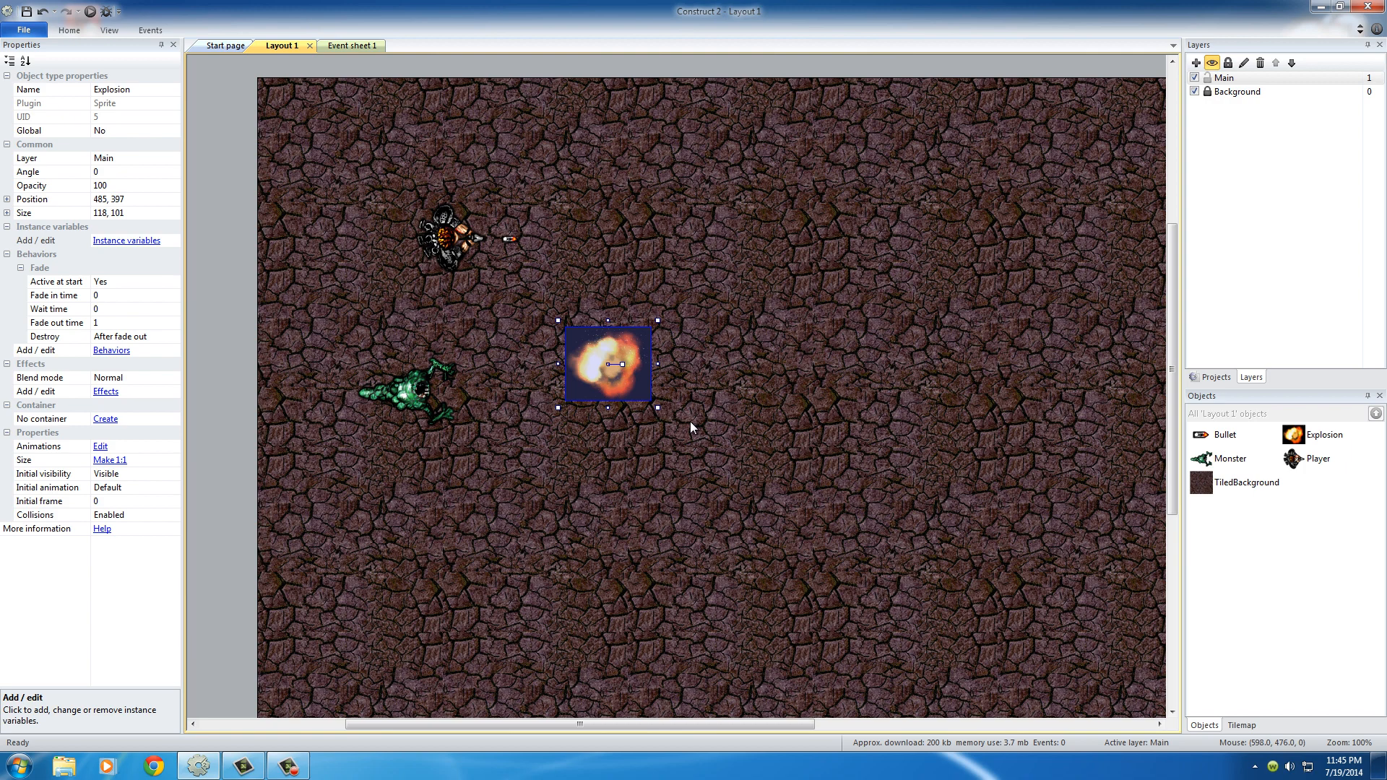
pyautogui.moveTo(525, 267)
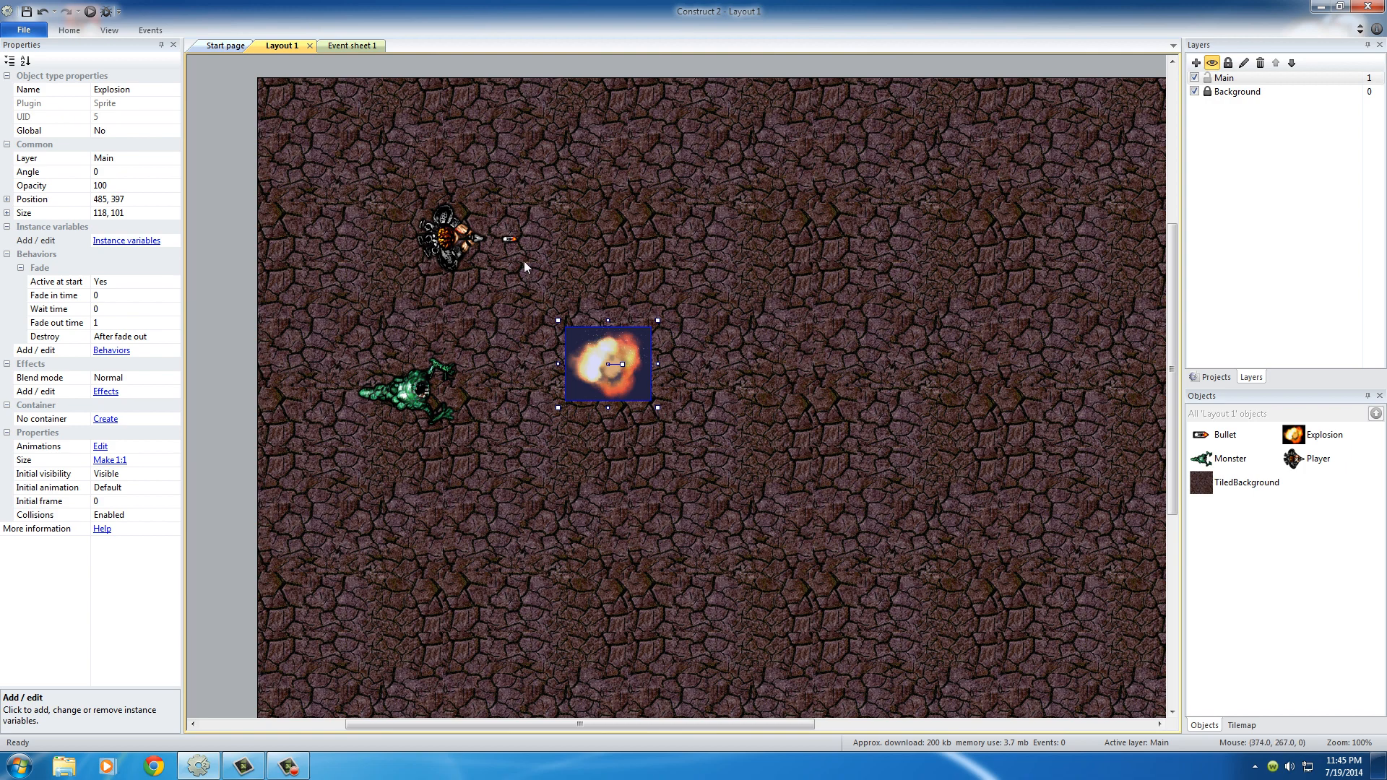
pyautogui.click(511, 239)
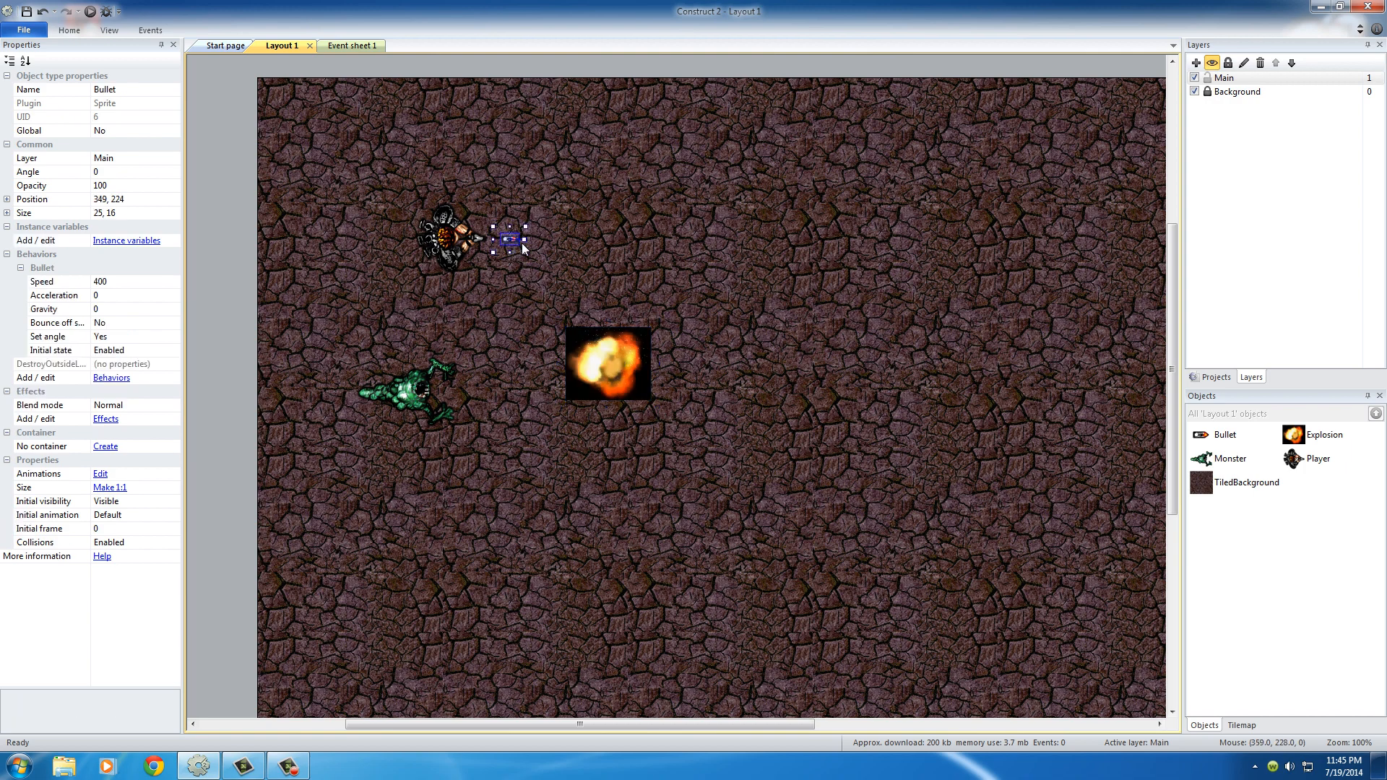
pyautogui.moveTo(702, 95)
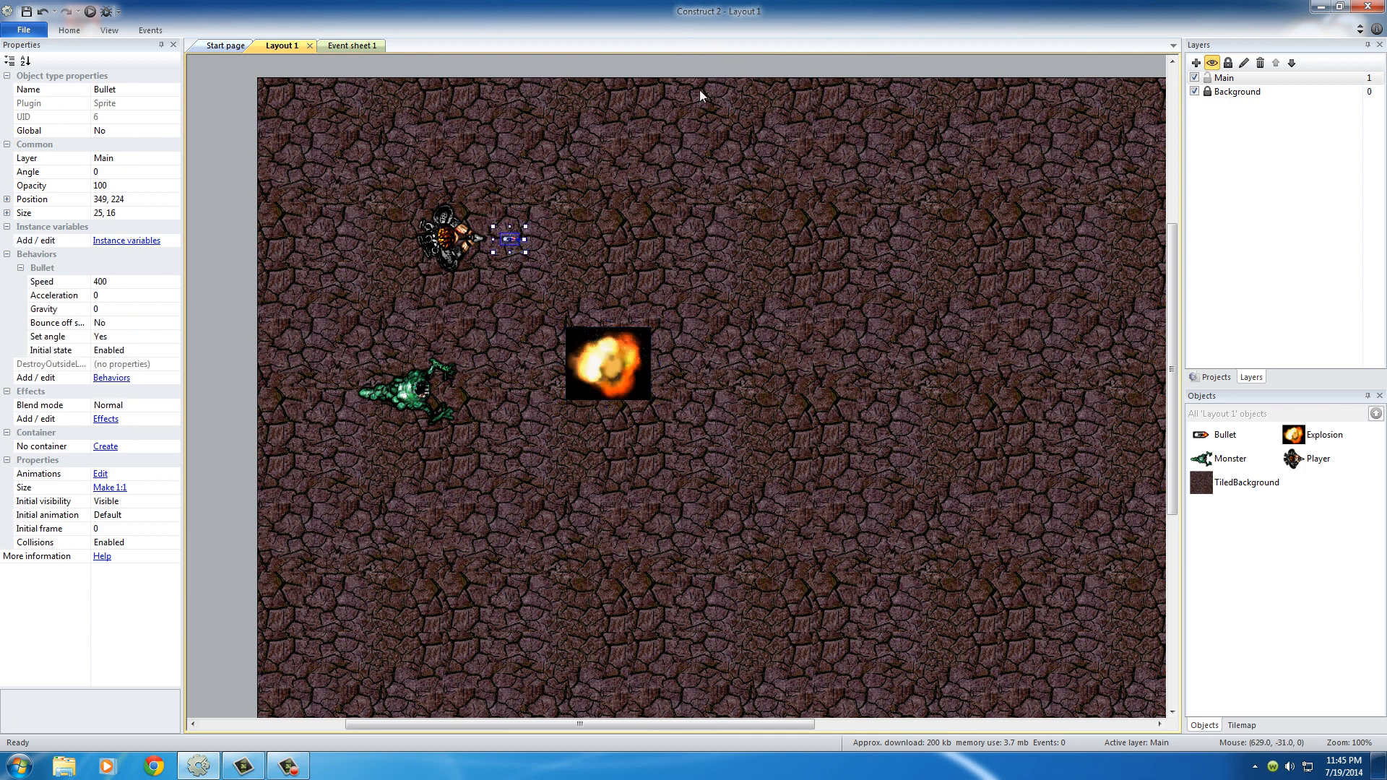
pyautogui.click(608, 363)
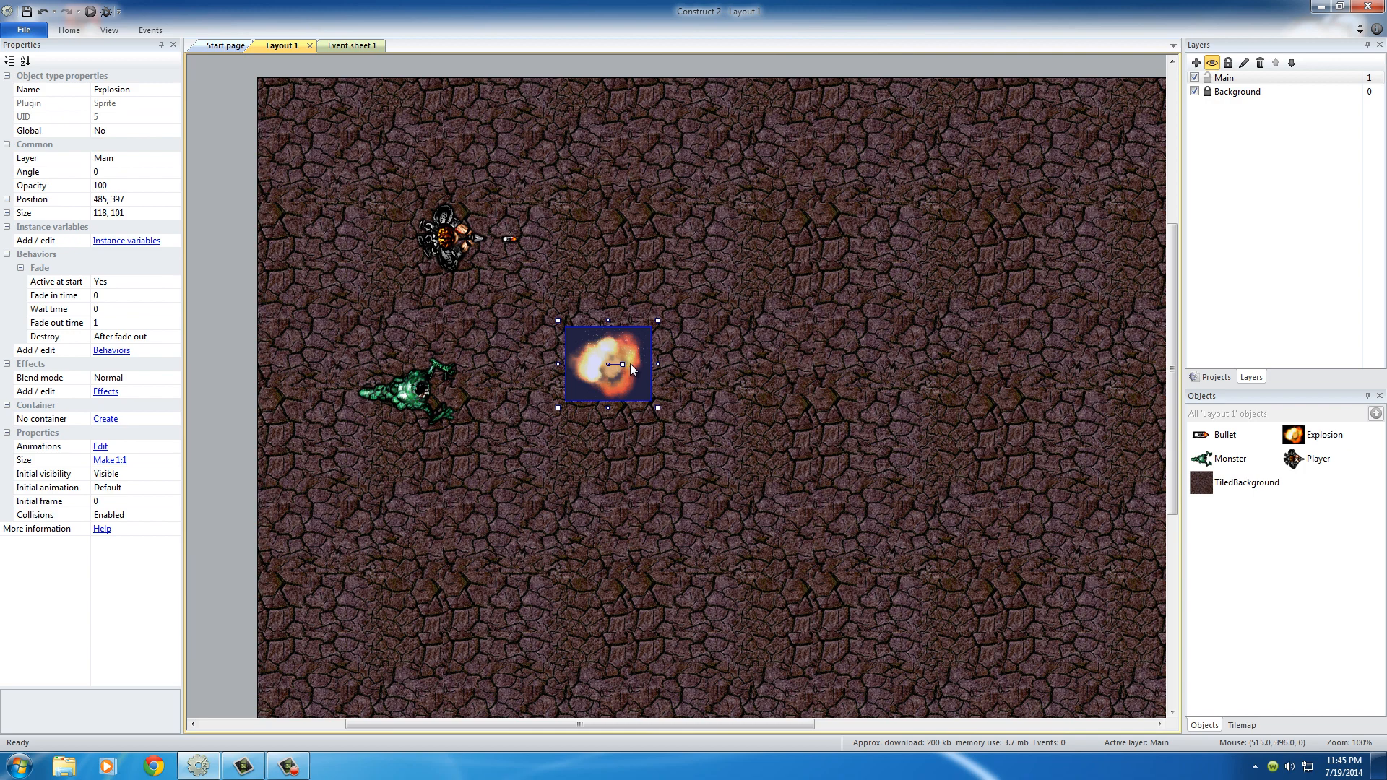
pyautogui.moveTo(633, 367)
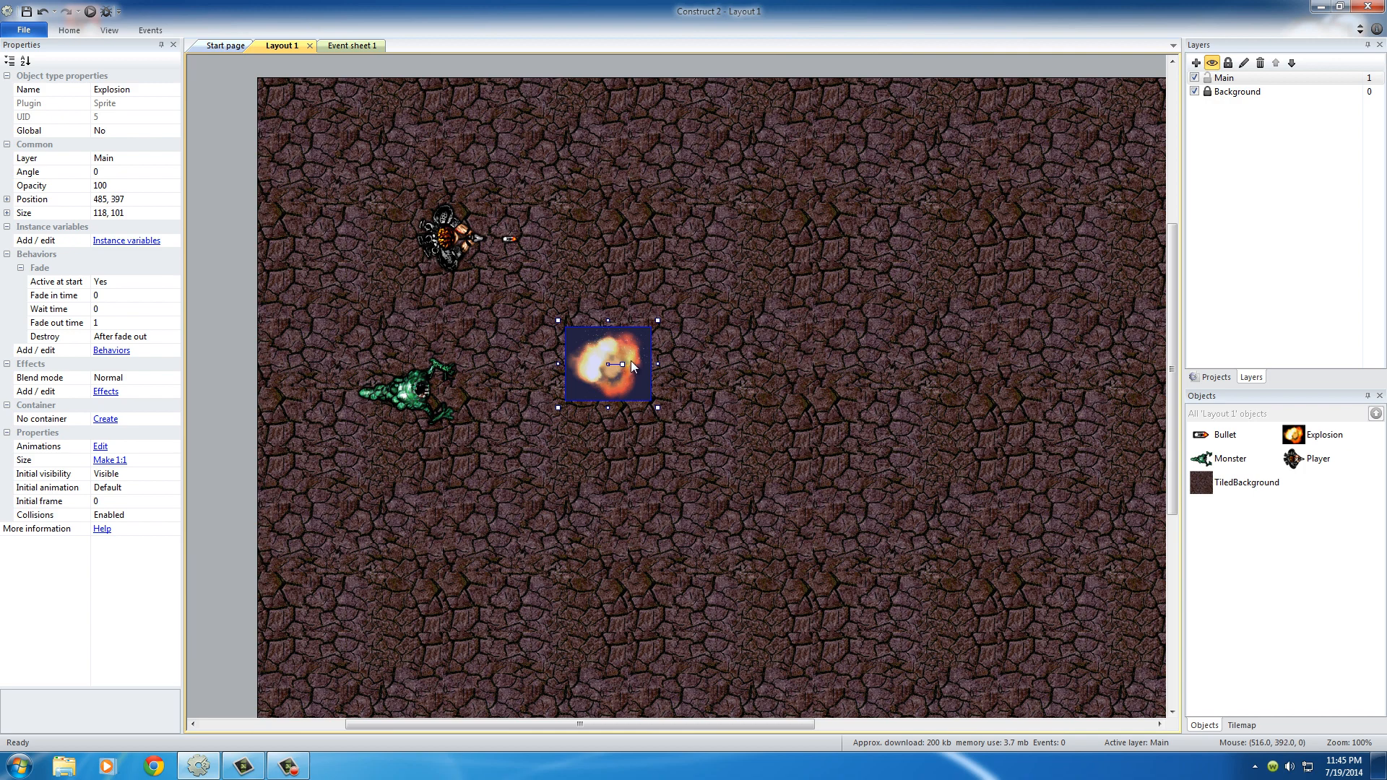
pyautogui.moveTo(633, 370)
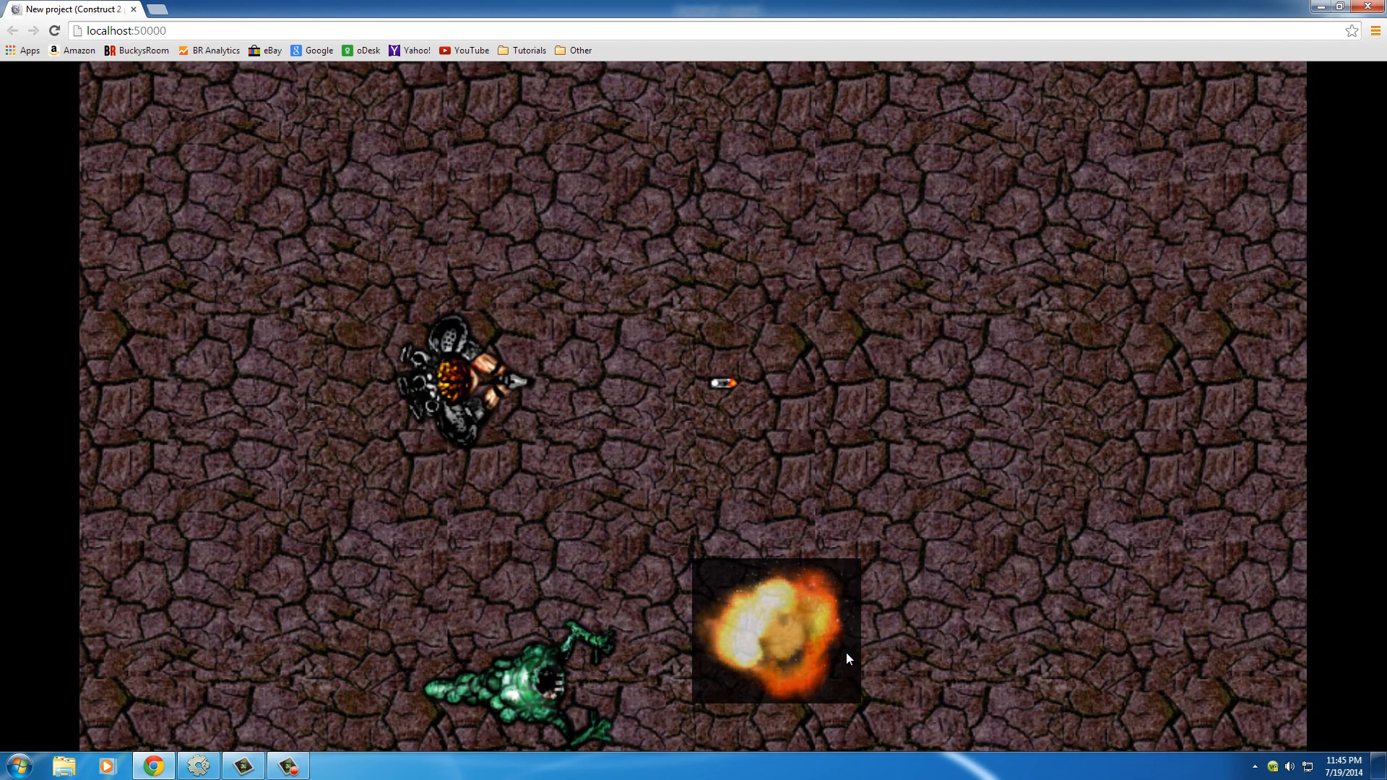
# - Reload the localhost:50000 preview in Chrome so the game restarts from the beginning
pyautogui.click(55, 30)
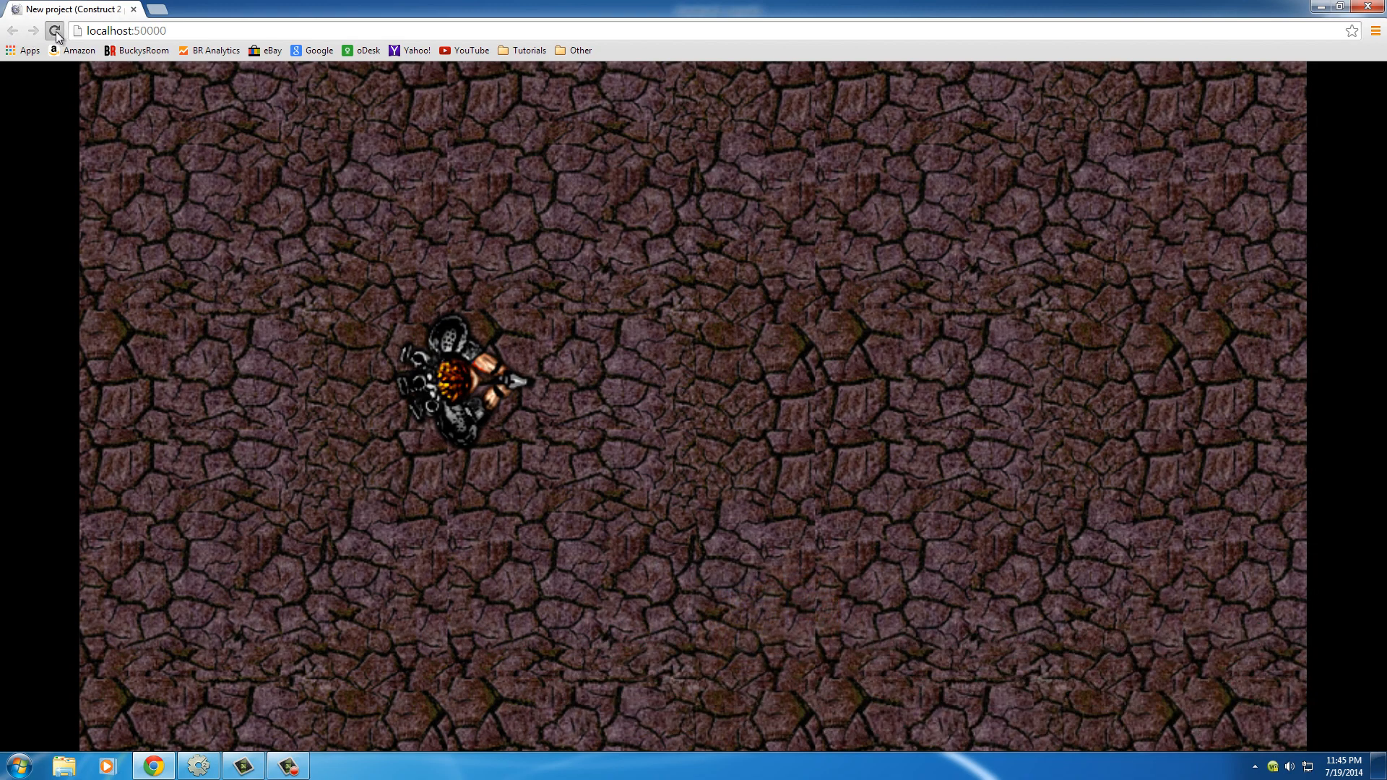